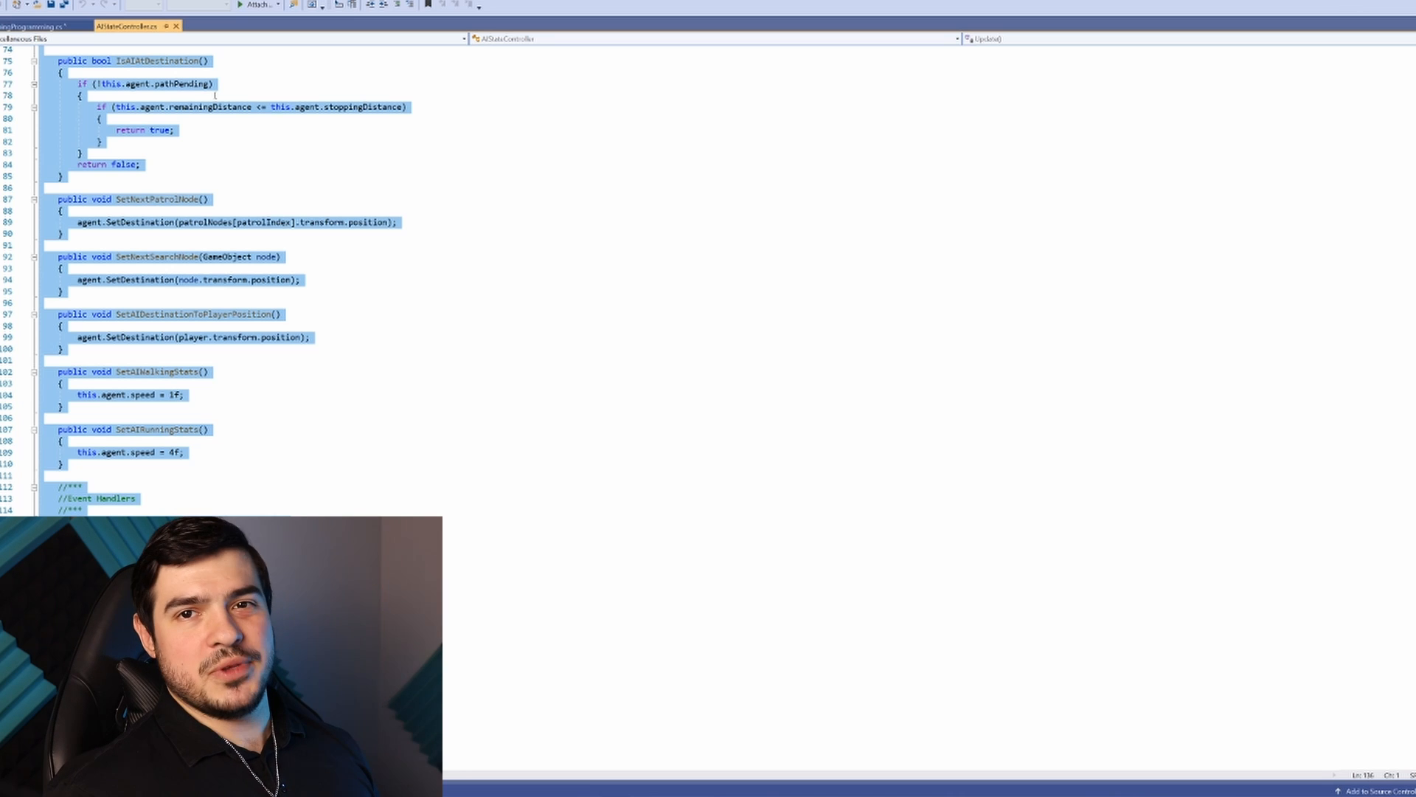
Switch to the ExplainingProgramming.cs script showing the NewObject line in Start()
left_click(35, 25)
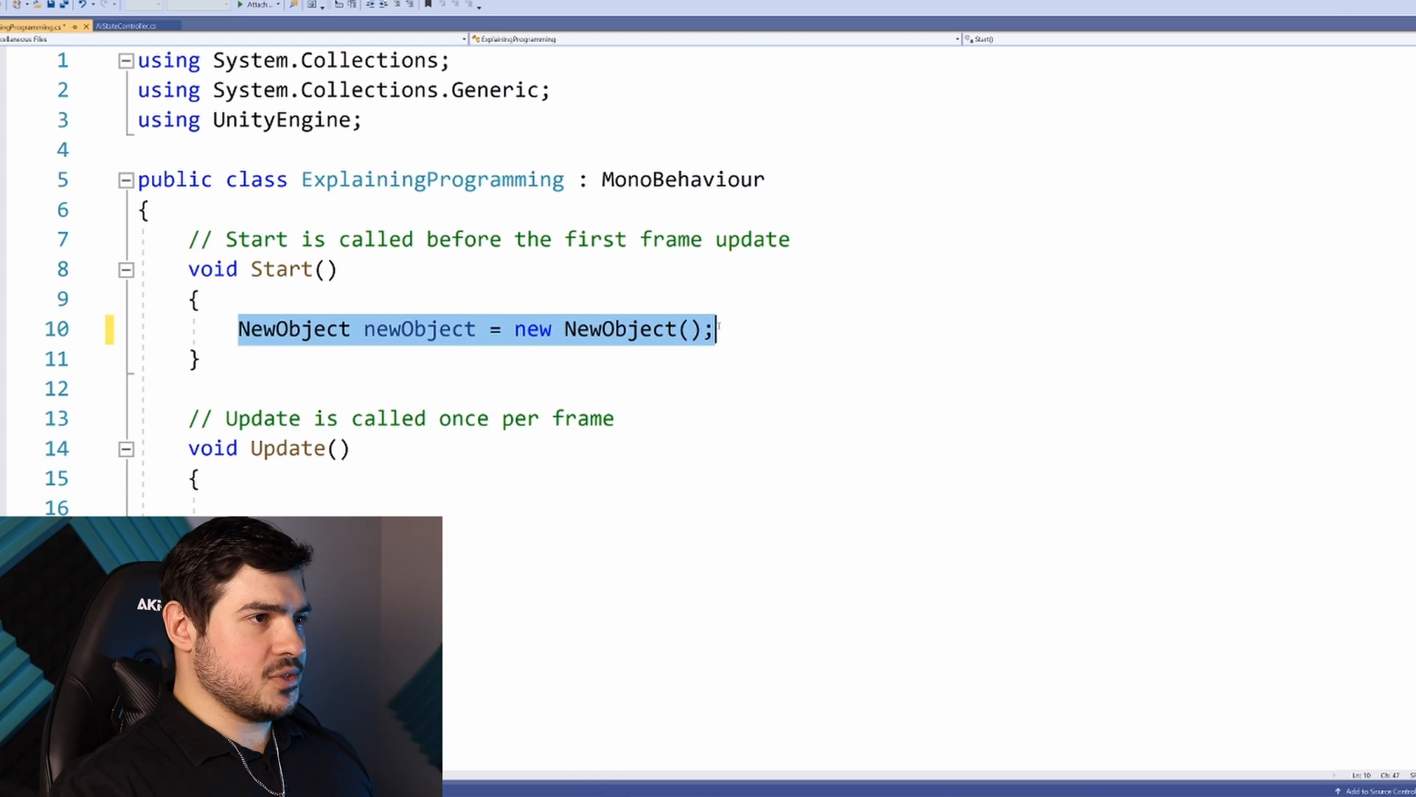
Delete the NewObject creation line and highlight the ExplainingProgramming class name
key("Delete")
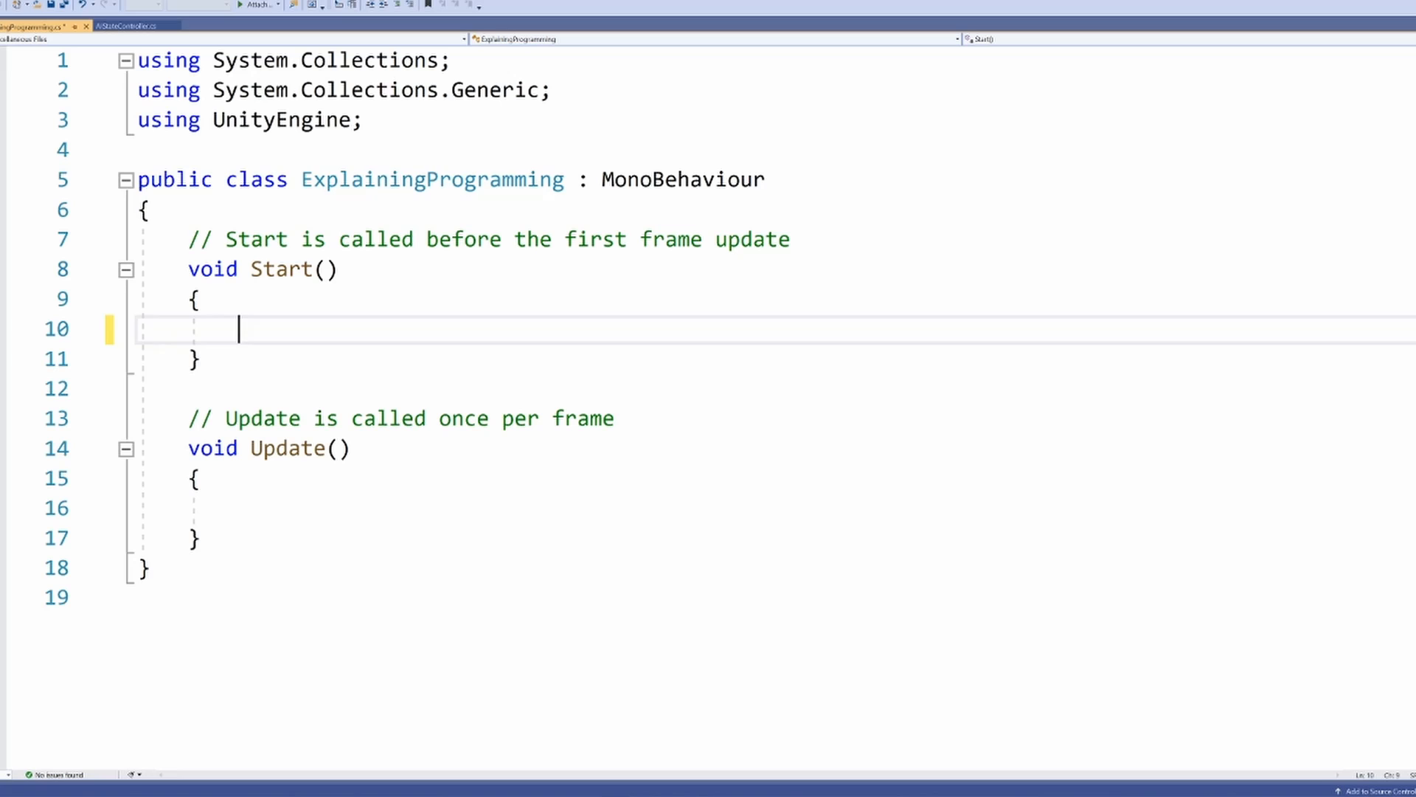
left_click(464, 179)
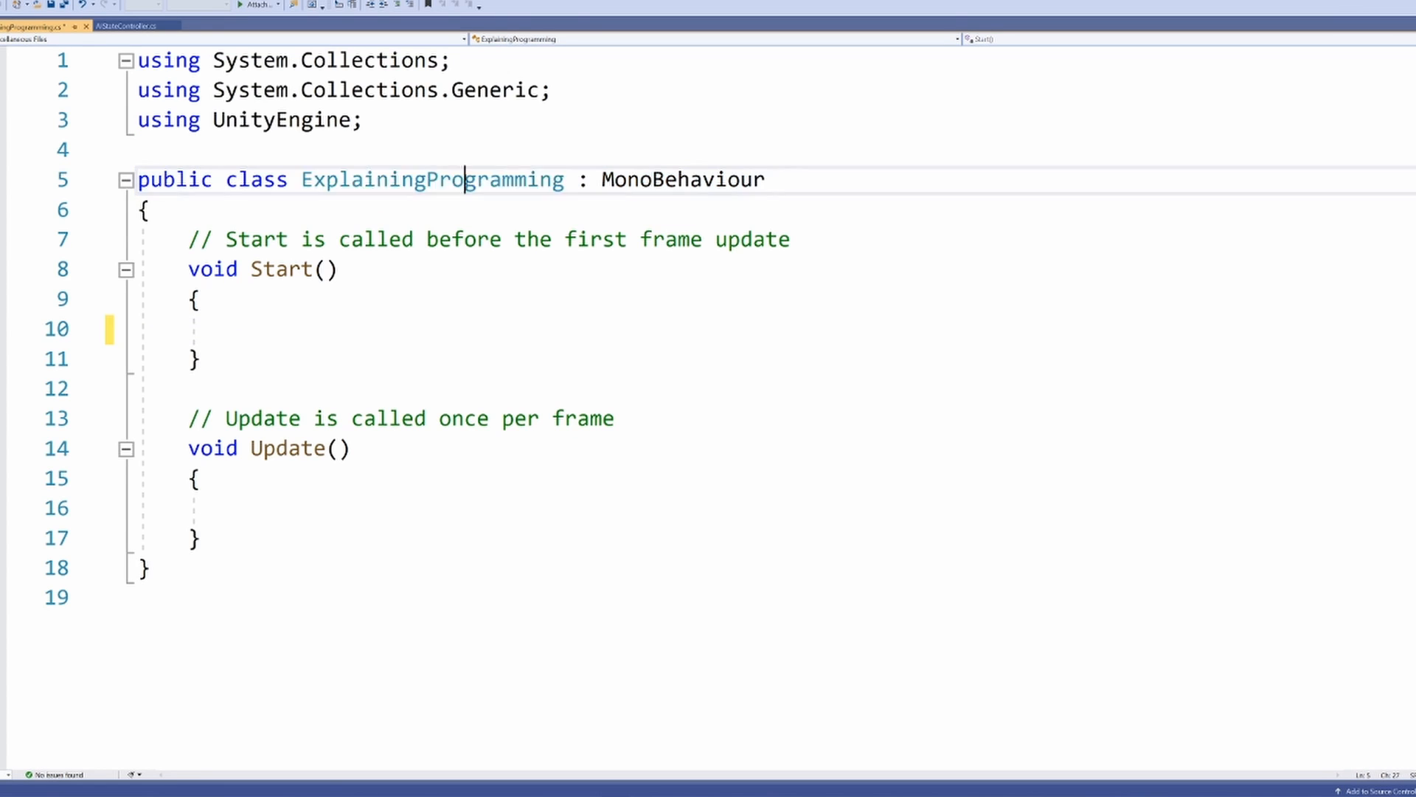
double_click(433, 179)
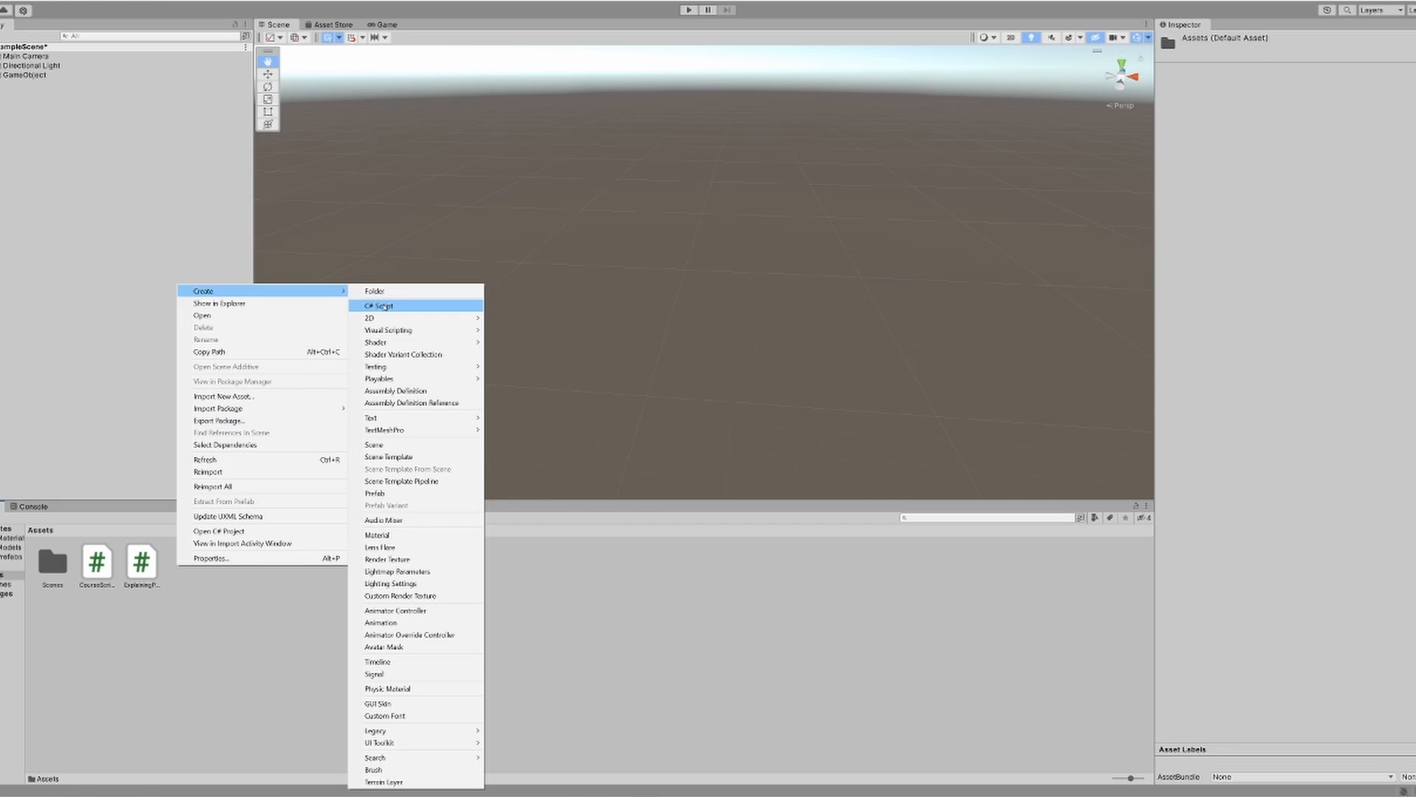
Show the Create > C# Script option in Unity's Assets panel
left_click(380, 305)
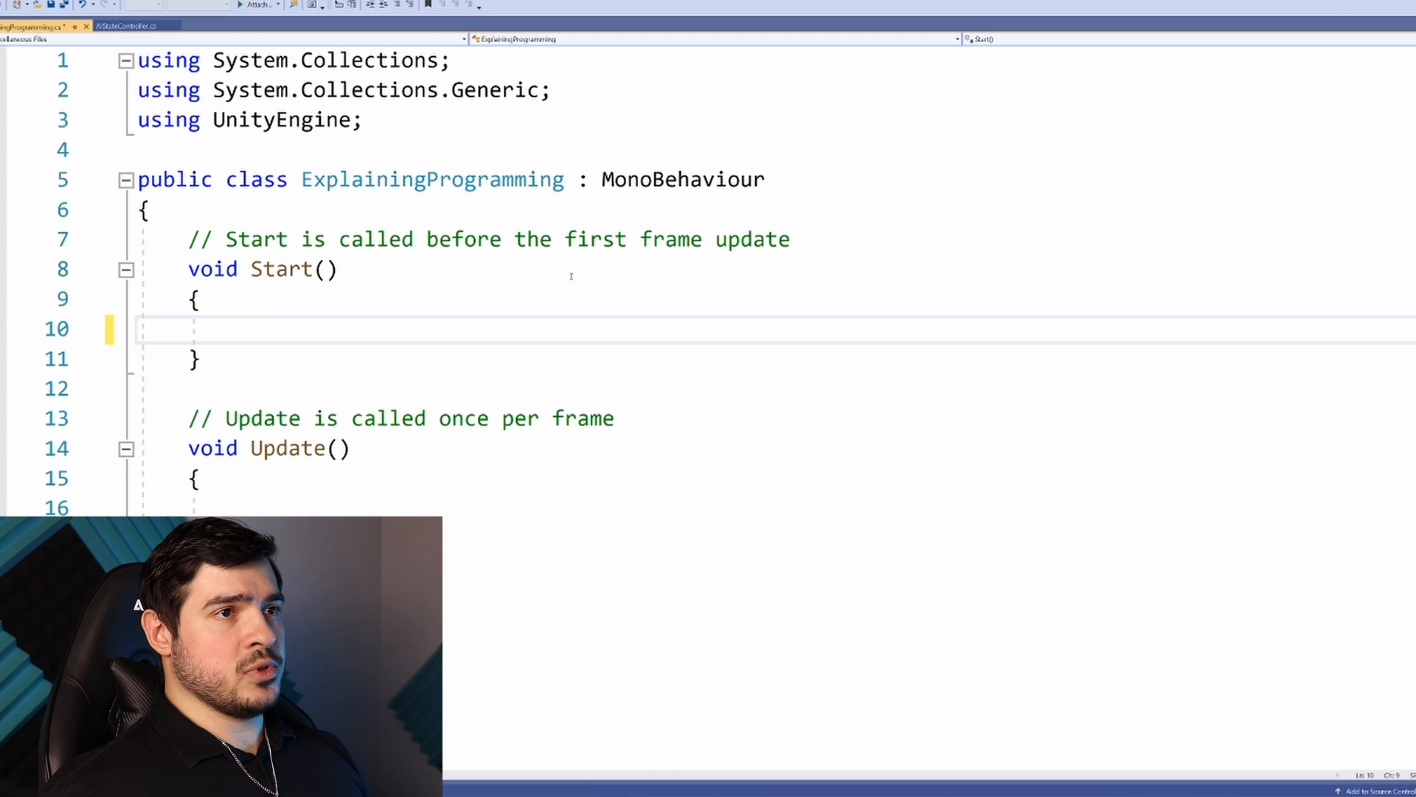
double_click(683, 180)
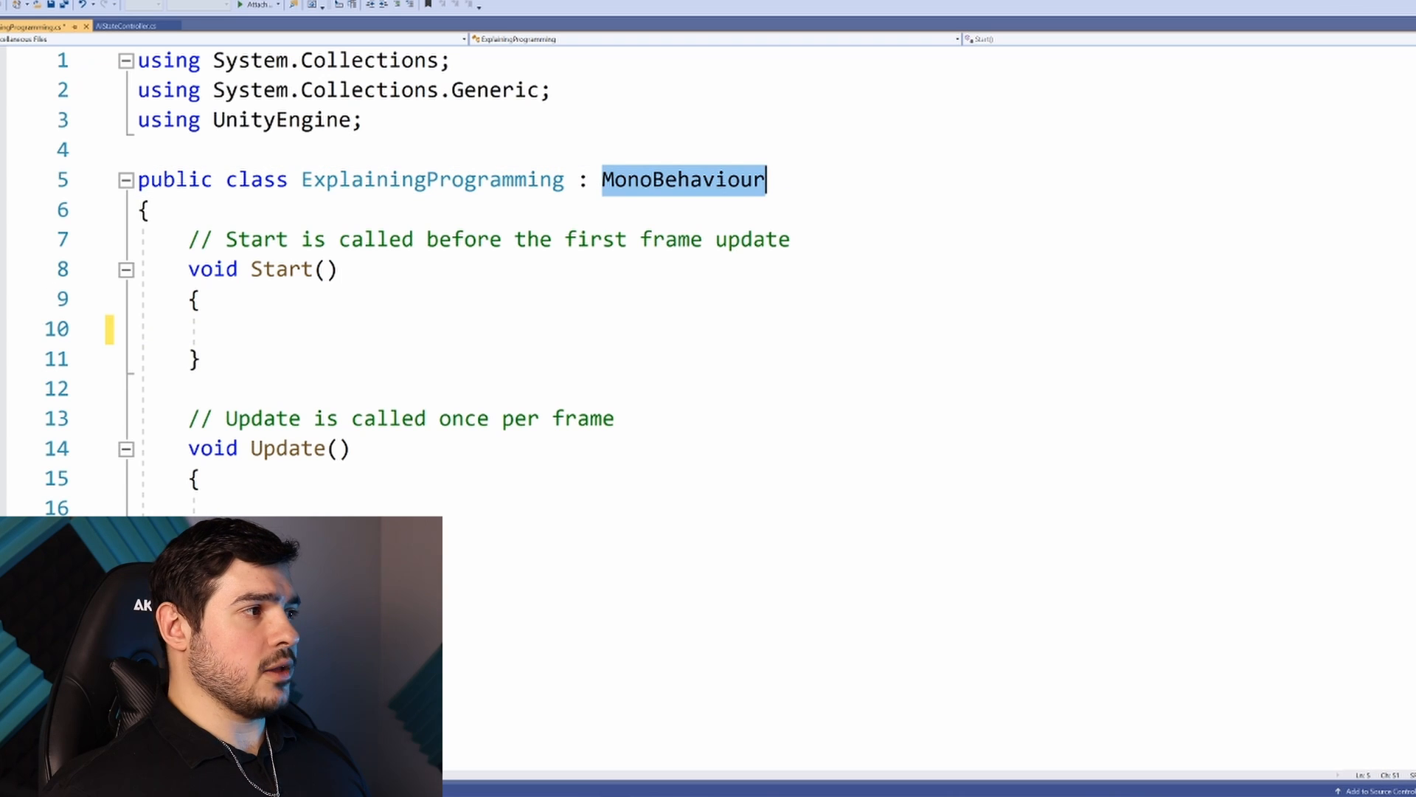
double_click(280, 269)
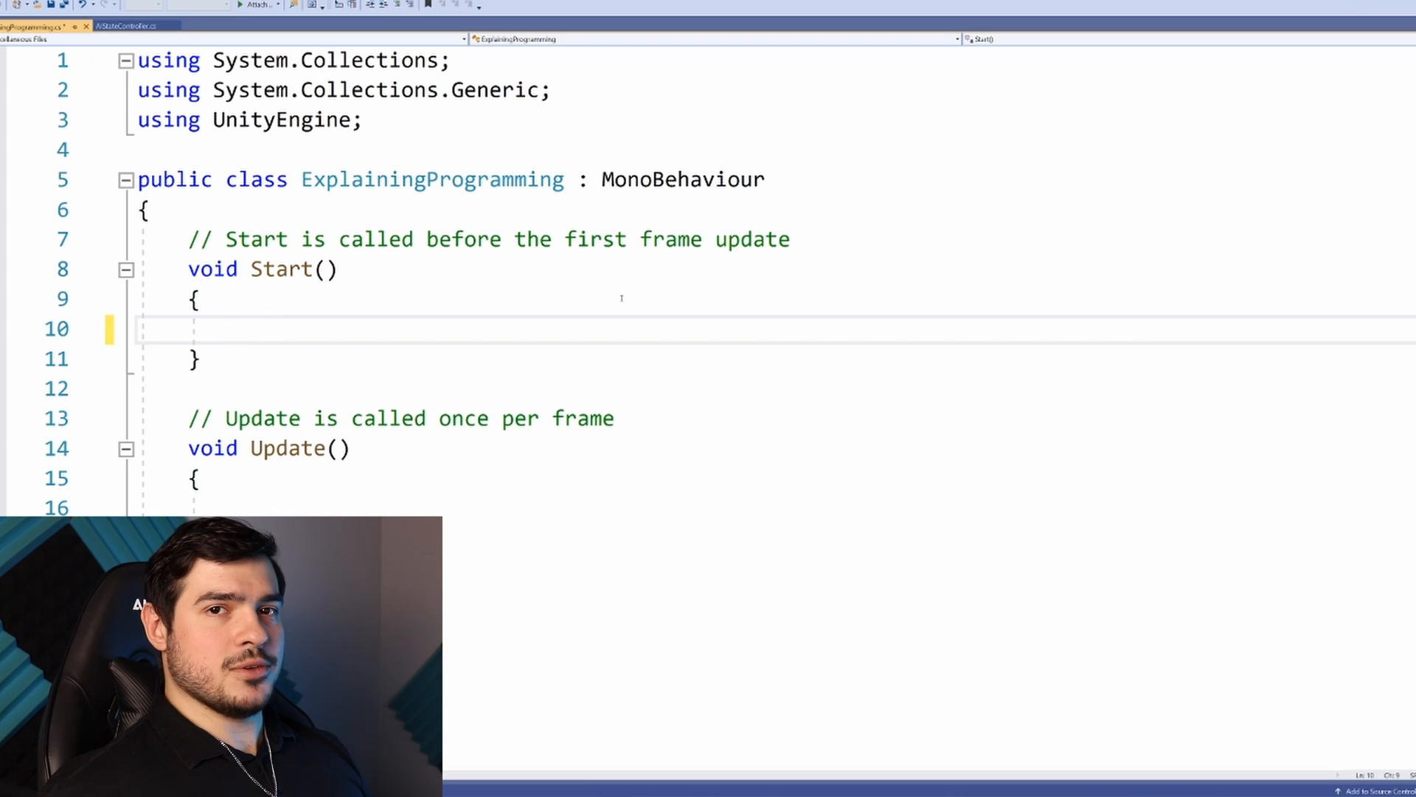
scroll("down", 3)
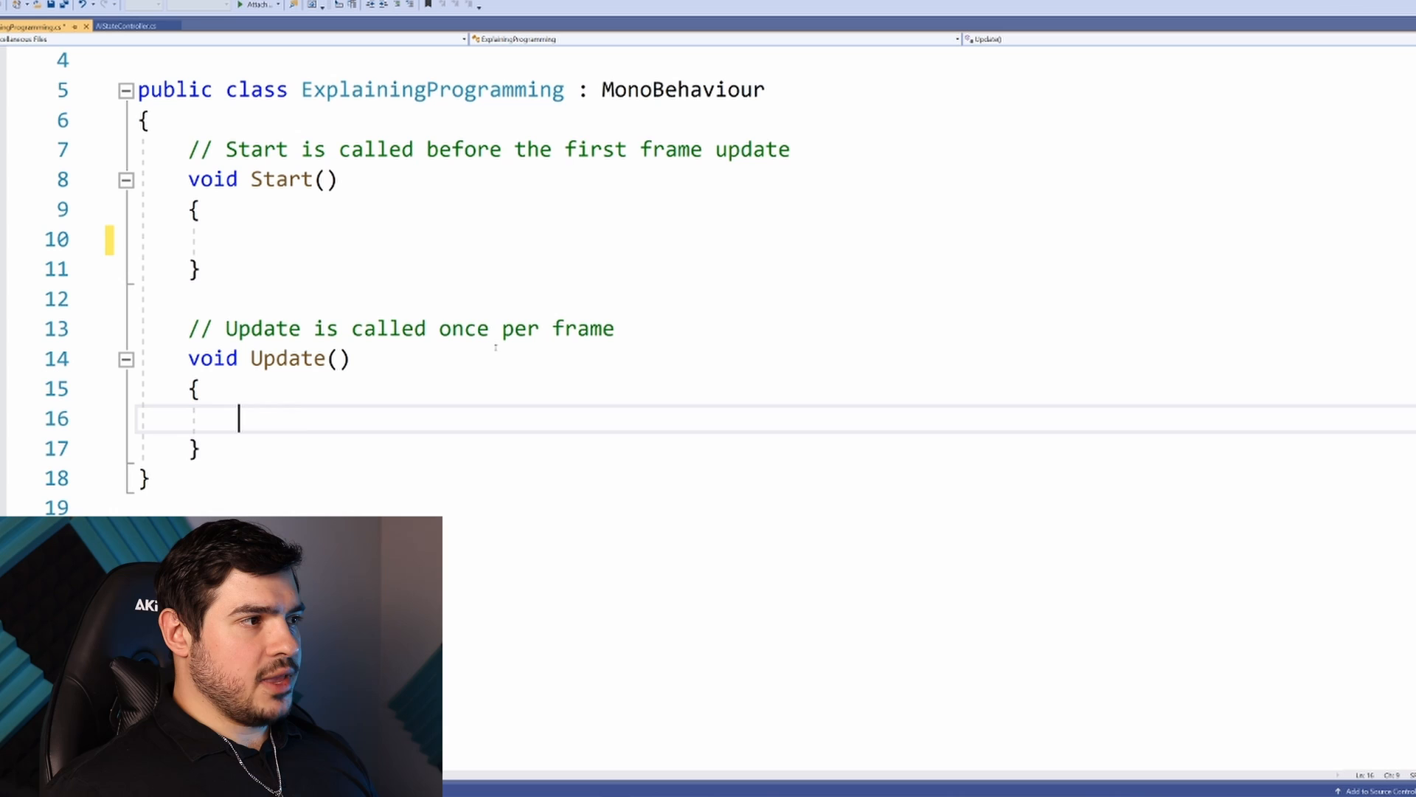
Scroll to the top of the class to add a blank line above Start
scroll("down", 3)
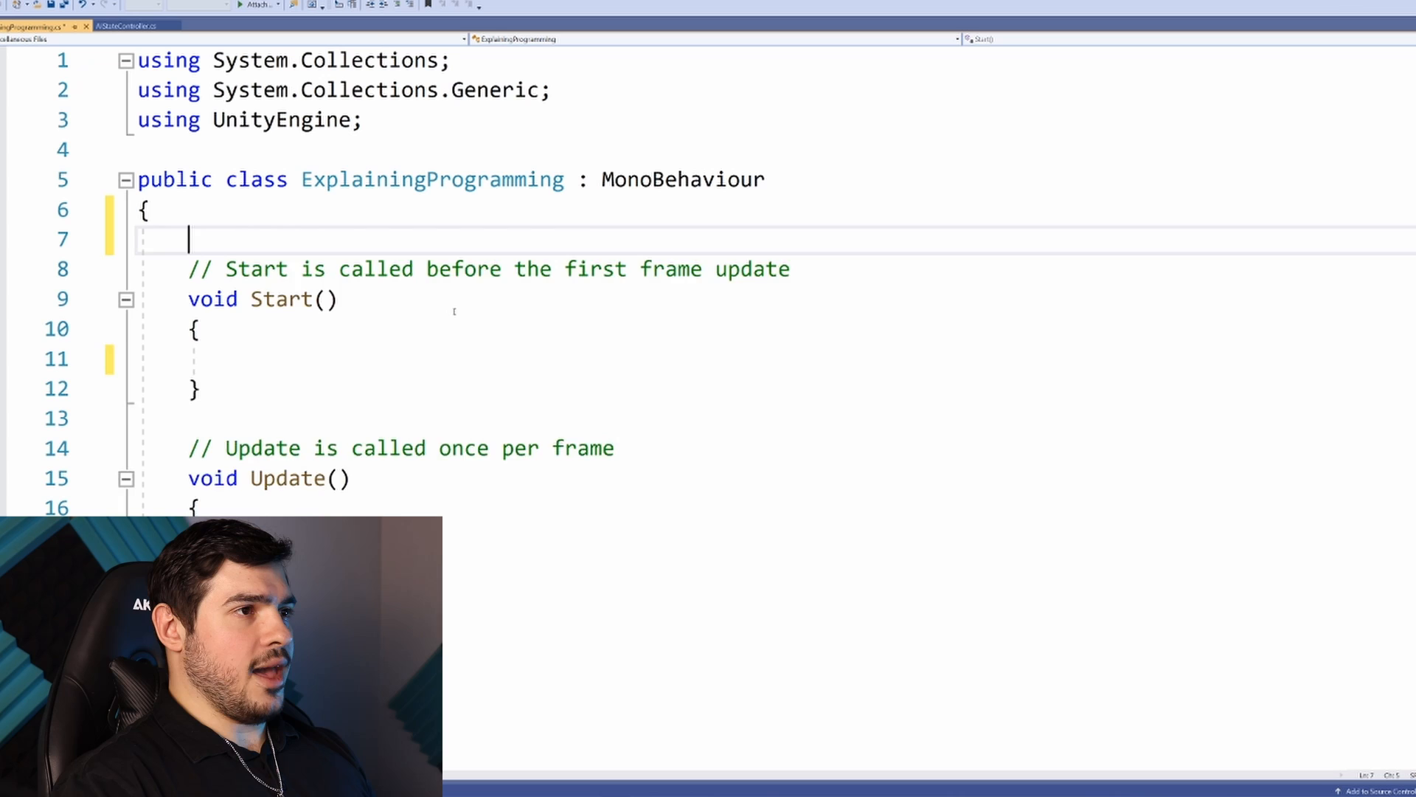
Declare int myNumber; then try float, string and bool as its type
type("int")
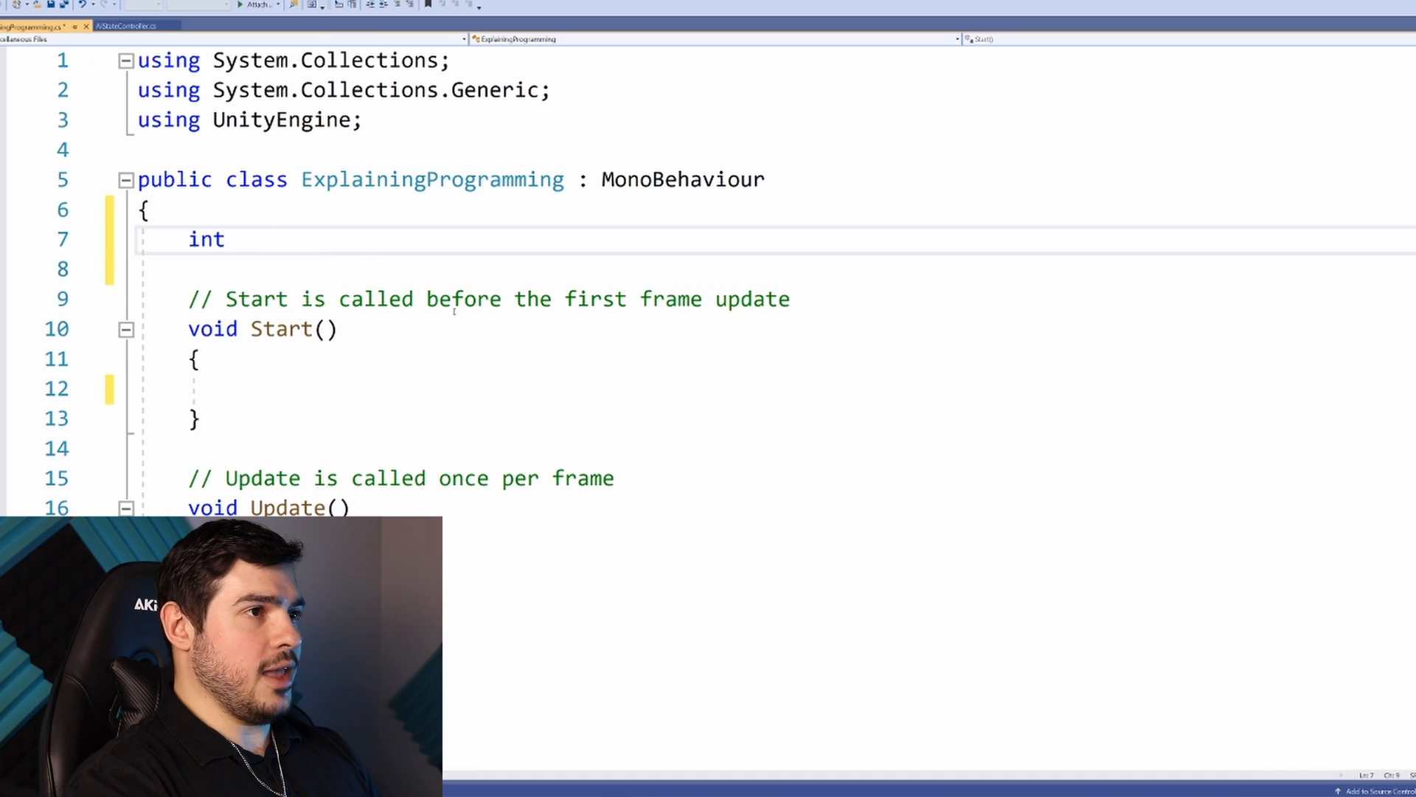
type("myNumber;")
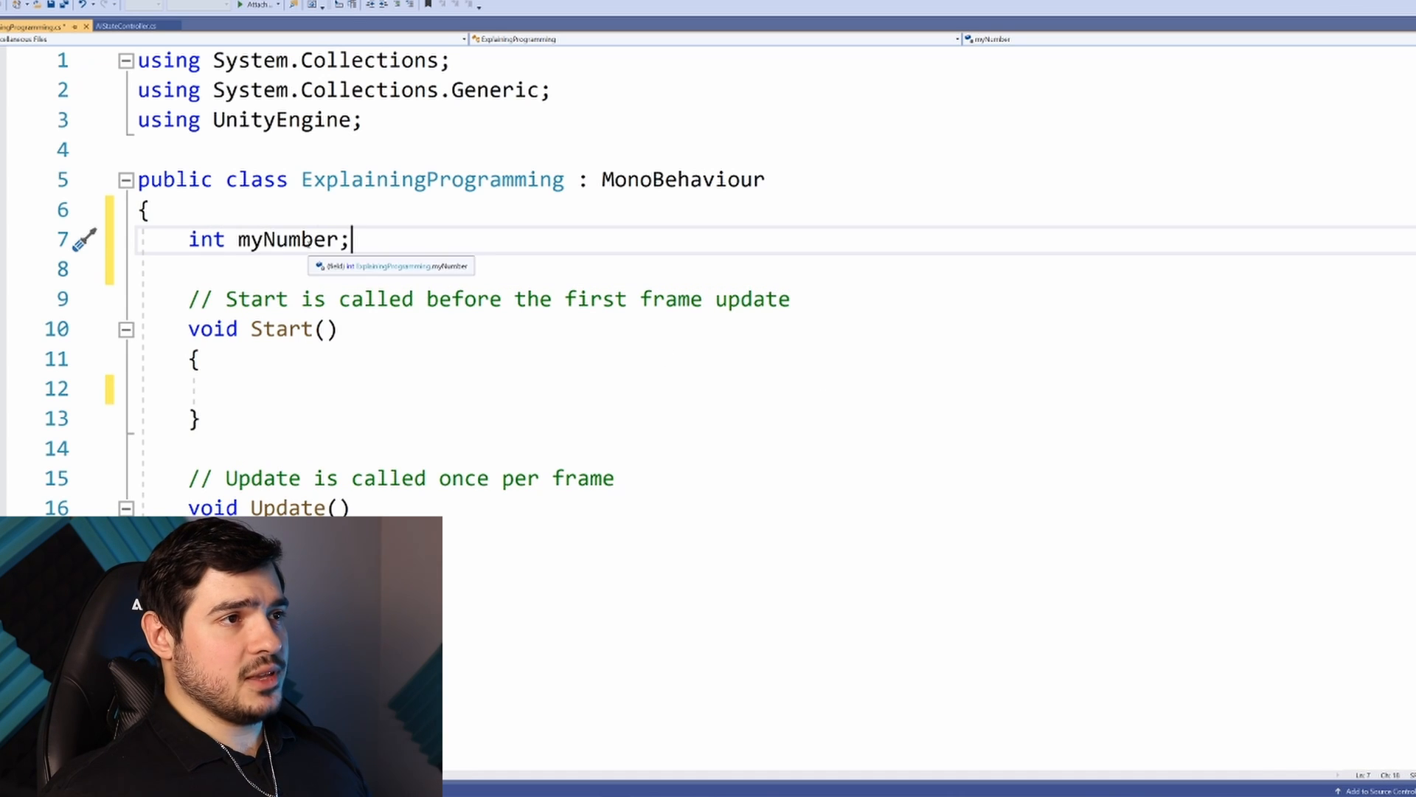
double_click(288, 239)
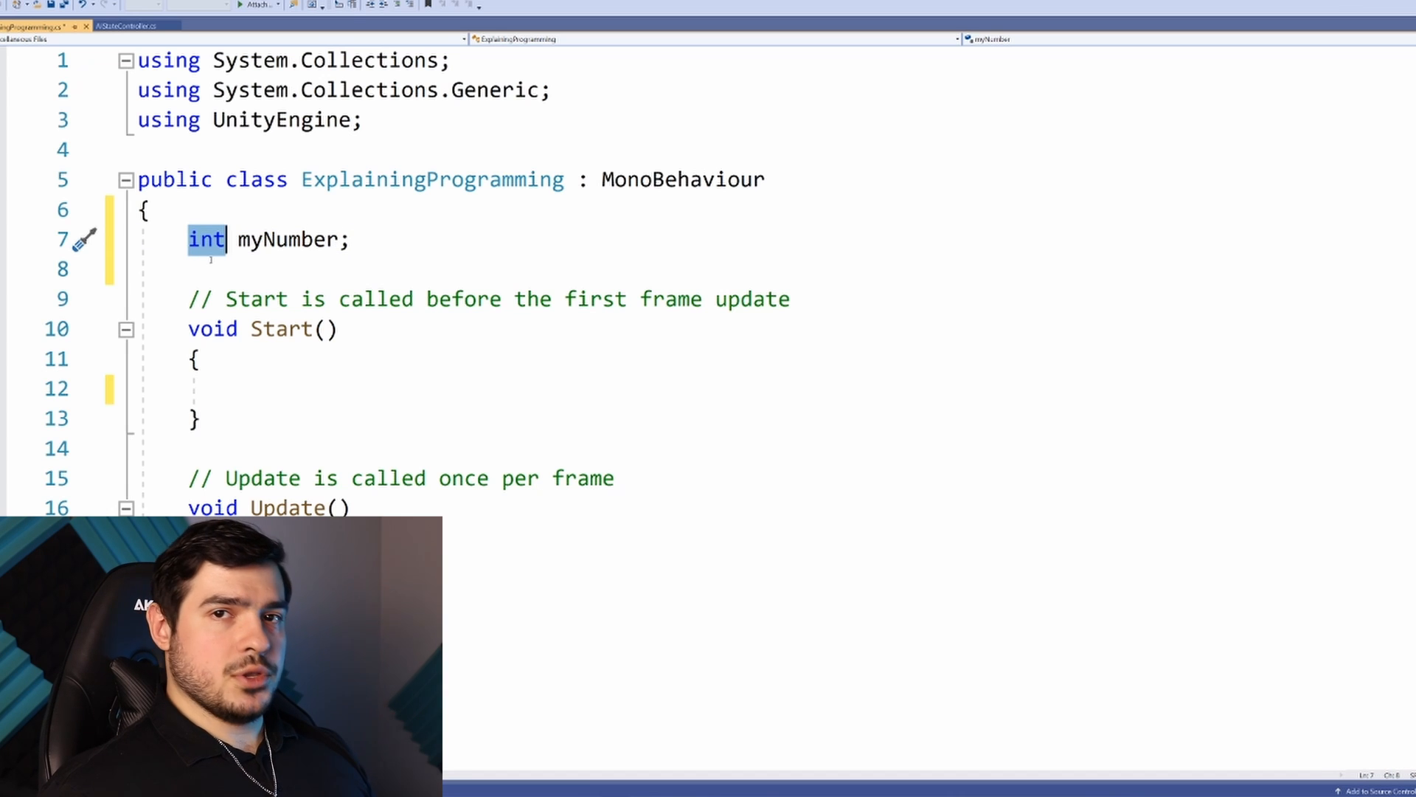
type("floa")
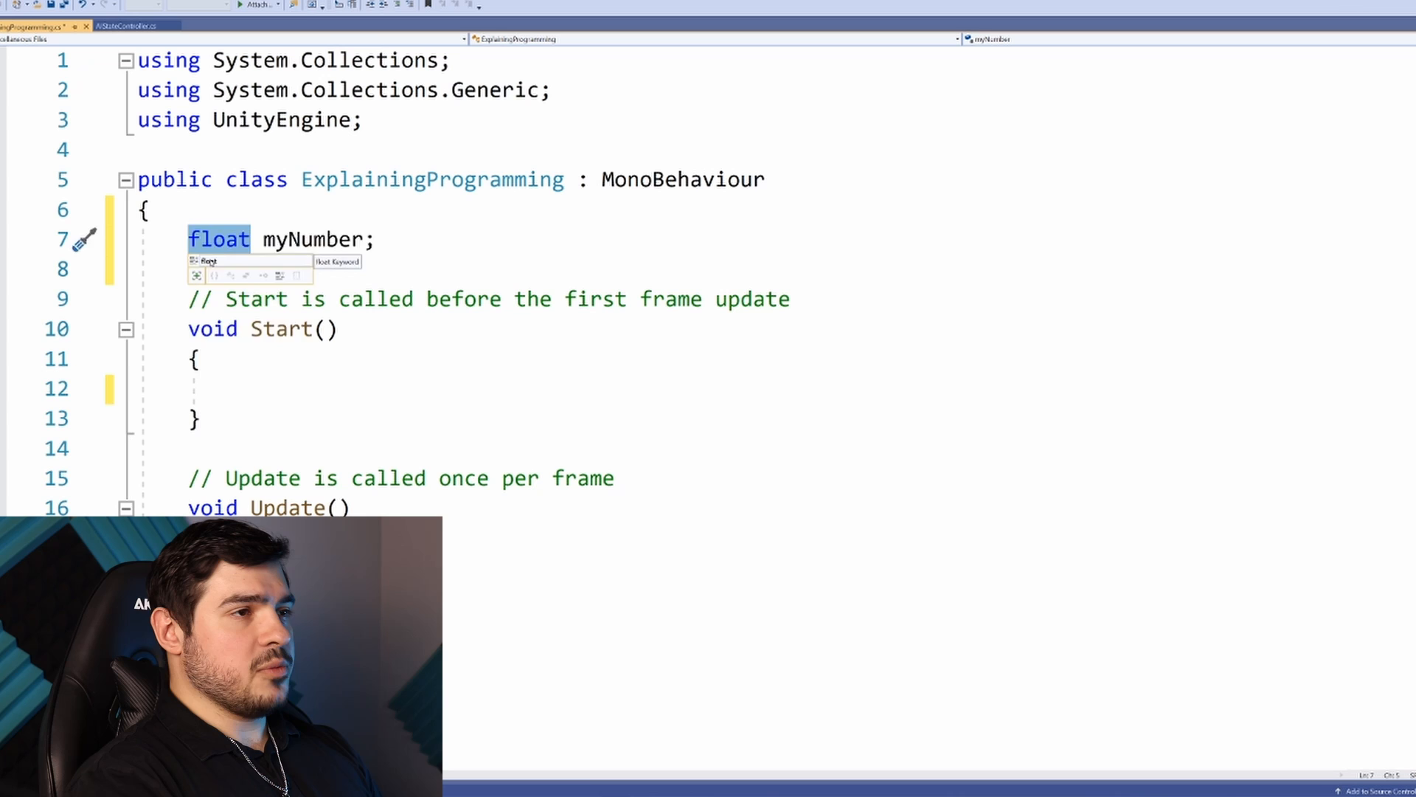
type("string")
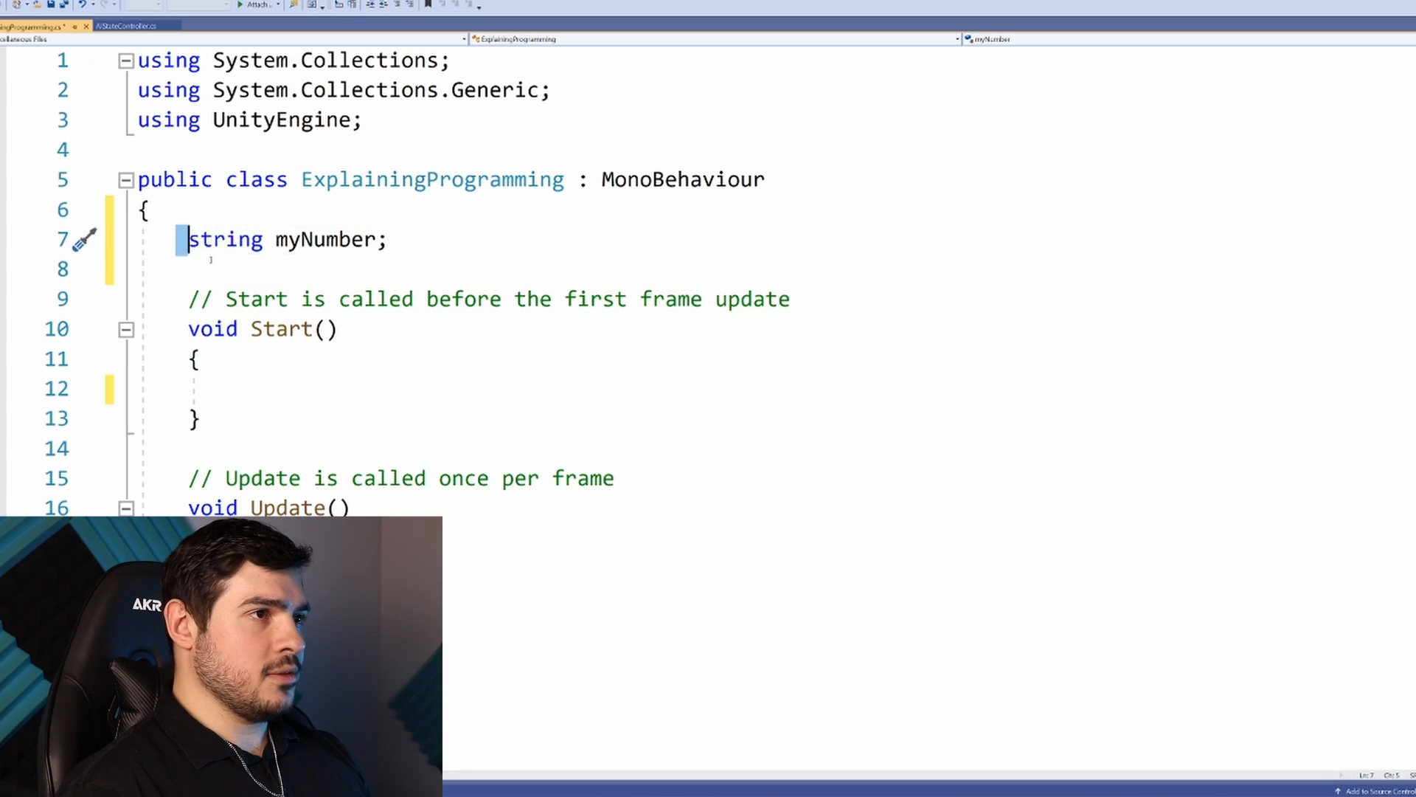
type("bool")
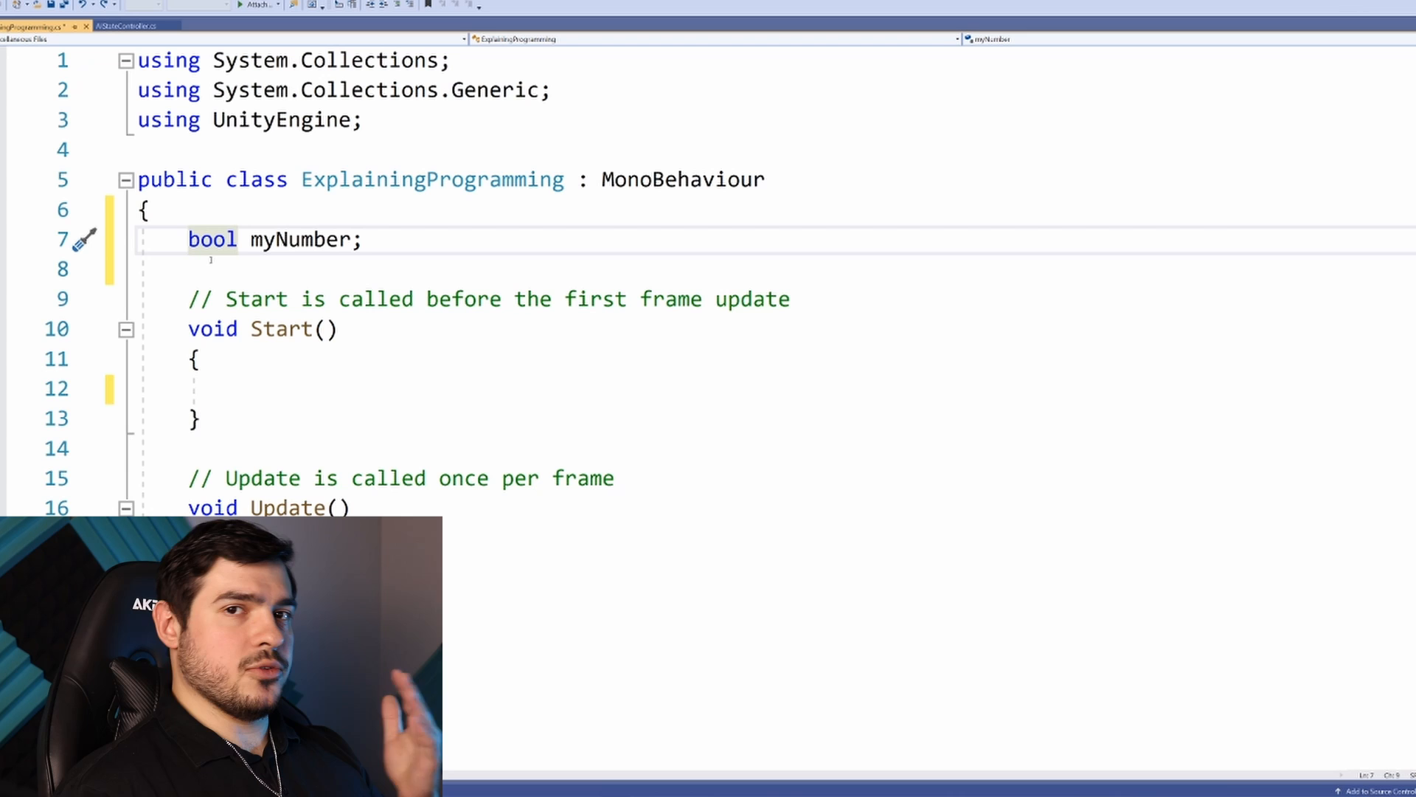
Replace the field with a PlayerData playerData declaration
double_click(211, 239)
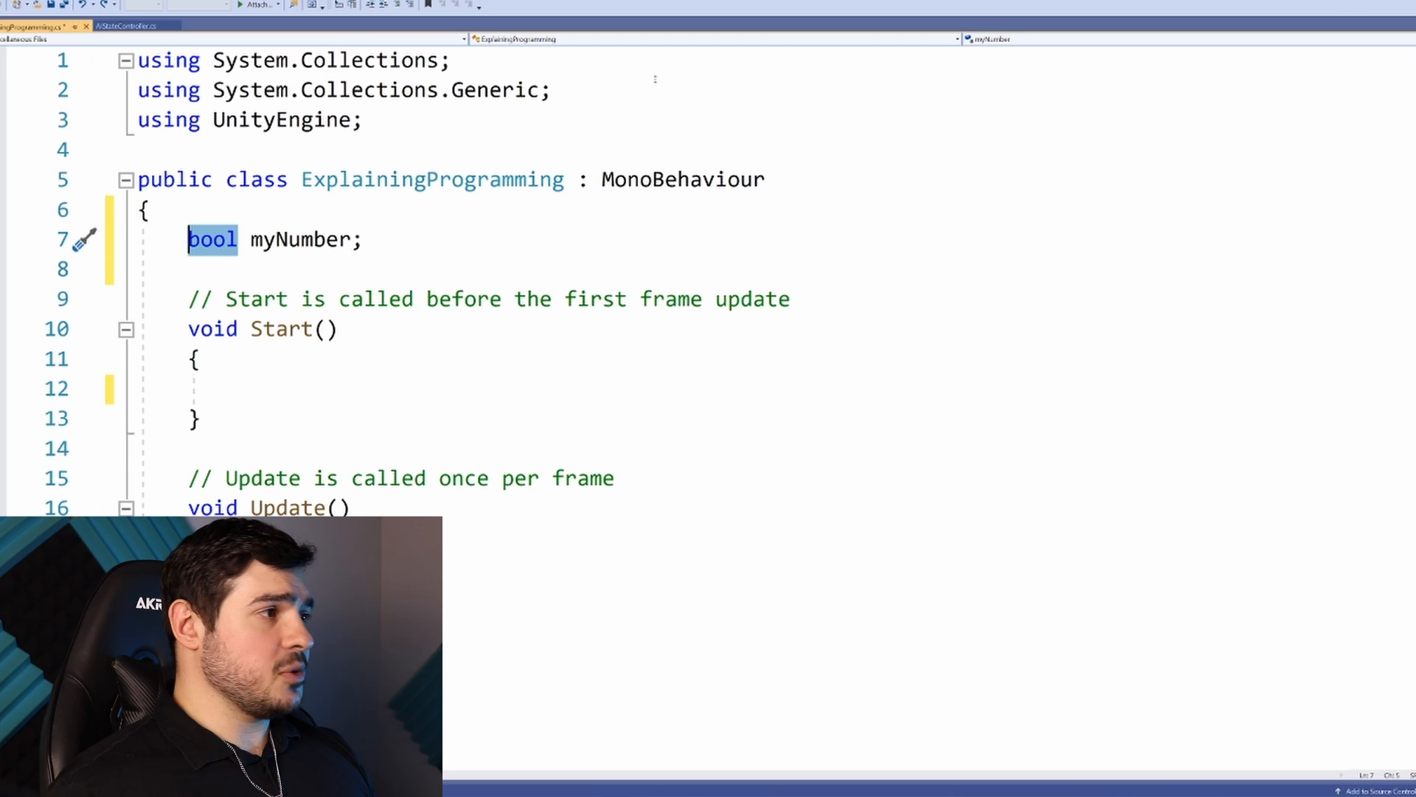
type("PlayerData playerData;")
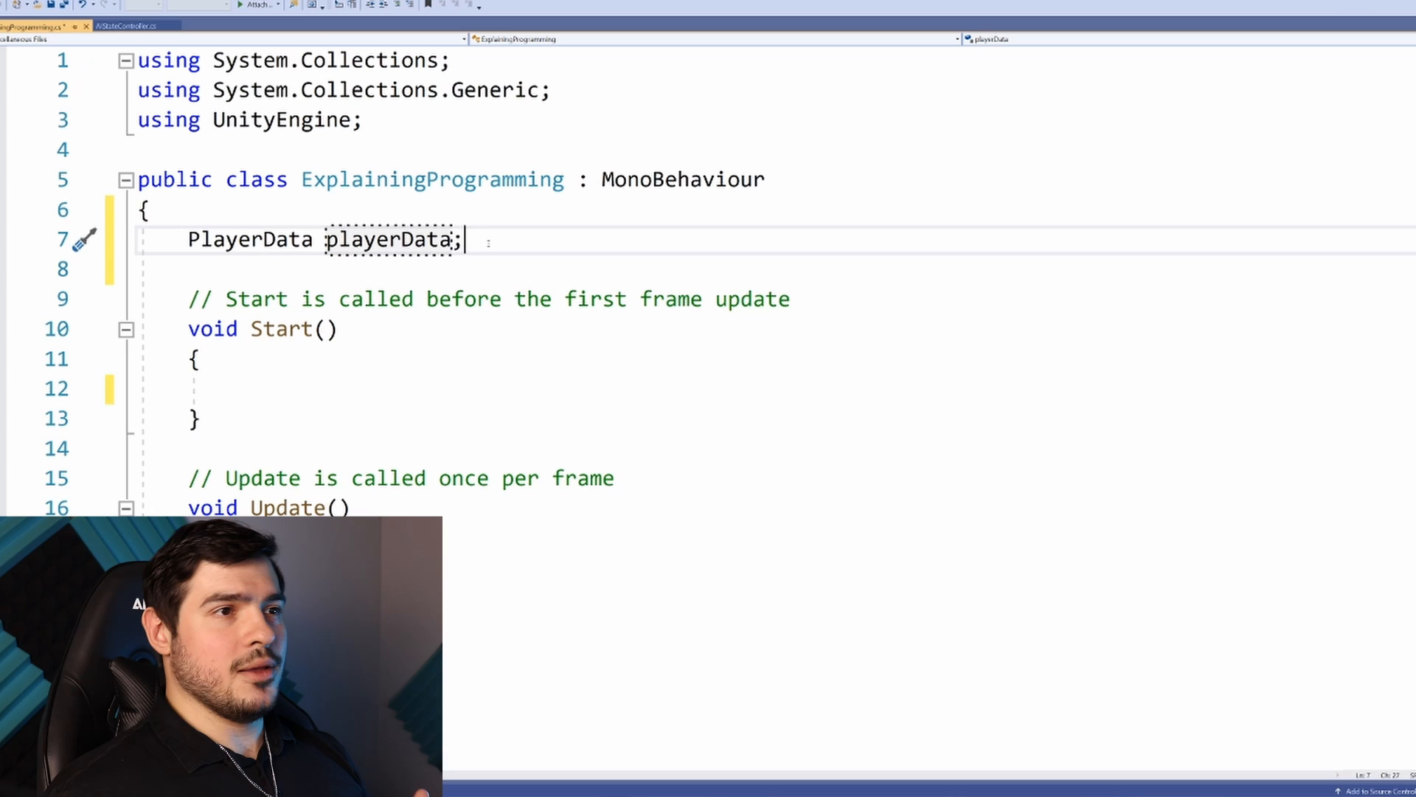
double_click(390, 239)
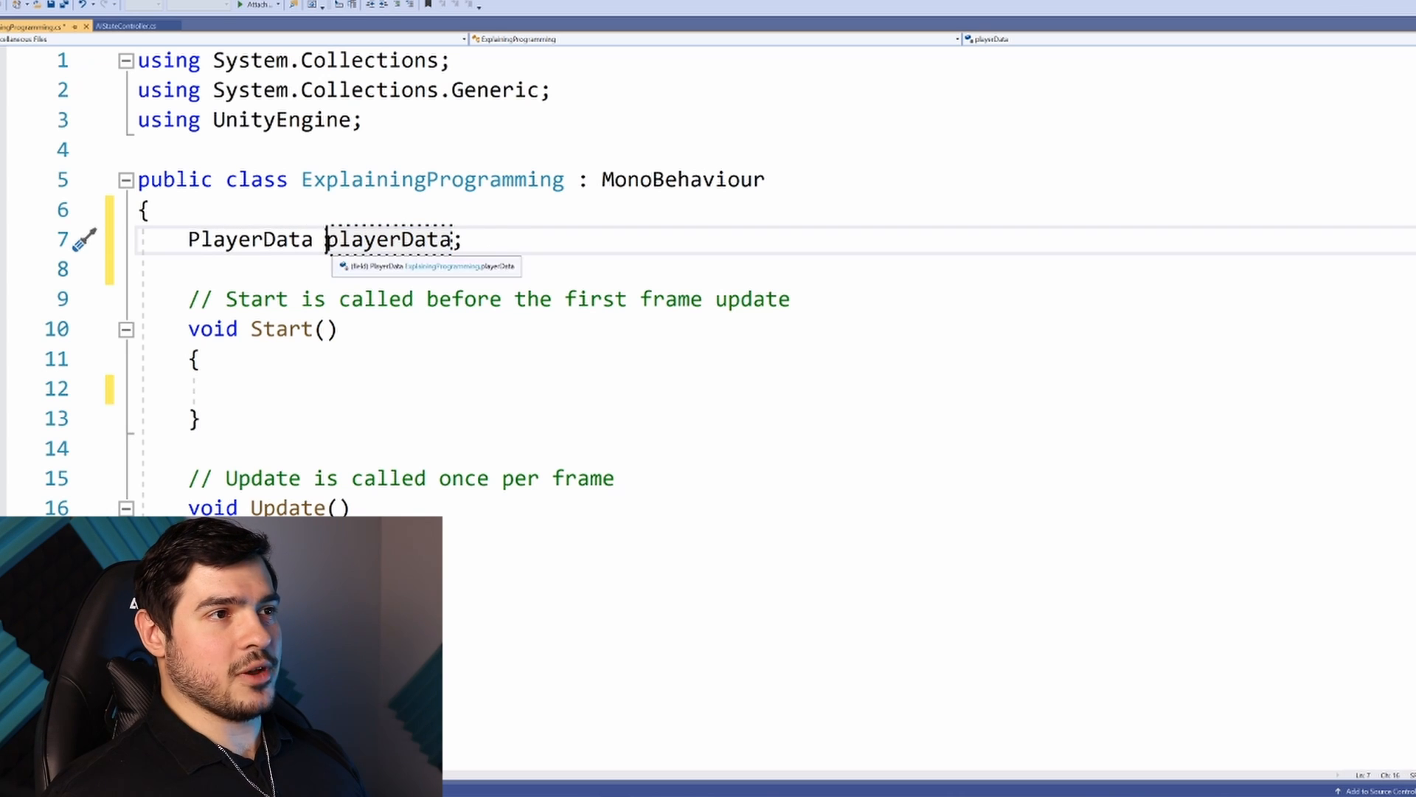
type("playerData.")
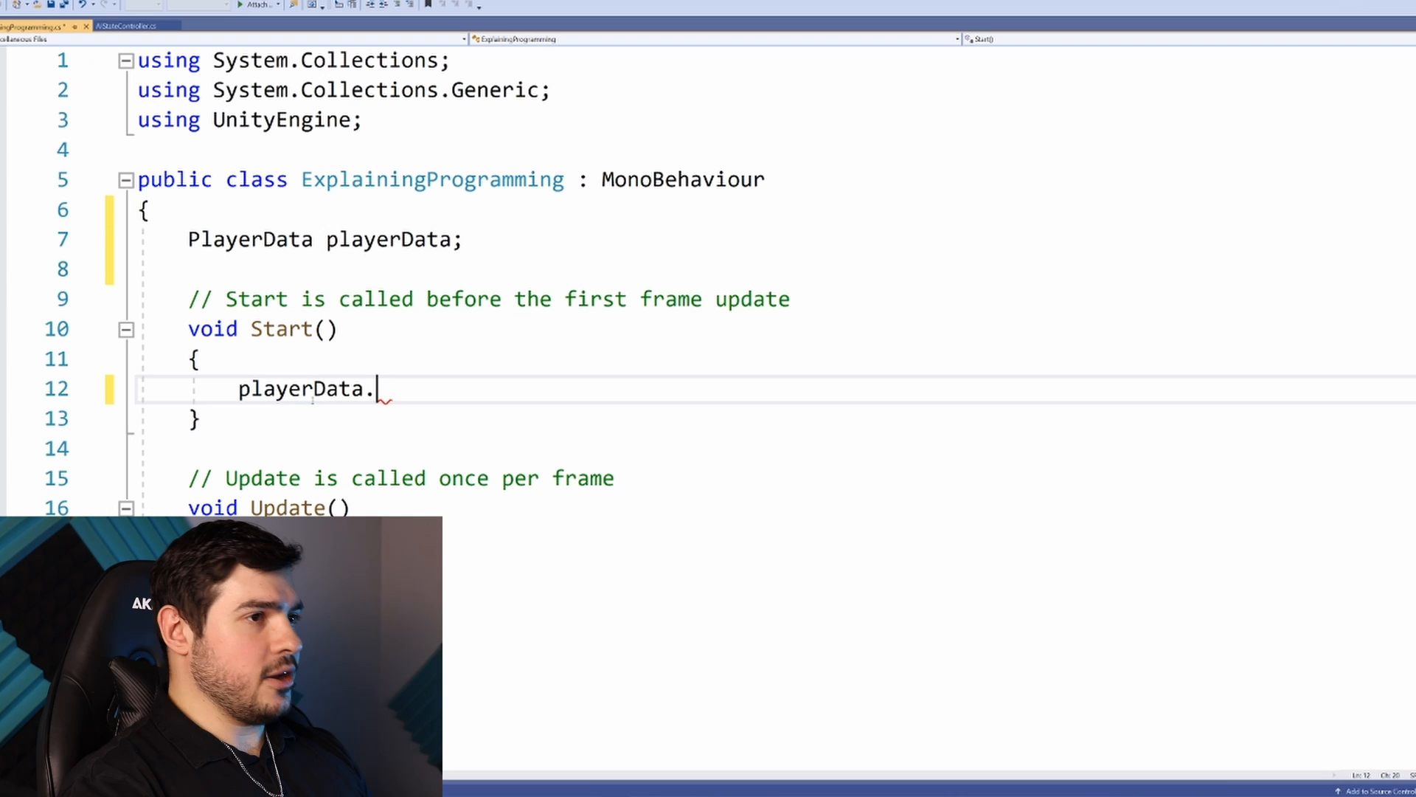
type("healtjh")
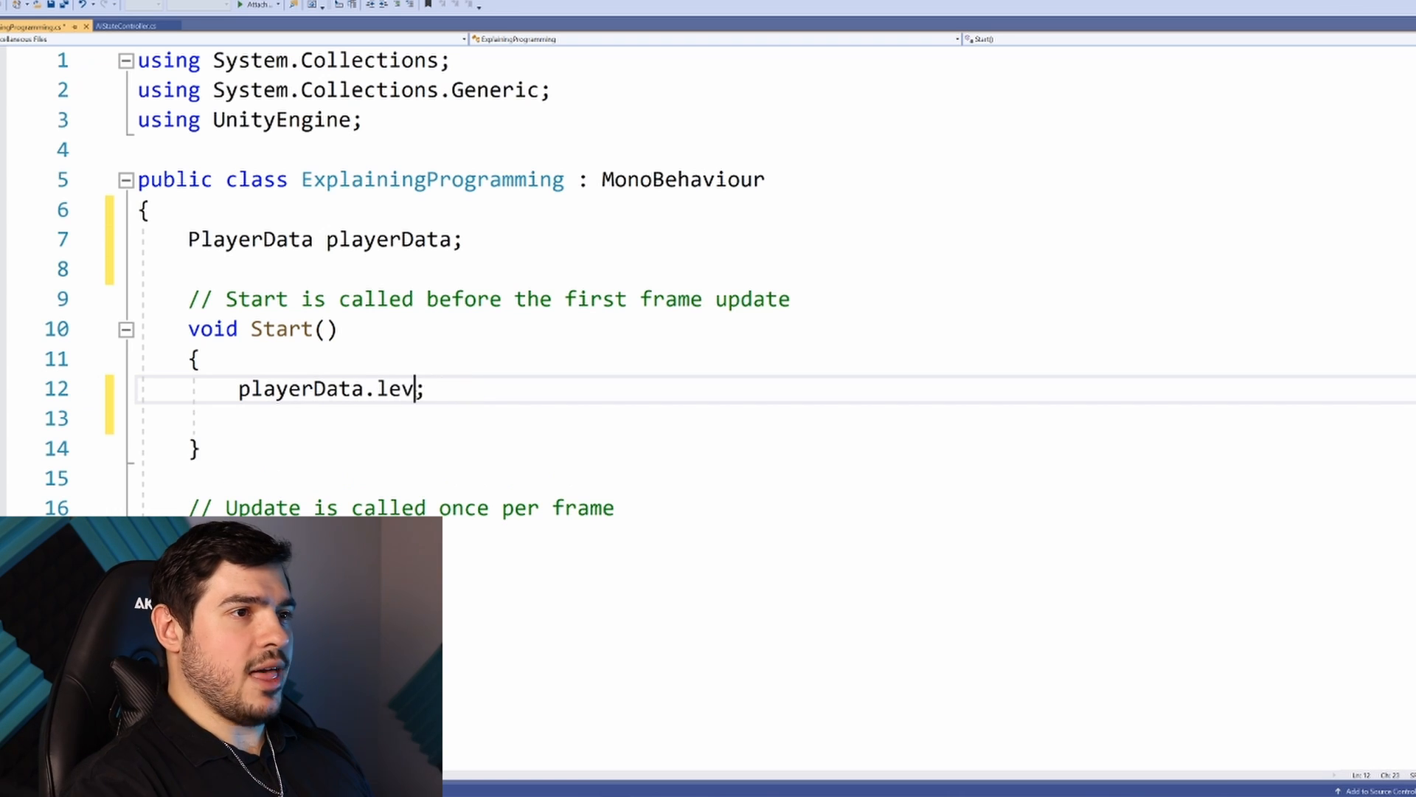
type("xp")
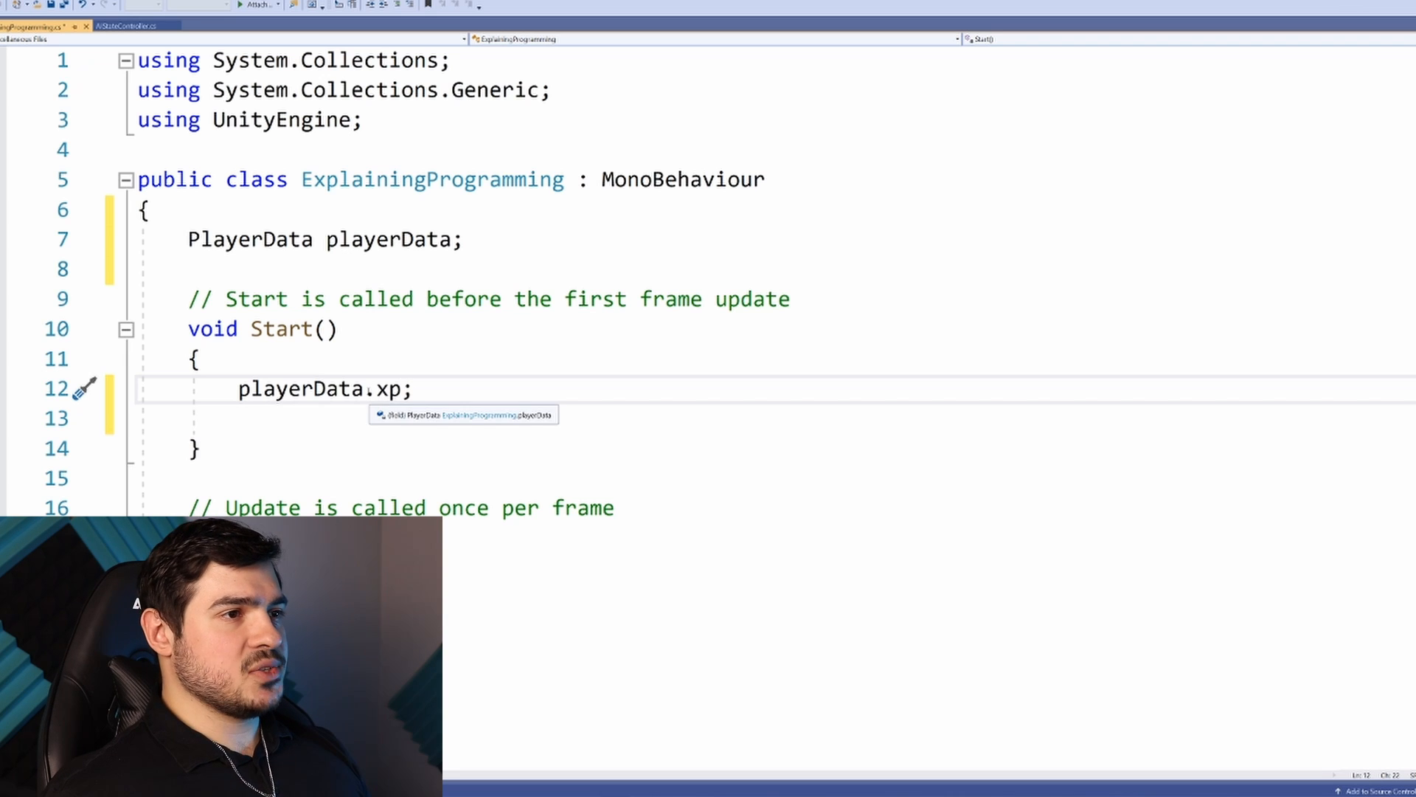
left_click(301, 388)
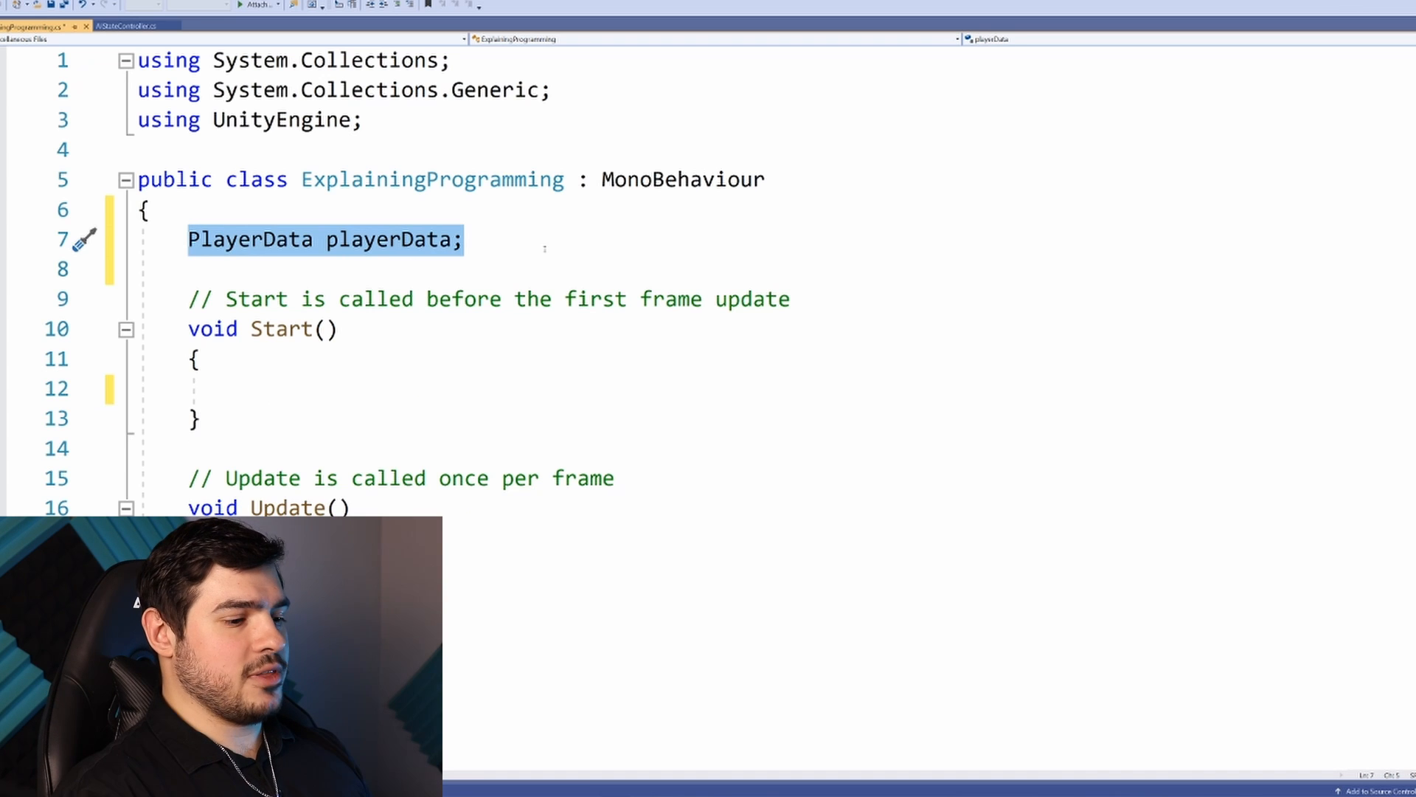
Declare float speed; and set speed = 3f; inside Start()
type("f")
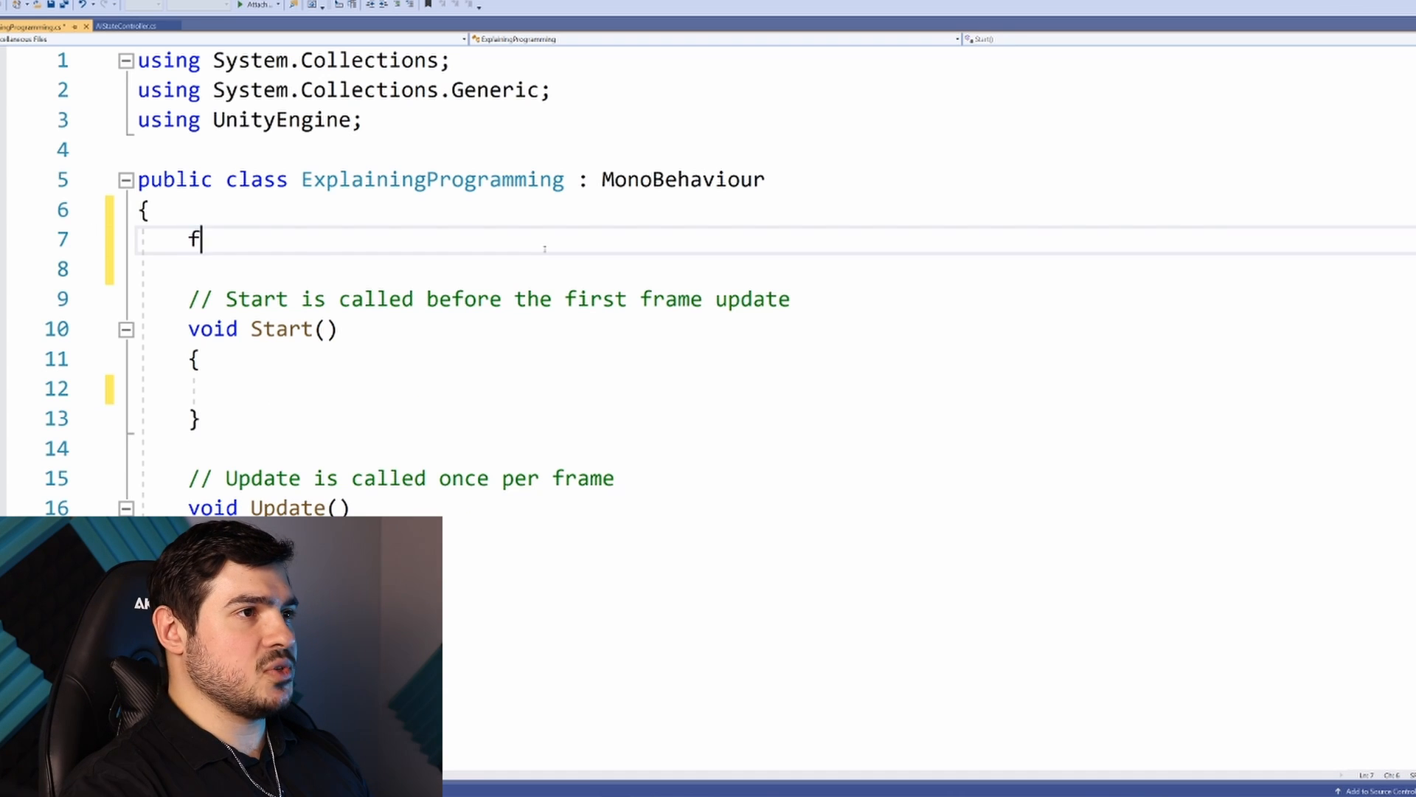
type("loat speed;")
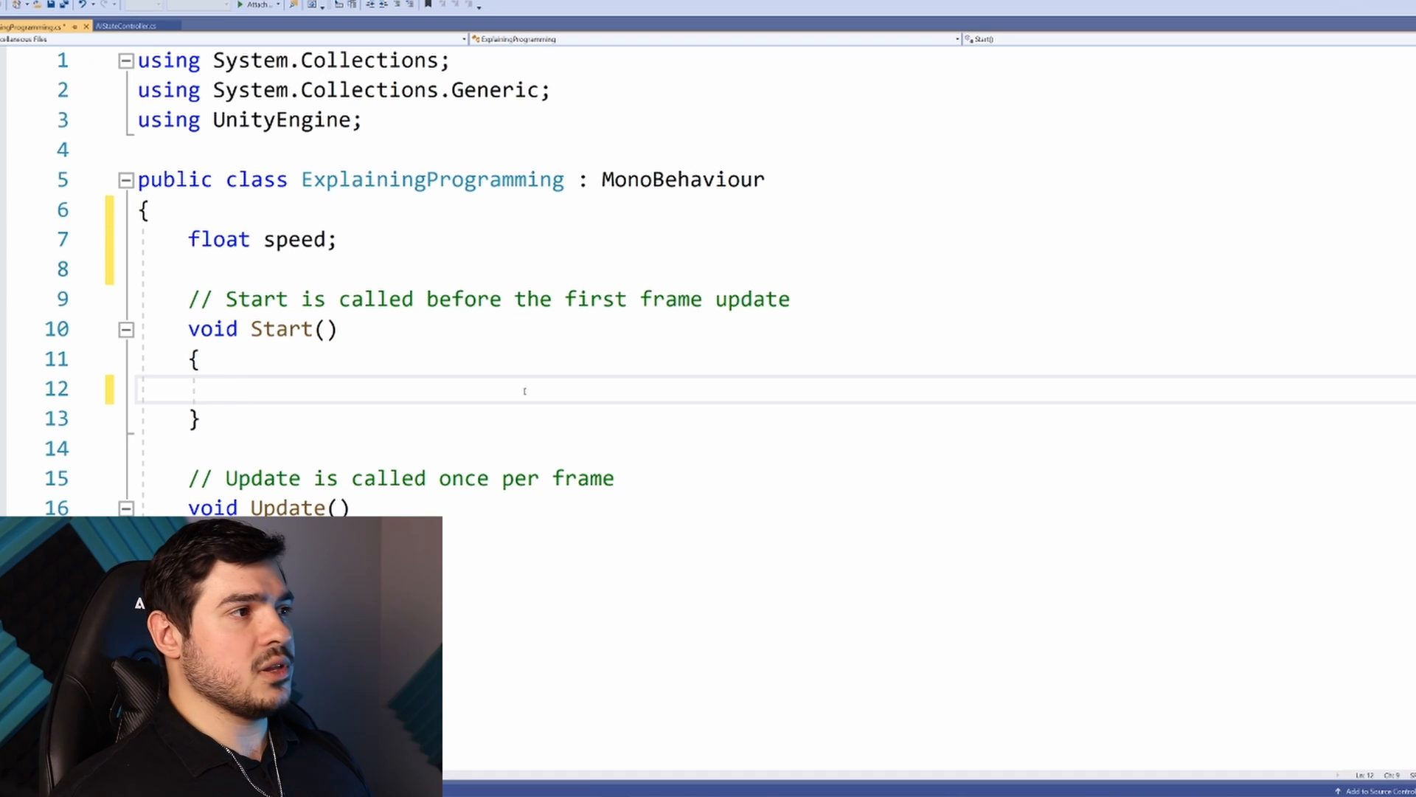
type("speed = 3")
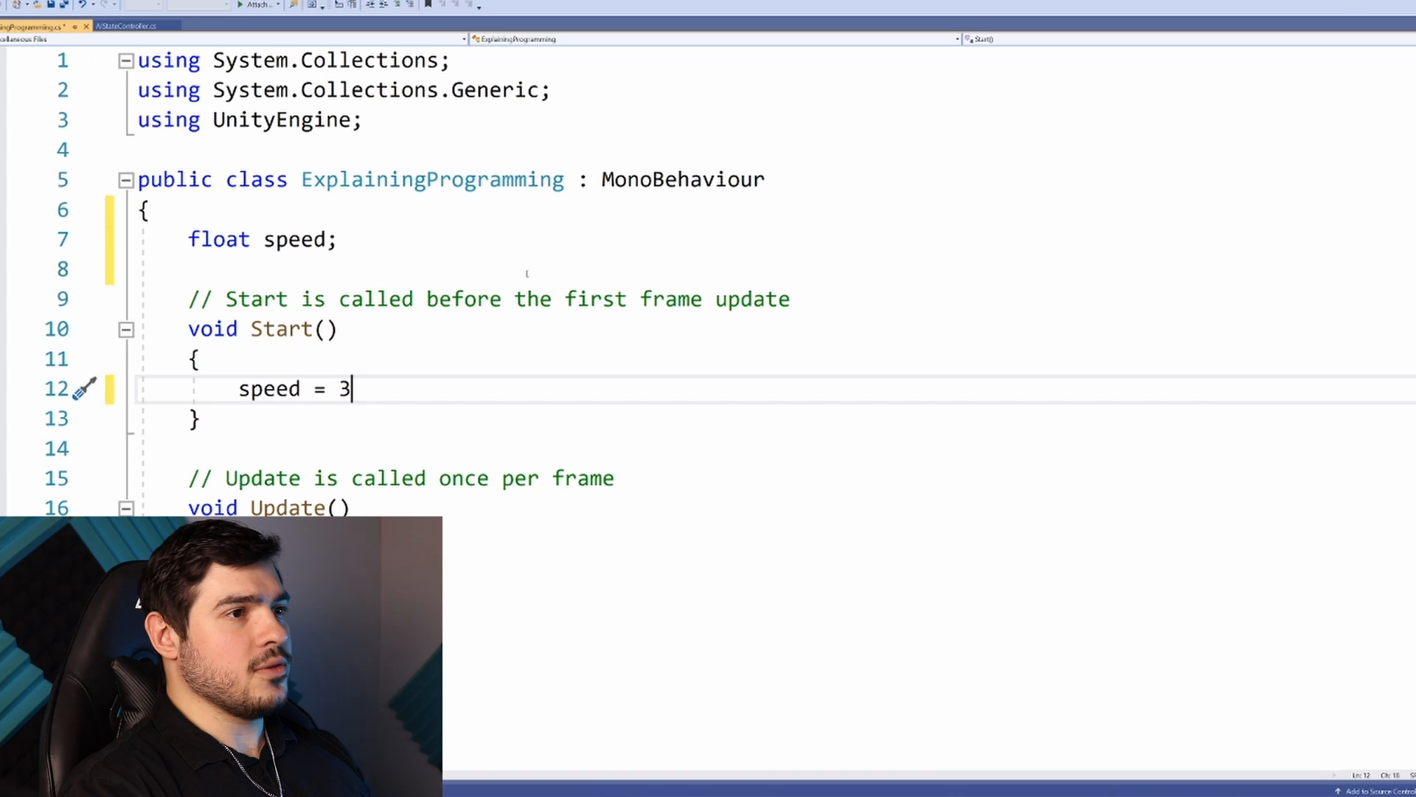
type("f;")
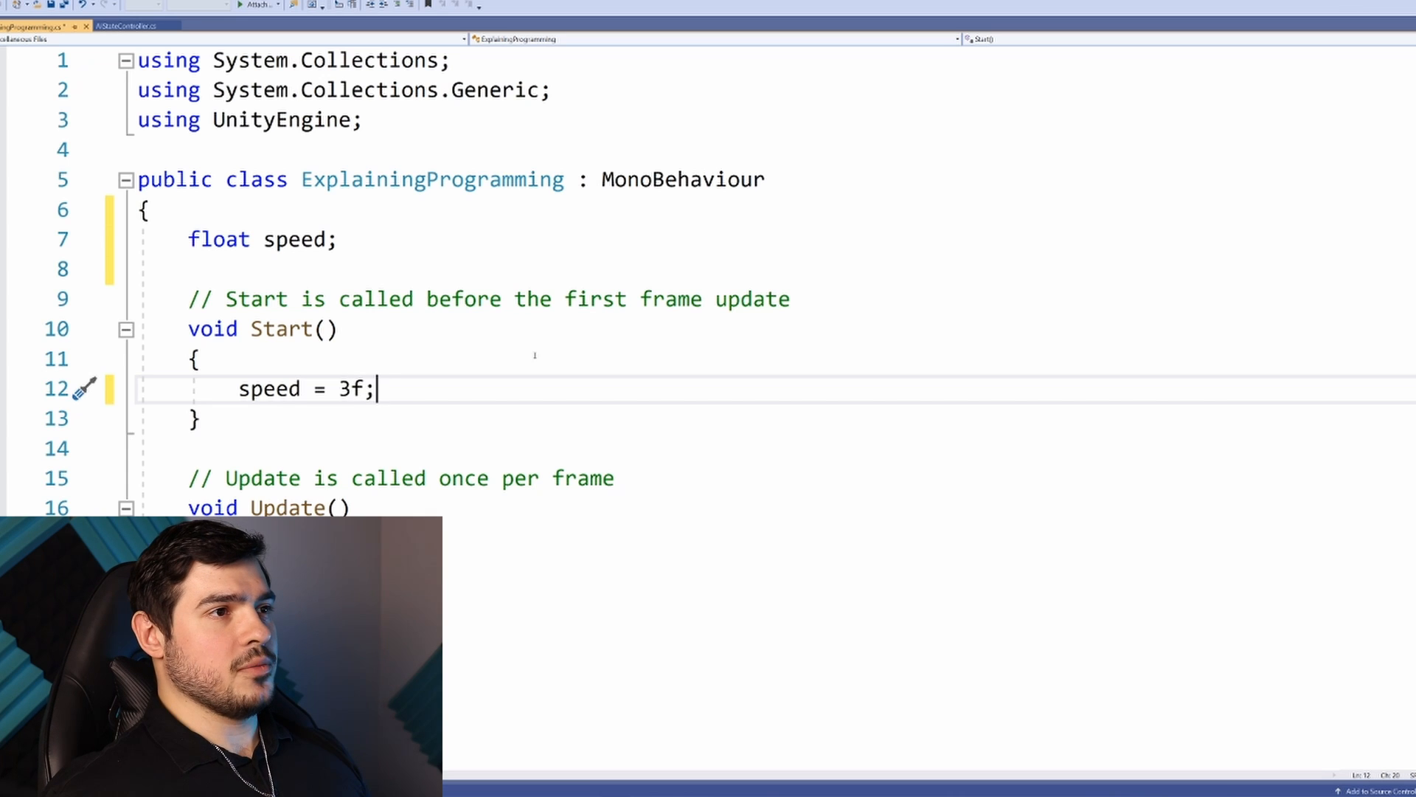
double_click(356, 388)
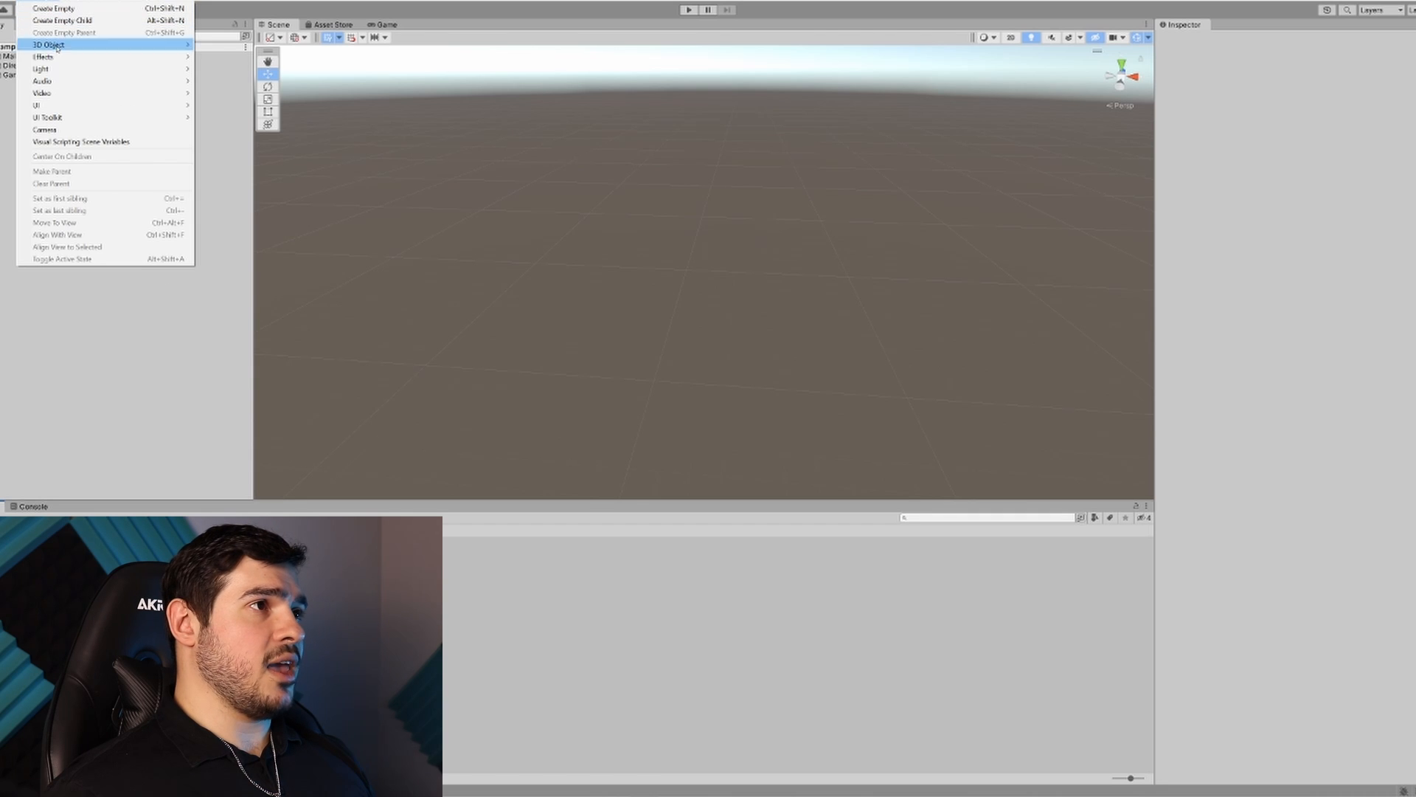
Add a cube as a flat ground and a capsule to the Unity scene
left_click(50, 46)
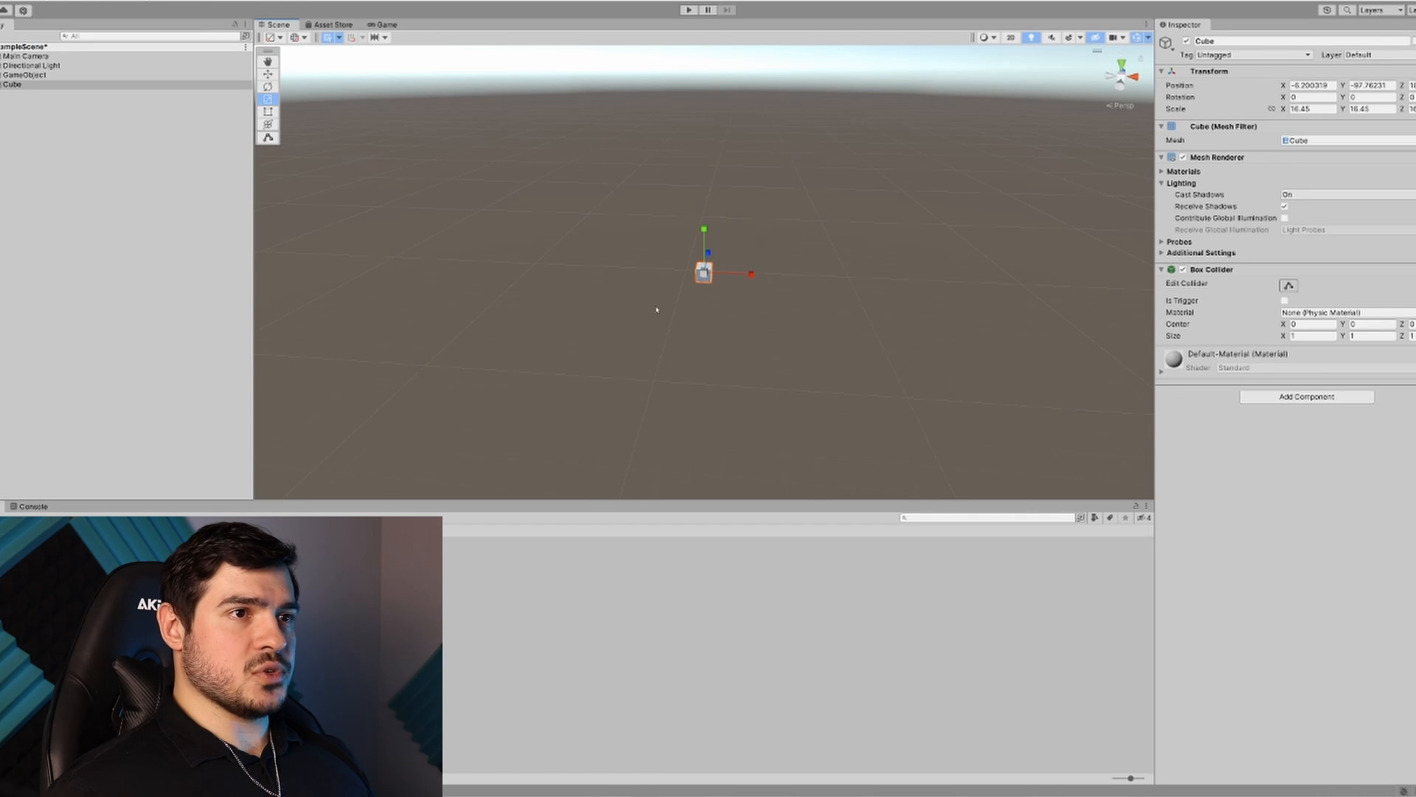
left_click(49, 44)
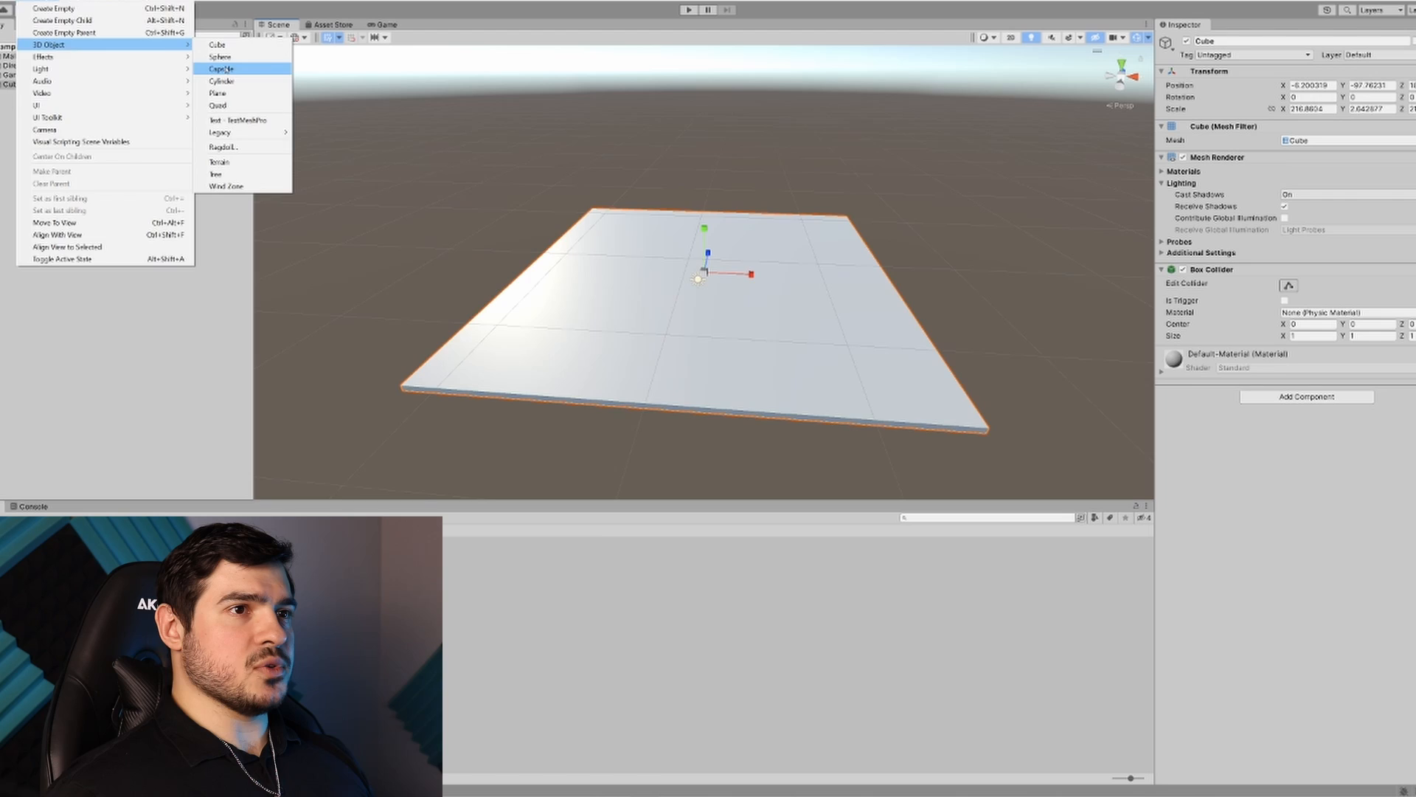
left_click(219, 69)
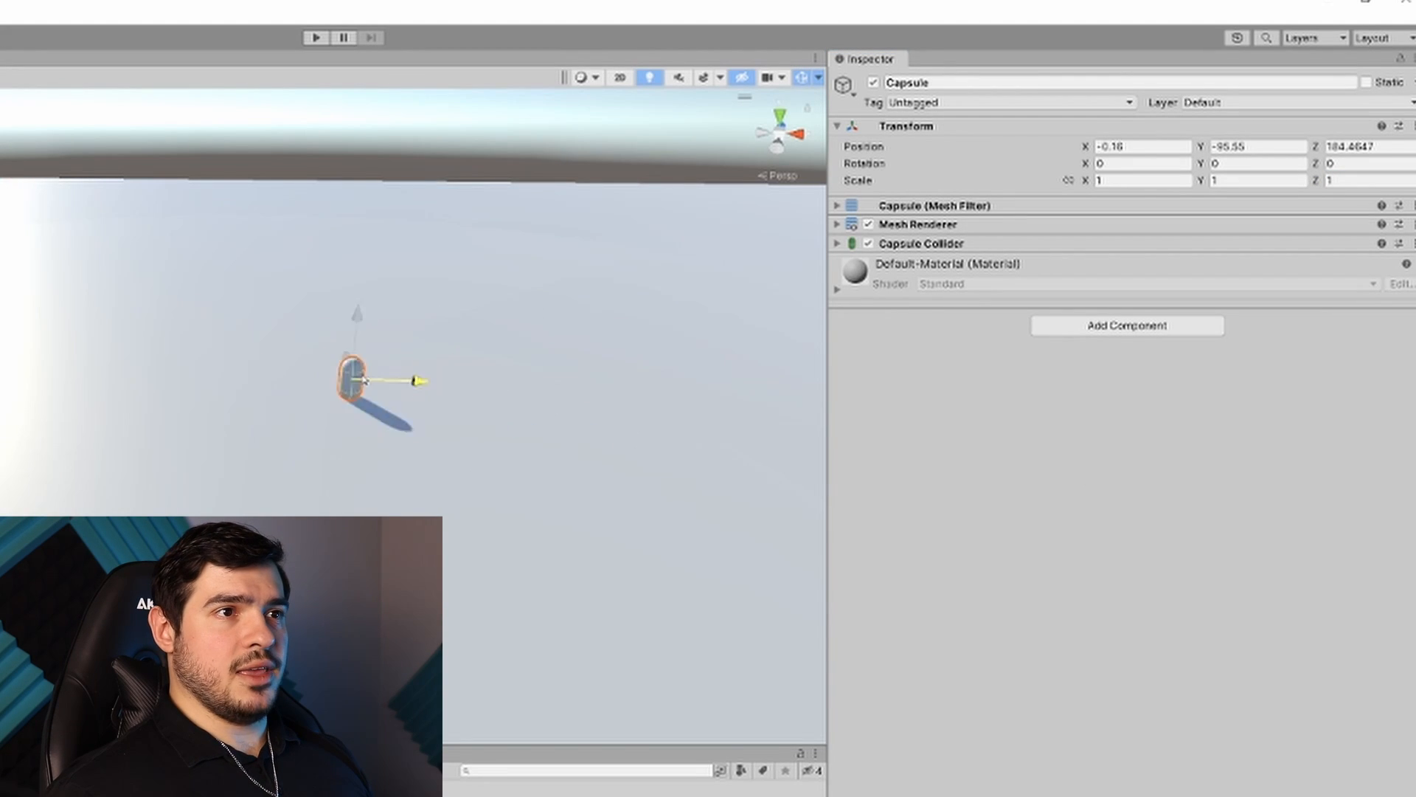
Add a Rigidbody component to the Capsule via Add Component searching 'rigid'
left_click_drag(362, 380, 171, 407)
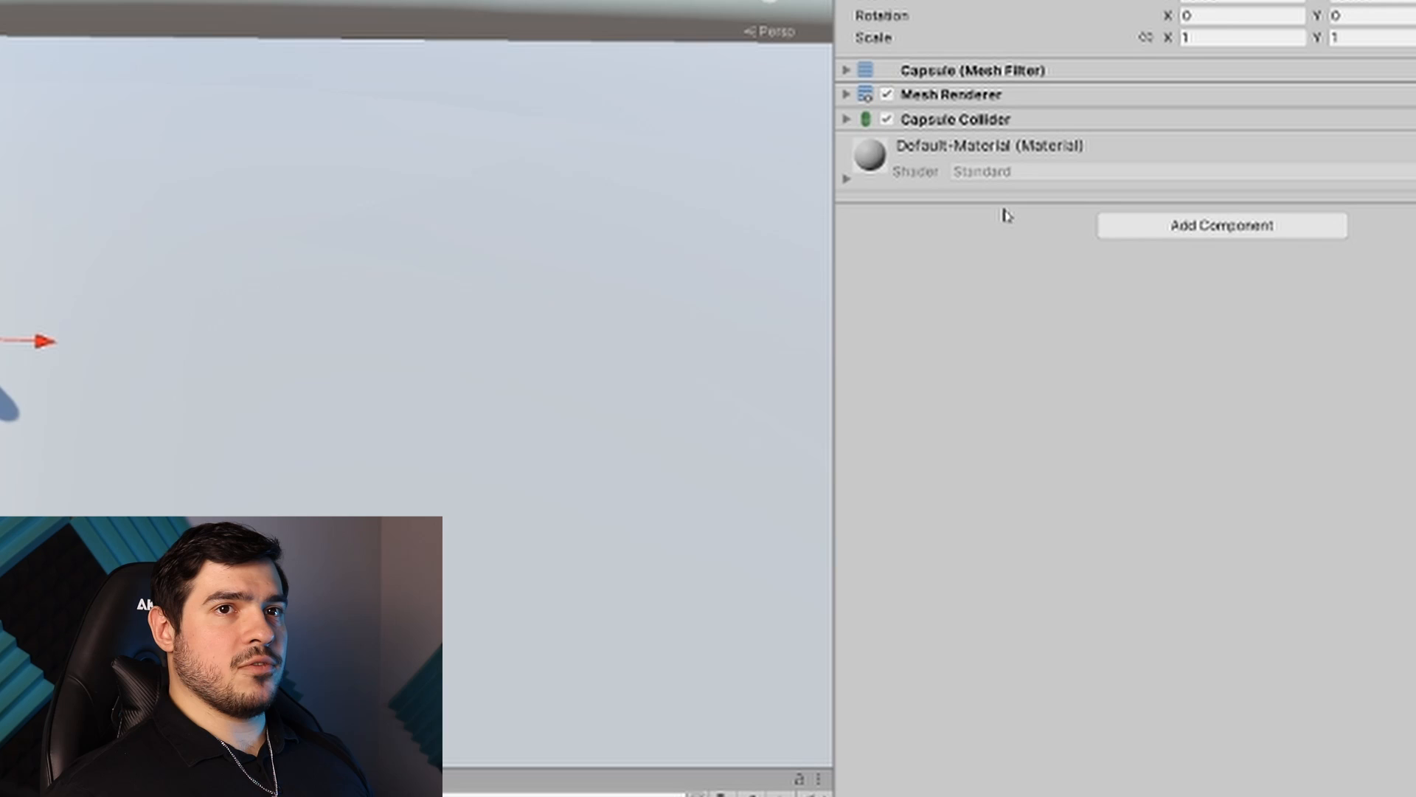
left_click(1220, 224)
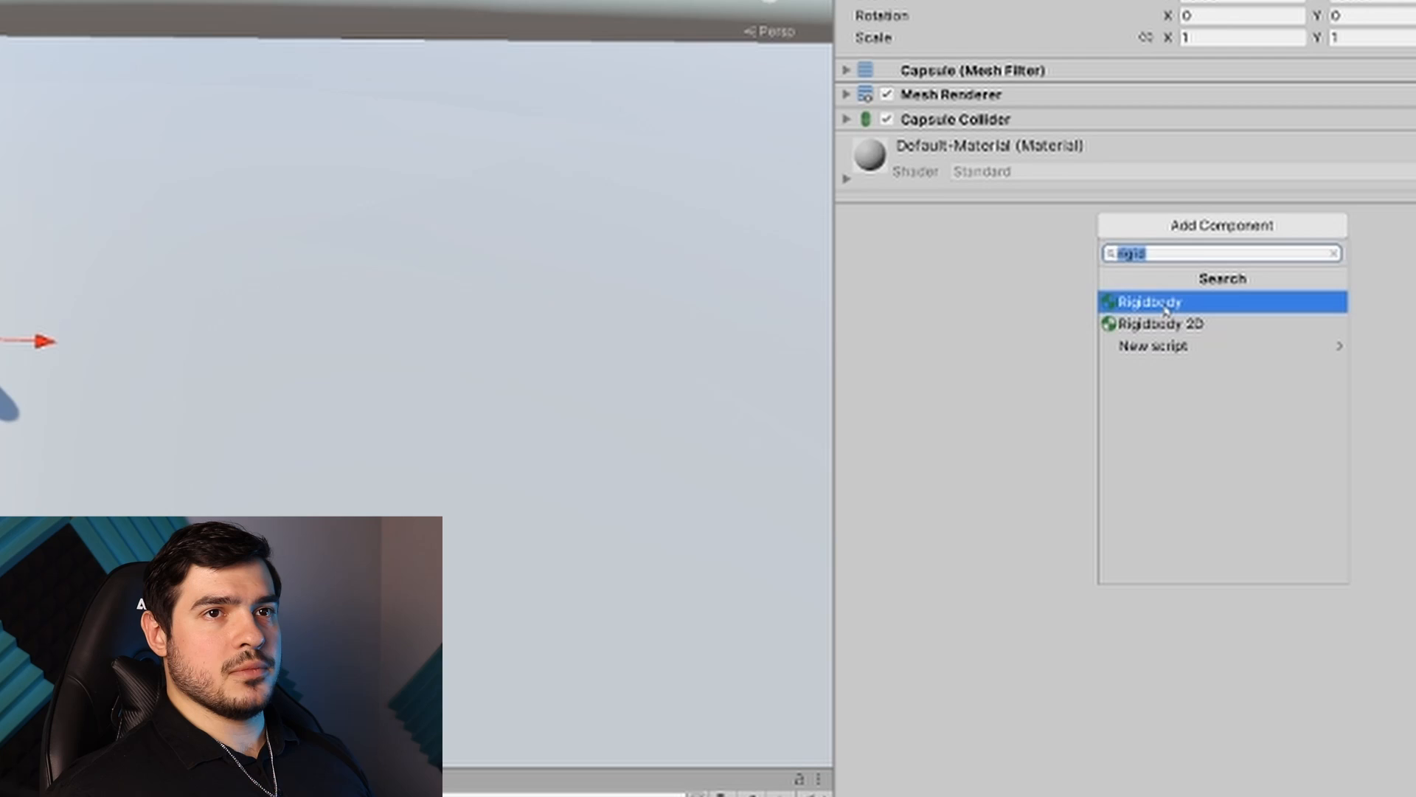
left_click(1148, 301)
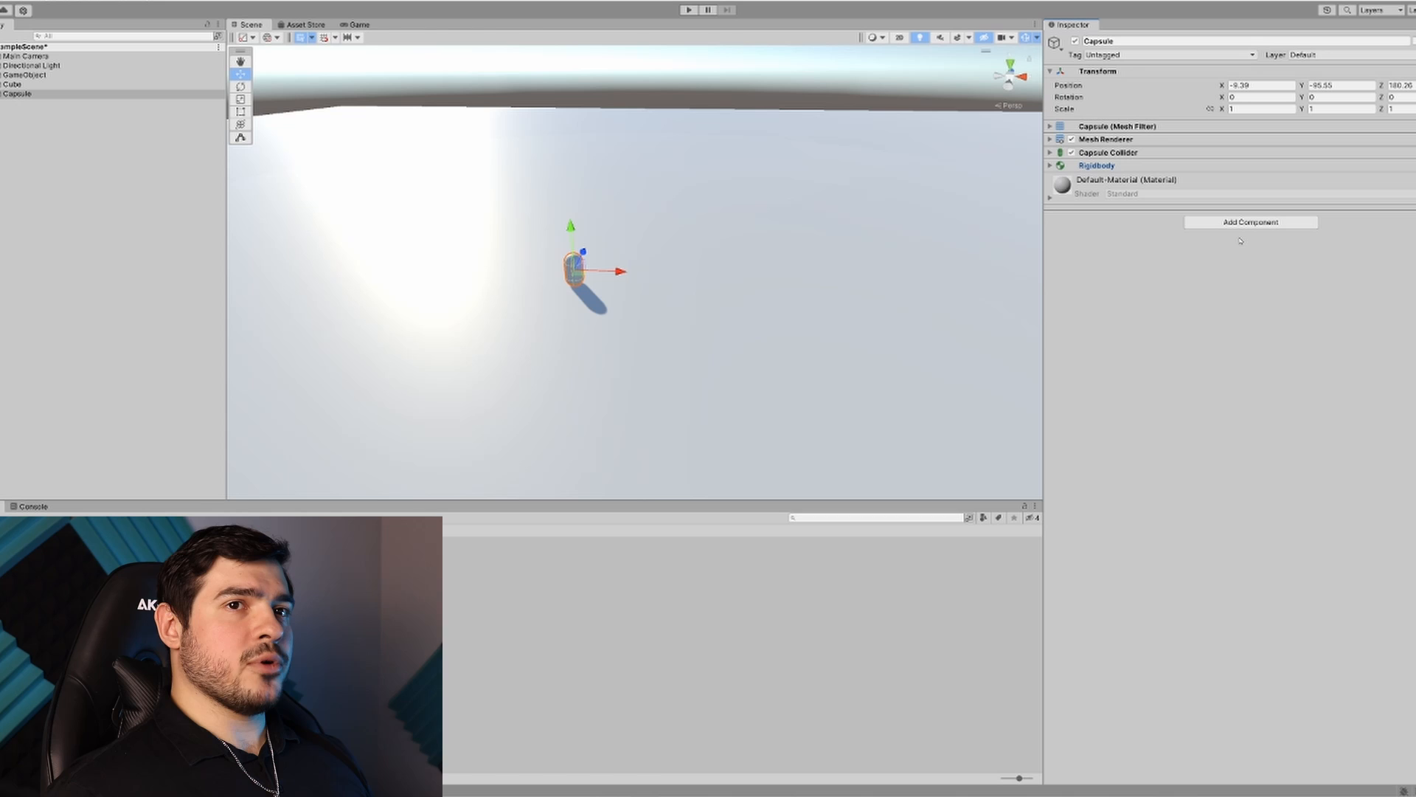
left_click(1250, 222)
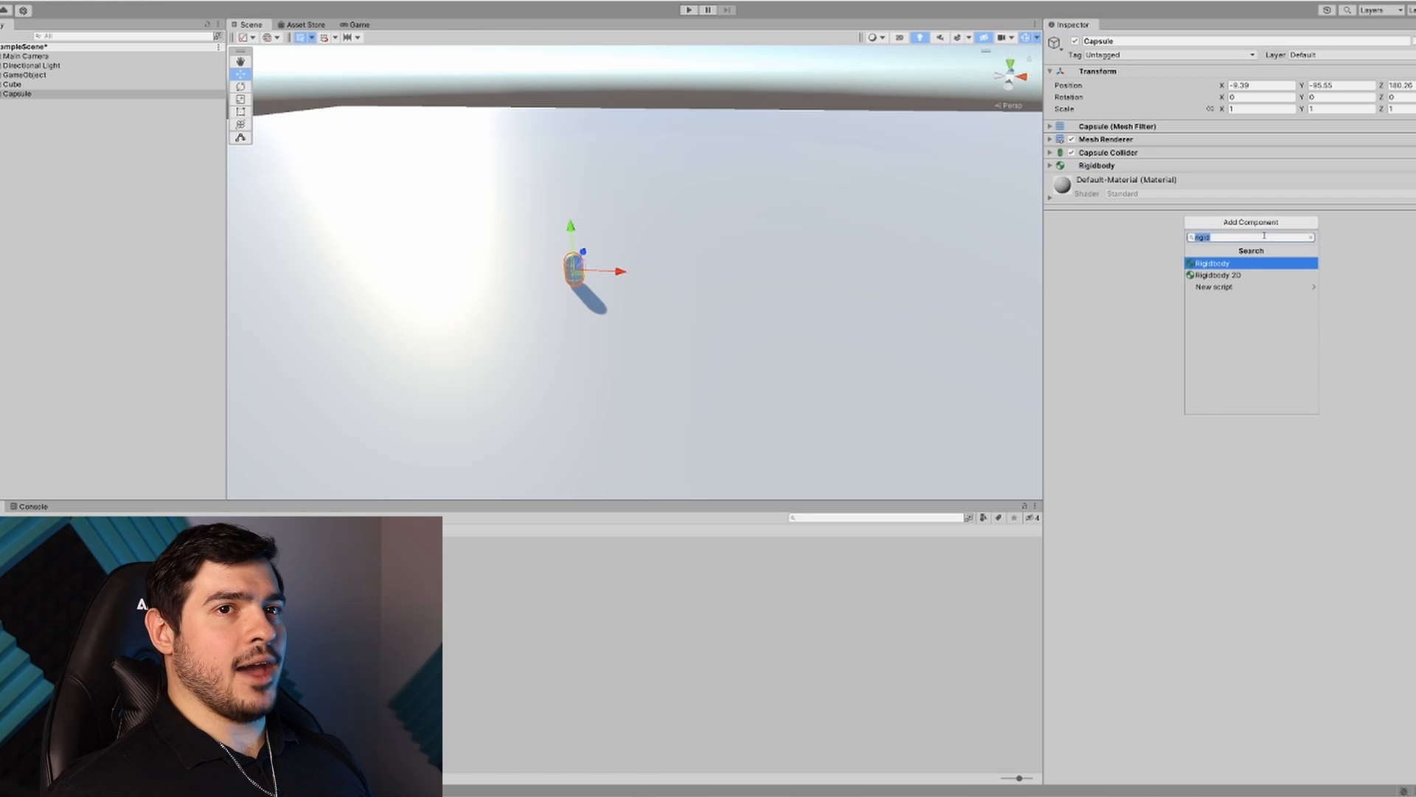
left_click(1212, 263)
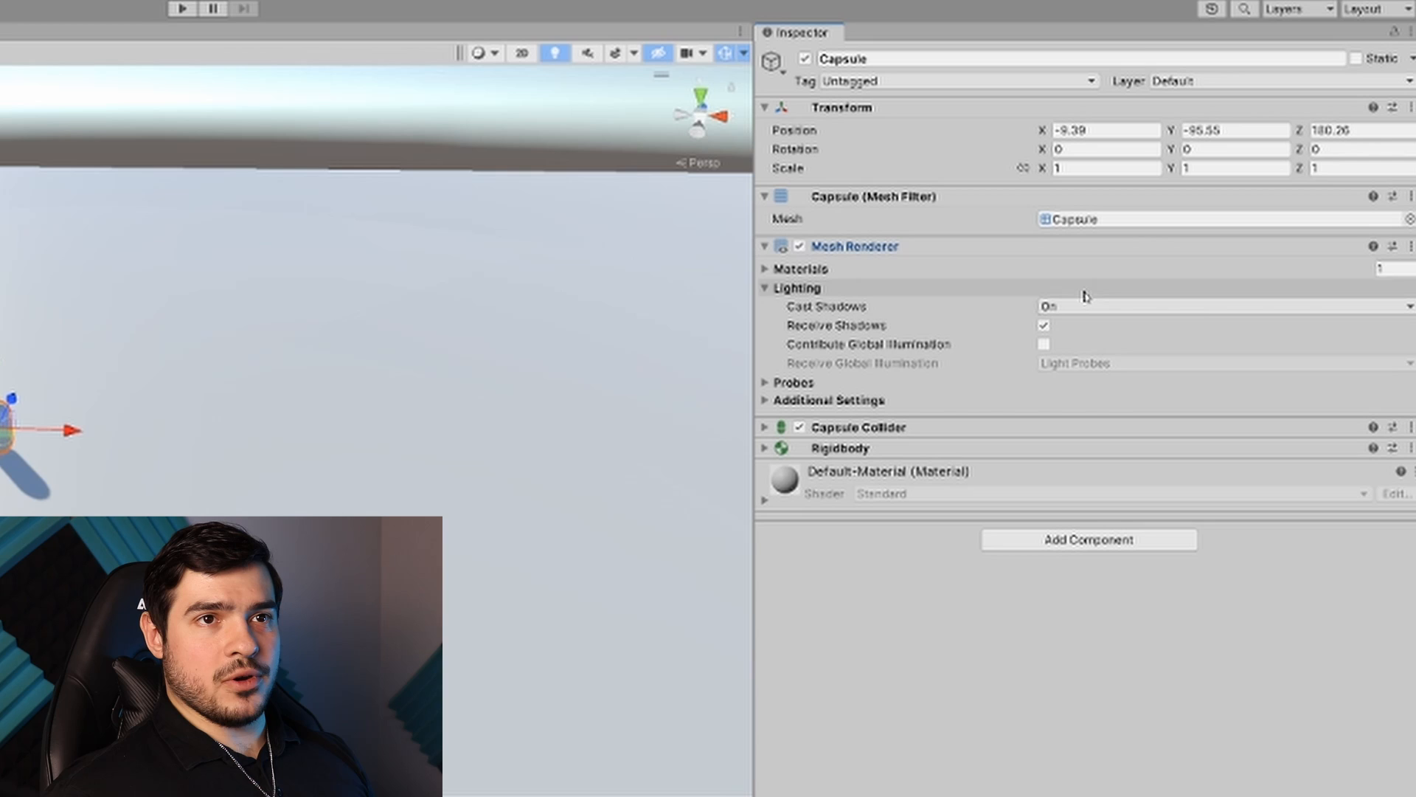
Open the ExplainingProgramming script from the Project window into Visual Studio
left_click(766, 426)
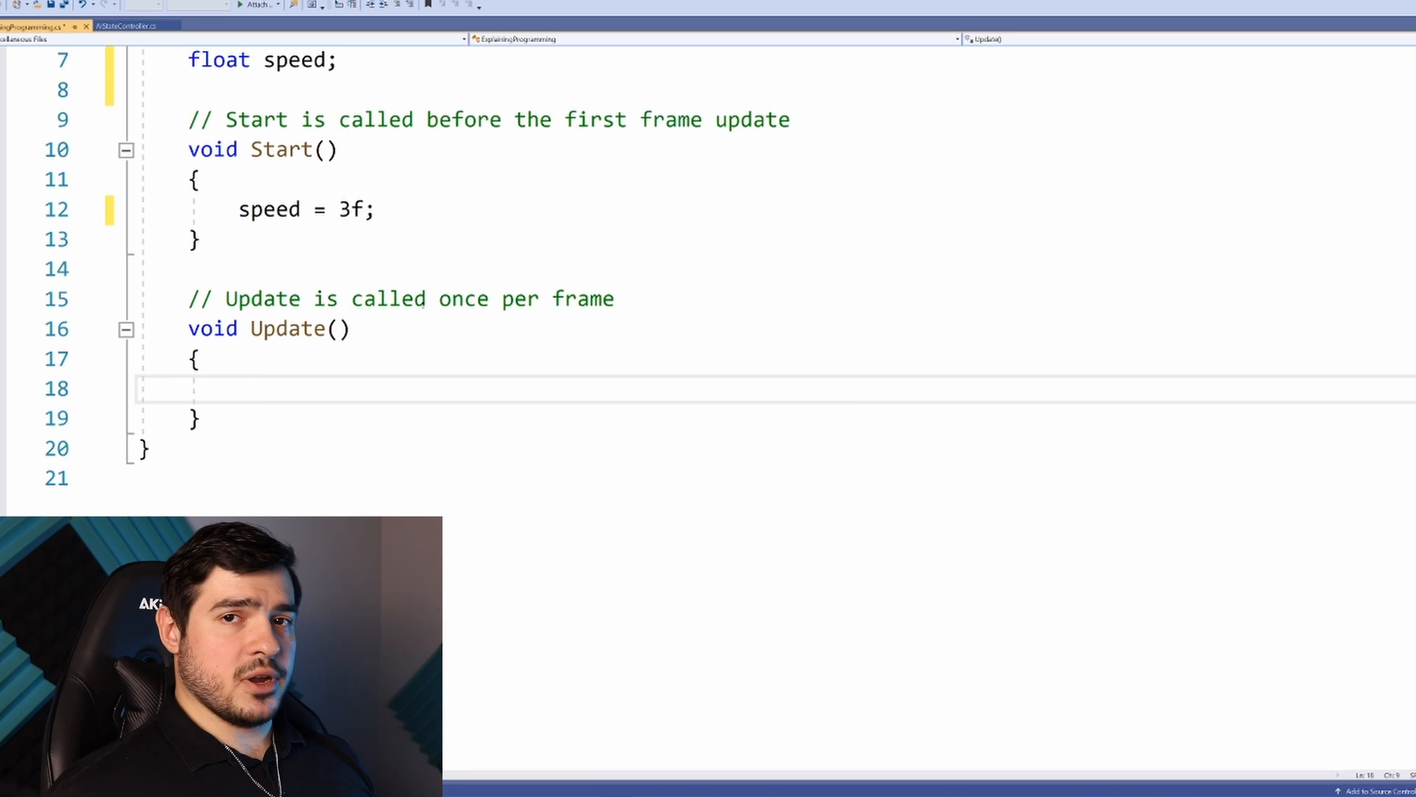
Write GetComponent<Transform>(); inside the Update method
left_click(239, 388)
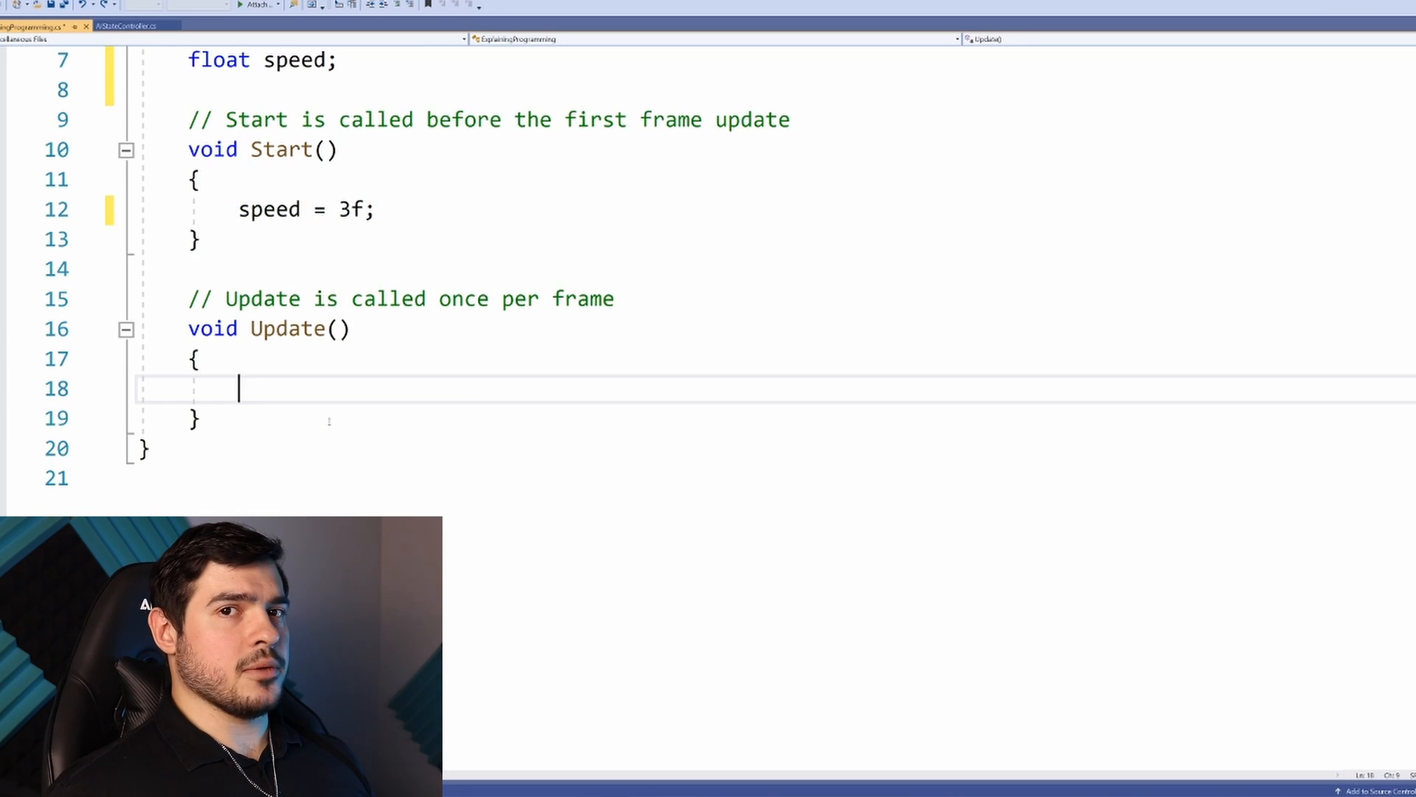
type("G")
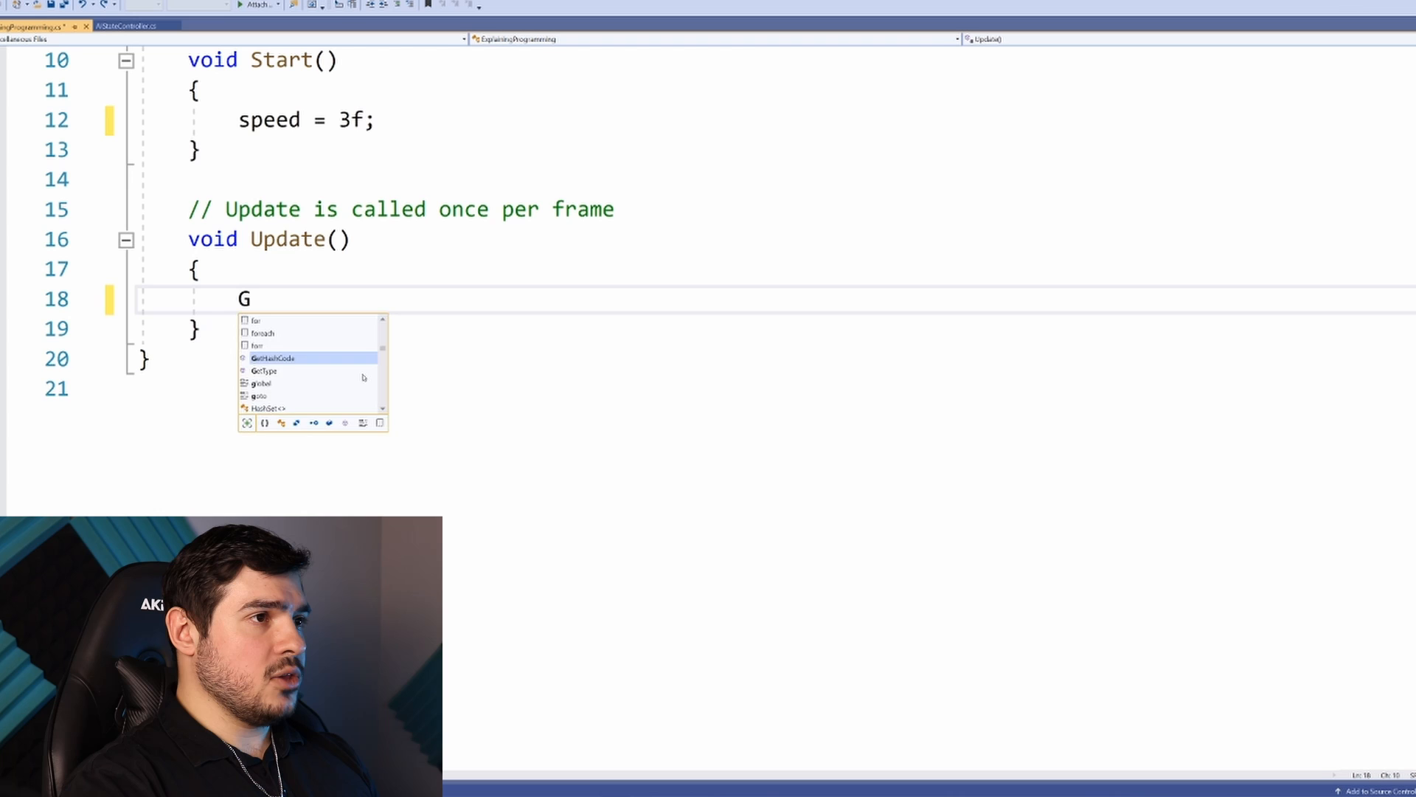
type("etComponent")
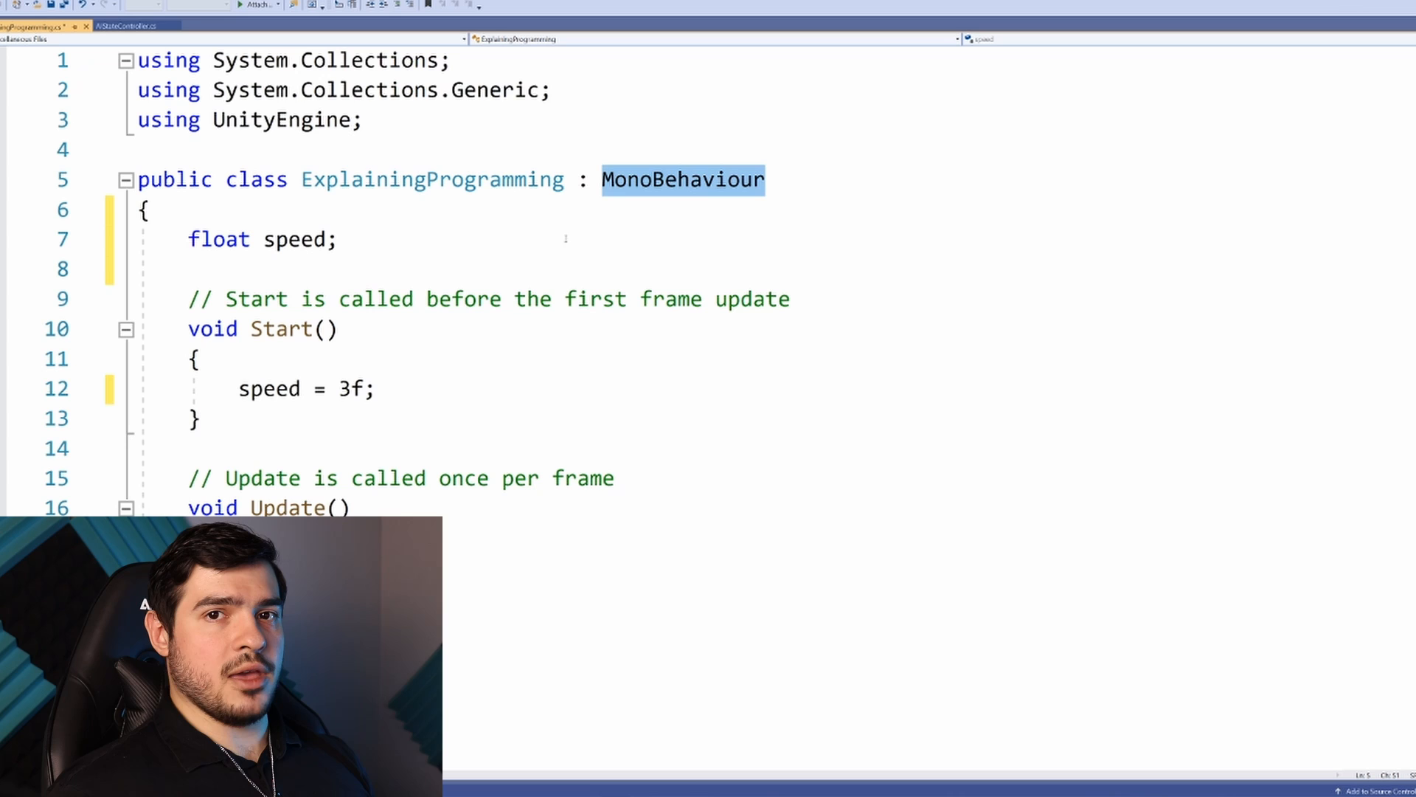
type("GetComponent")
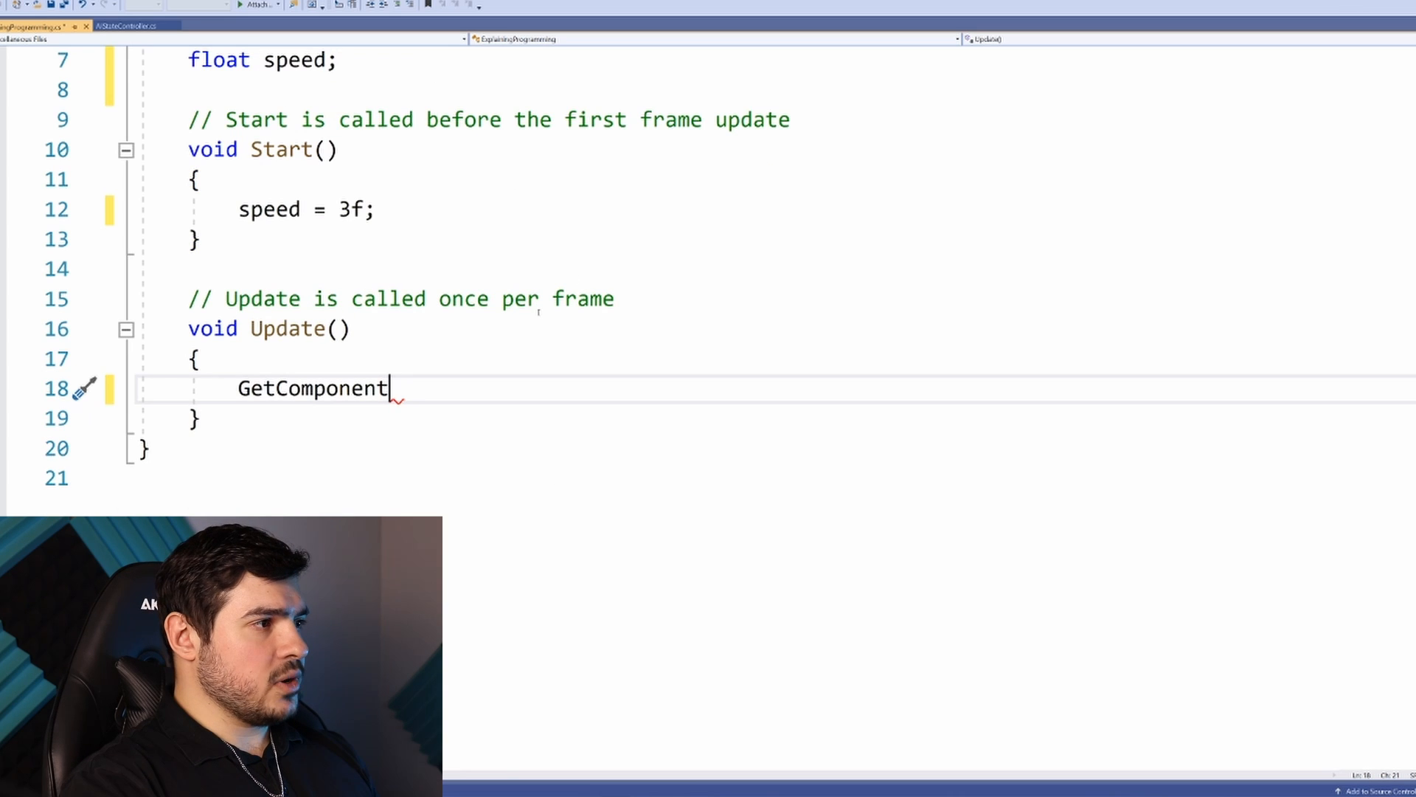
type("<")
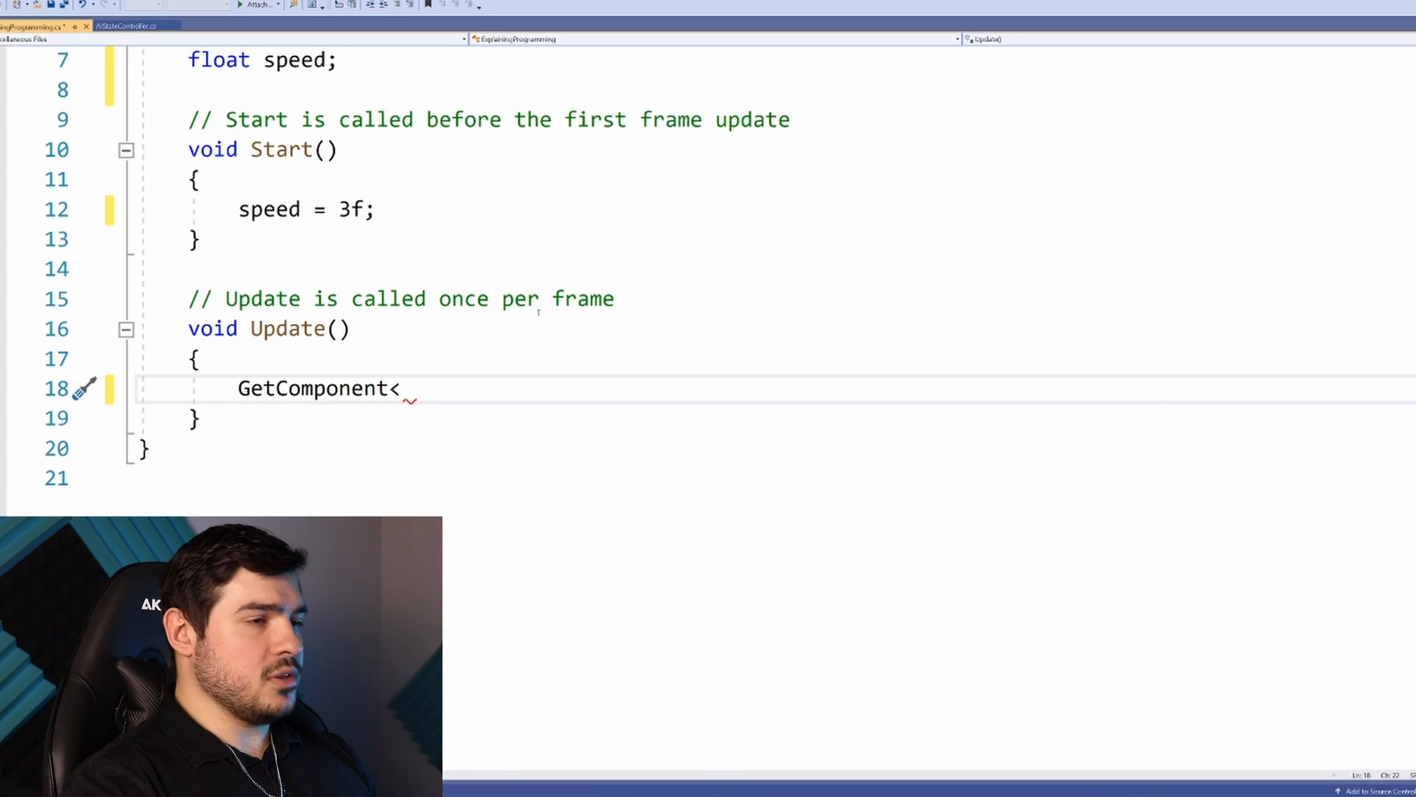
type("Transform")
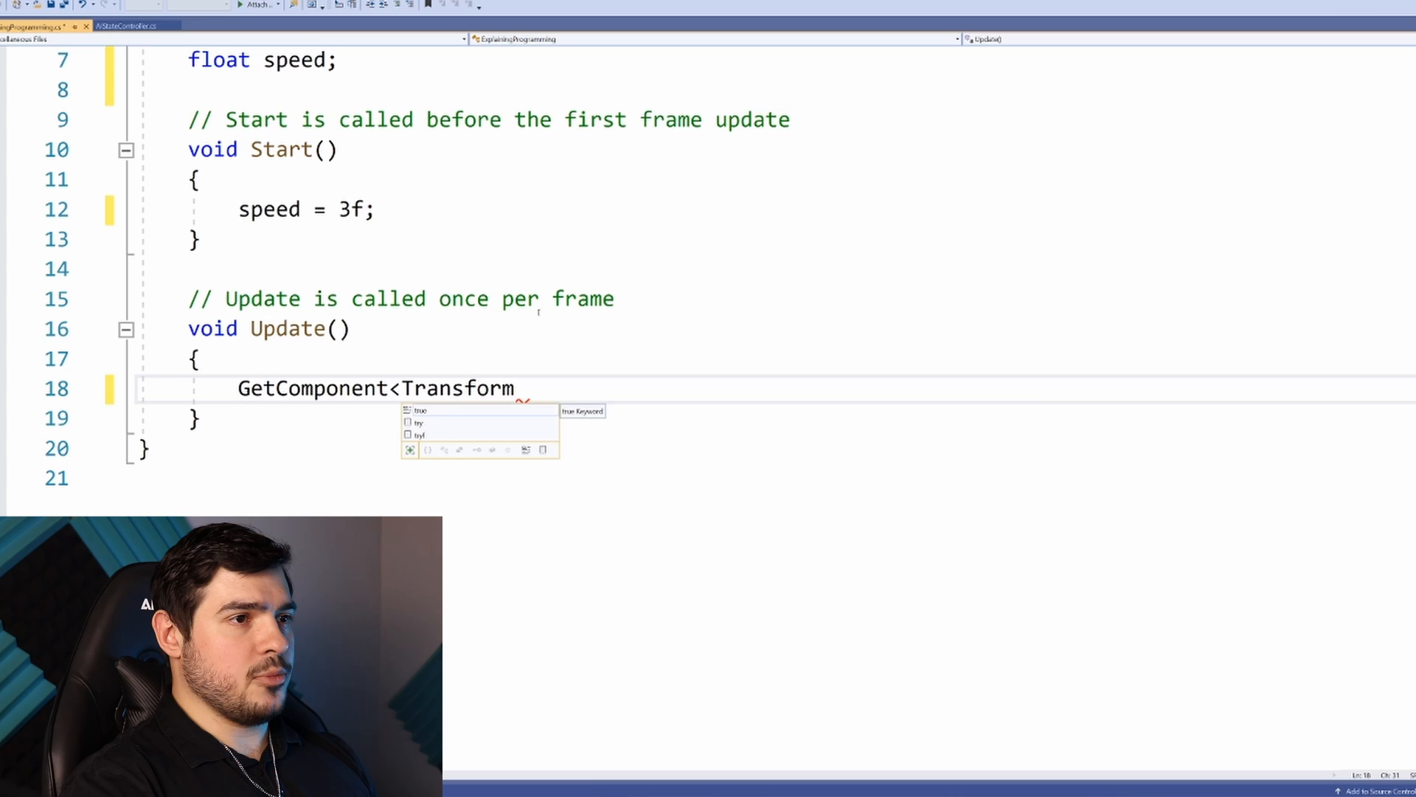
type(">()")
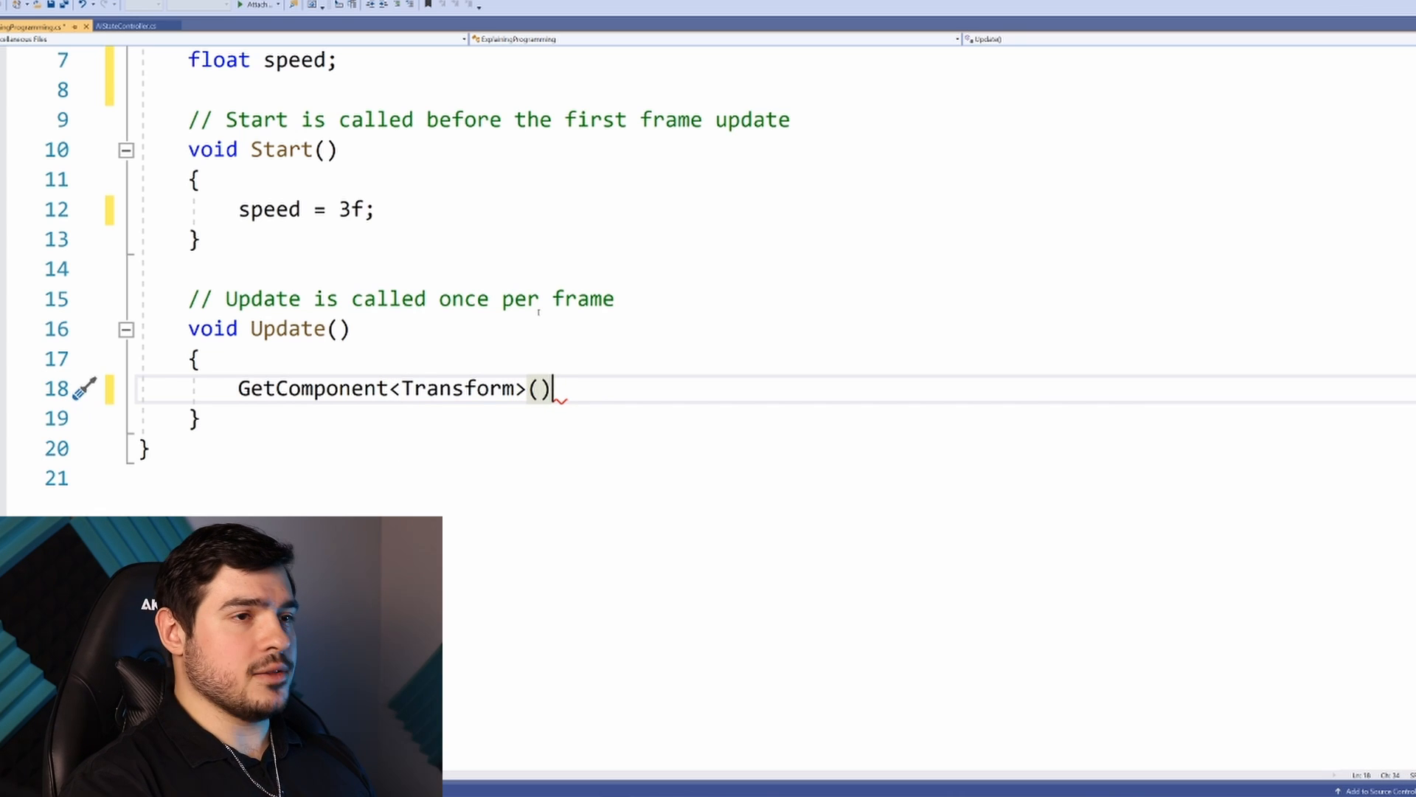
type(";")
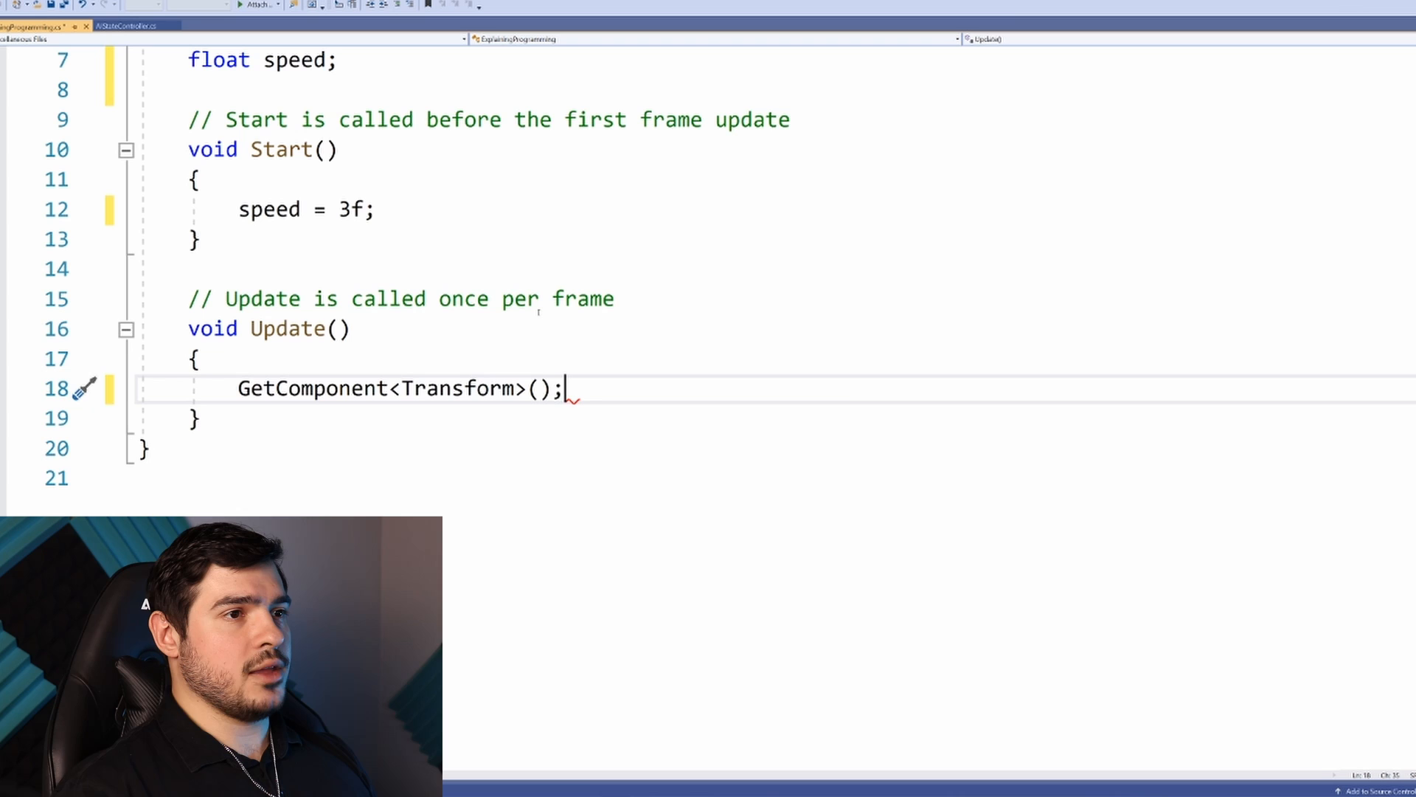
Swap the type to Material and Coll, then clear it and write transform
double_click(458, 388)
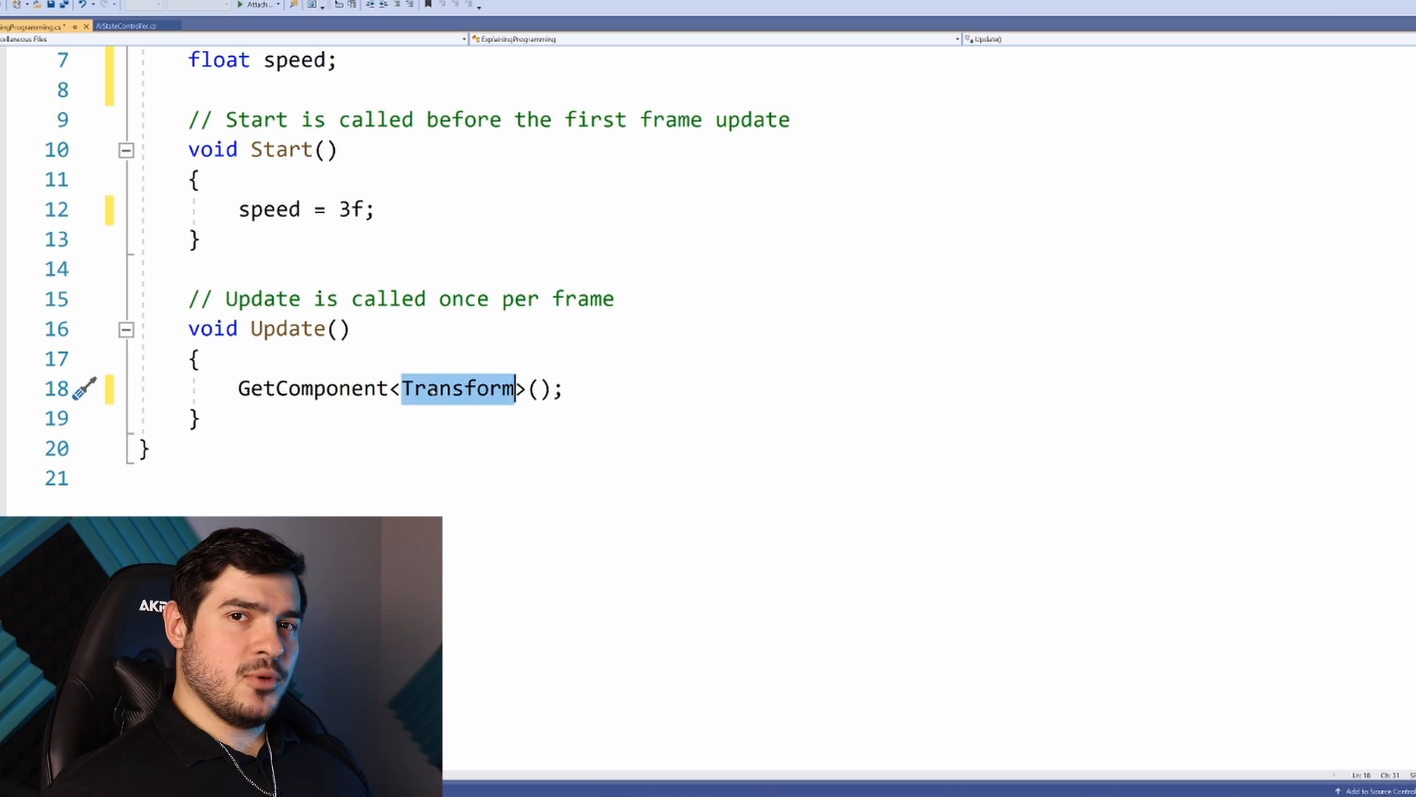
type("Material")
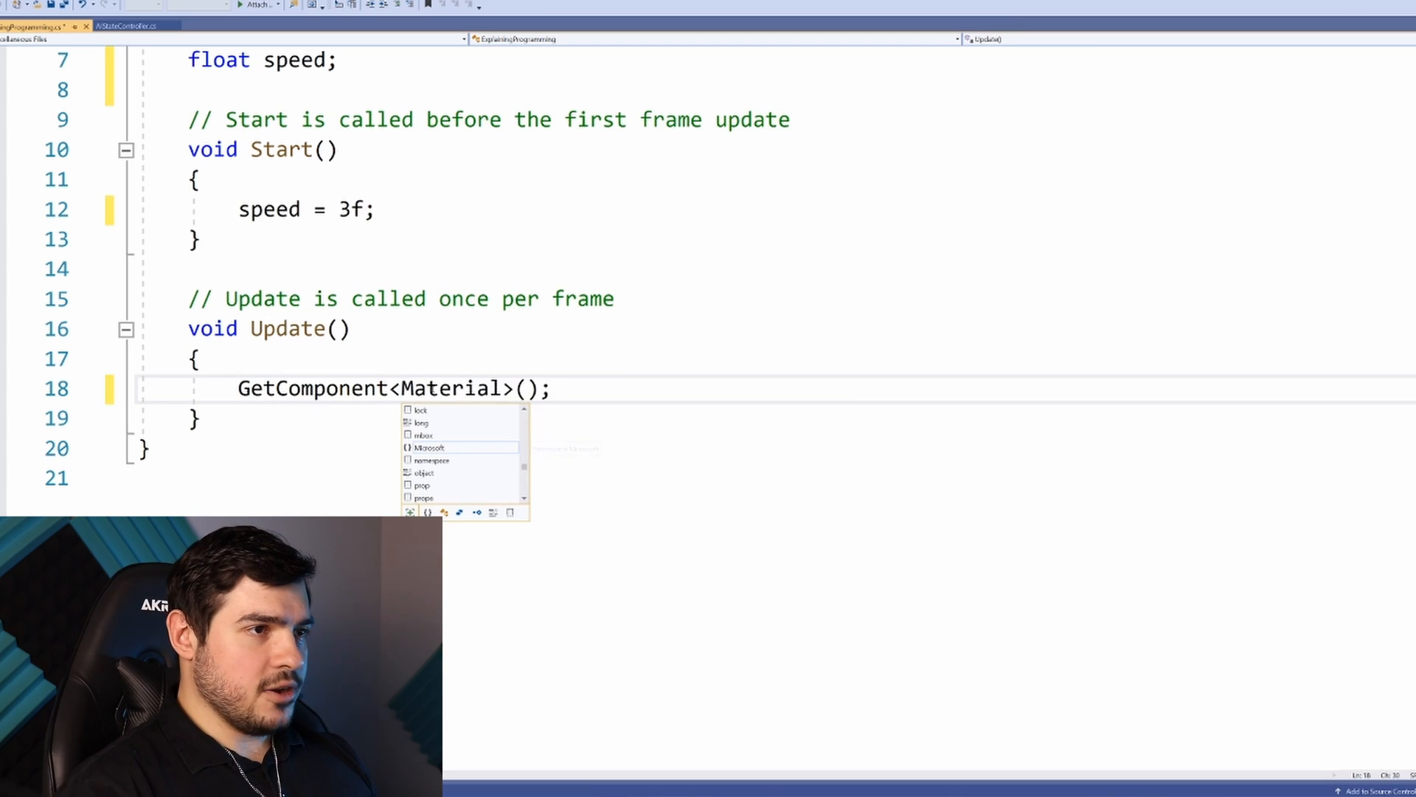
type("Coll")
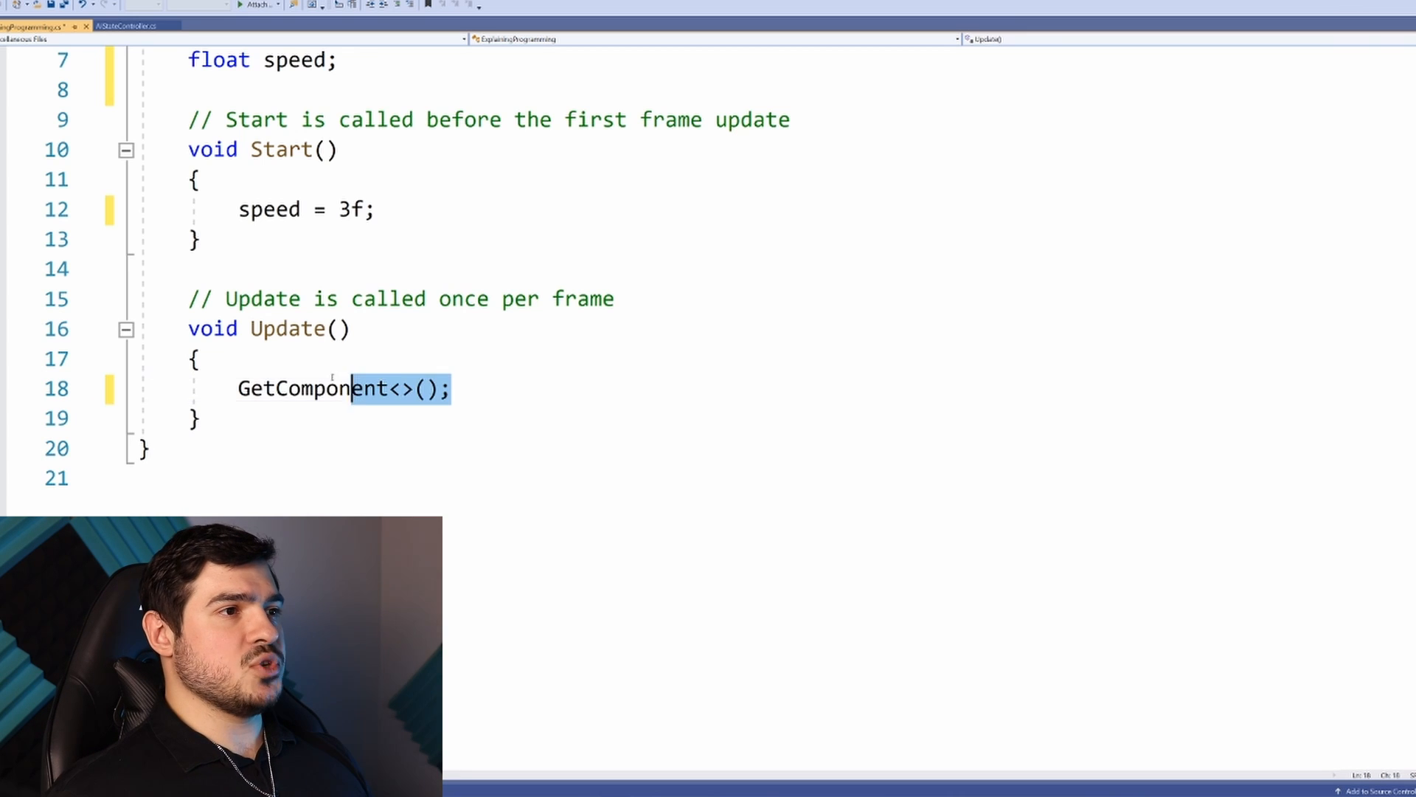
type("transform")
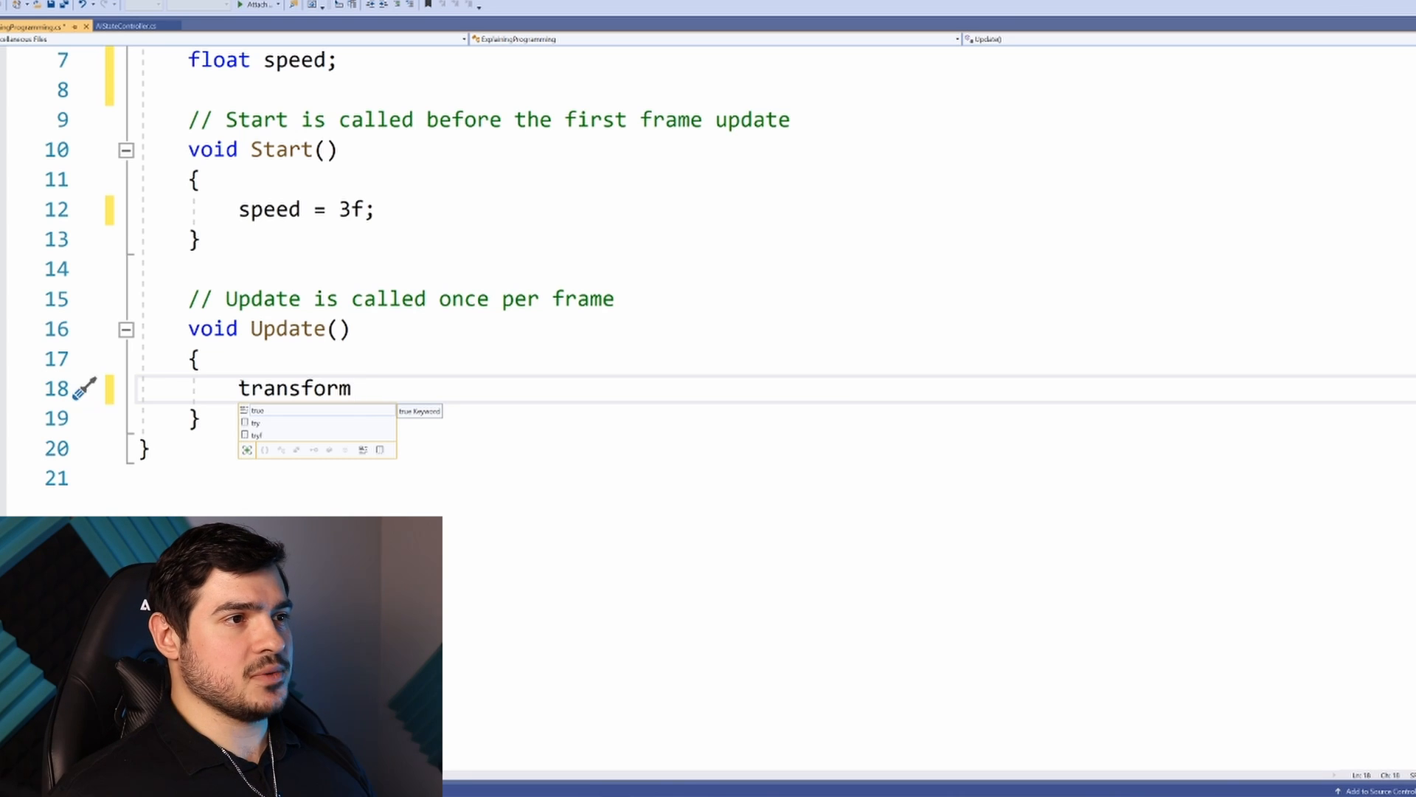
Complete the Update line as transform.z = transform.z + speed; which Unity rejects since Transform has no z
type(".z")
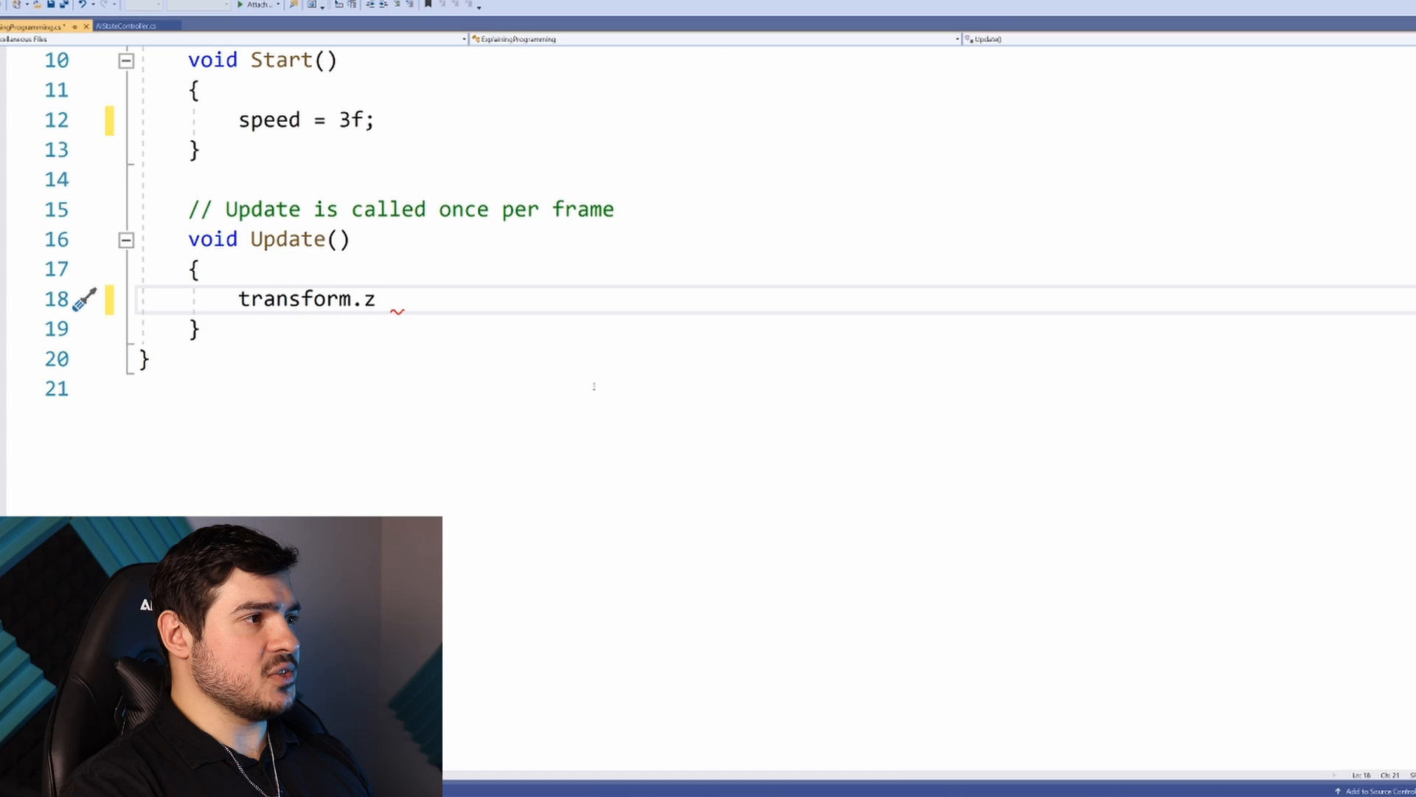
type("= transfor")
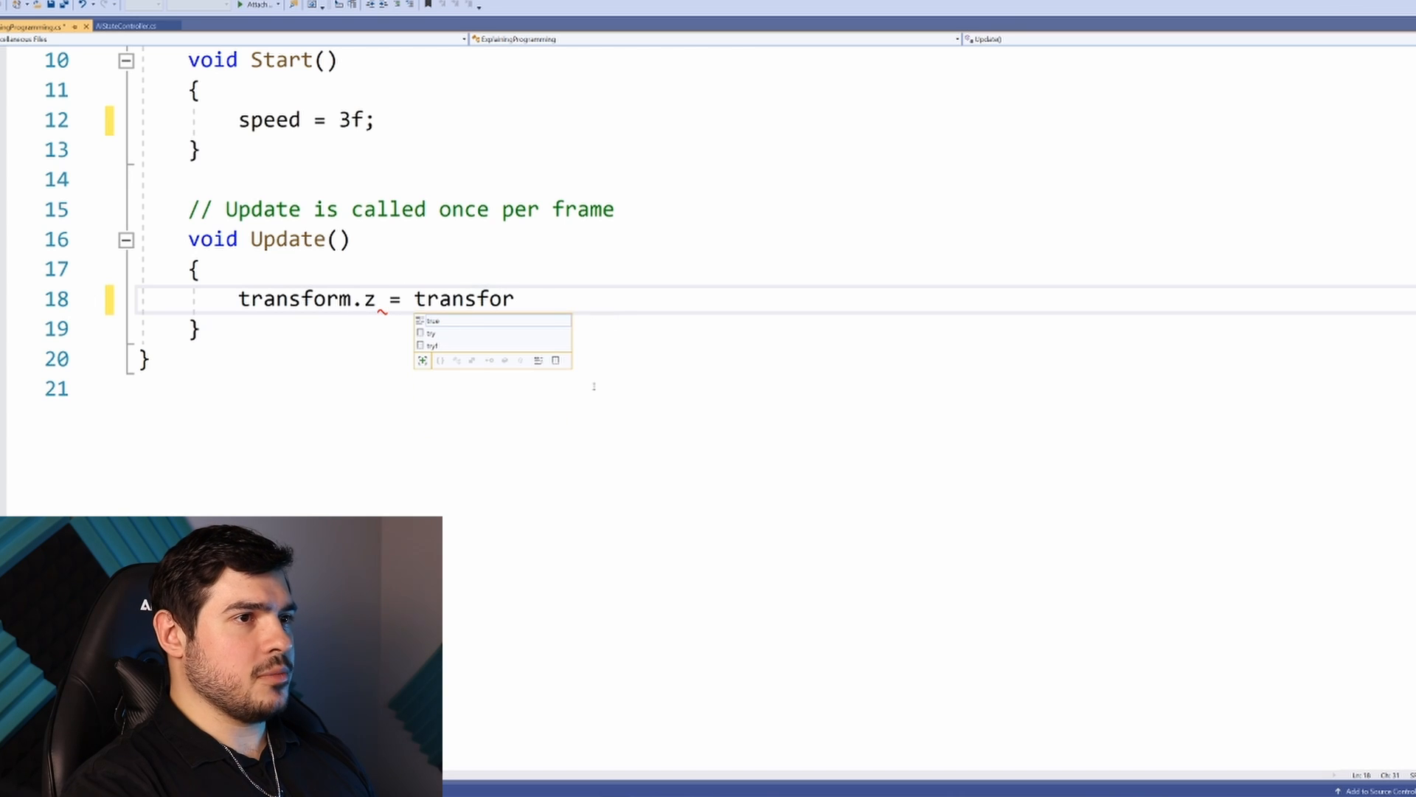
type("m.z +")
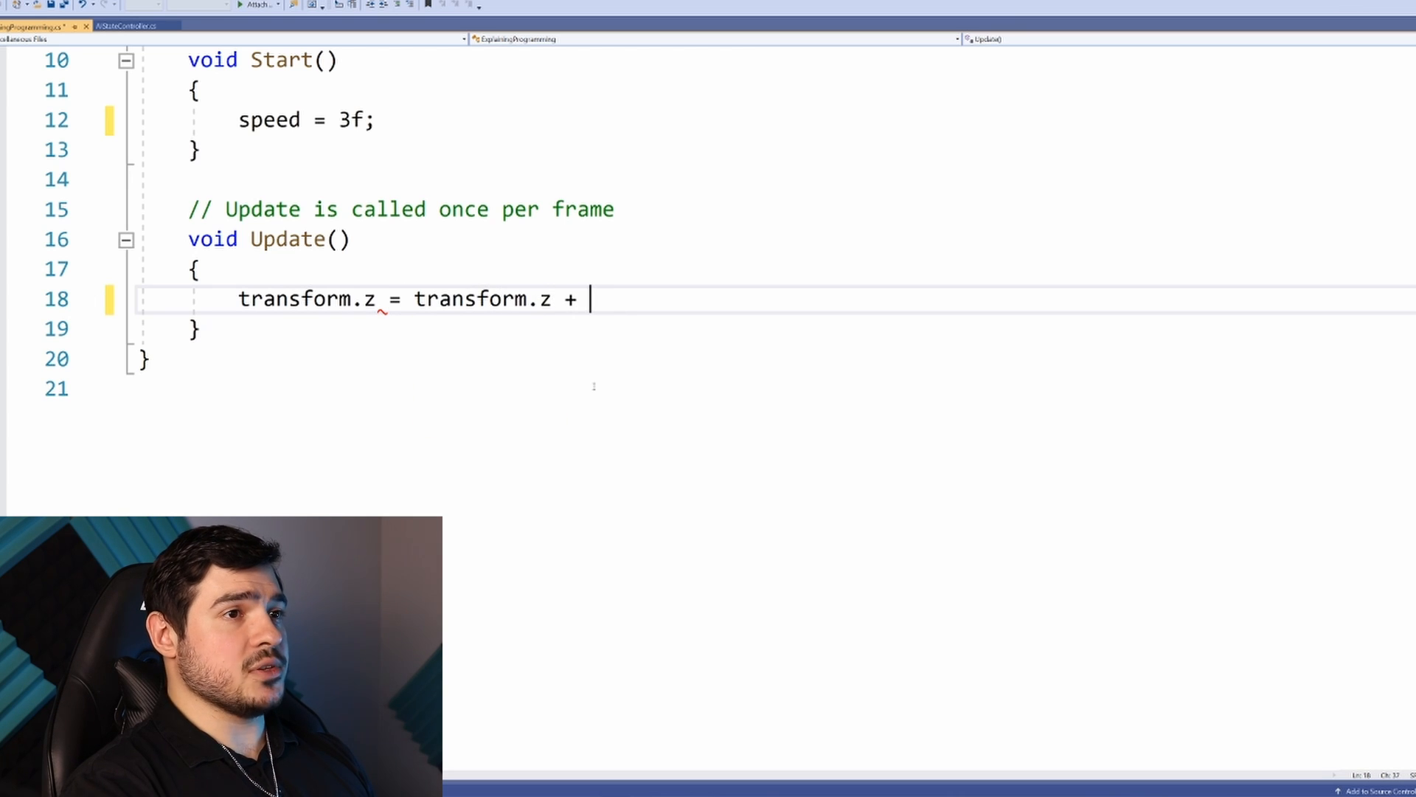
type("speed;")
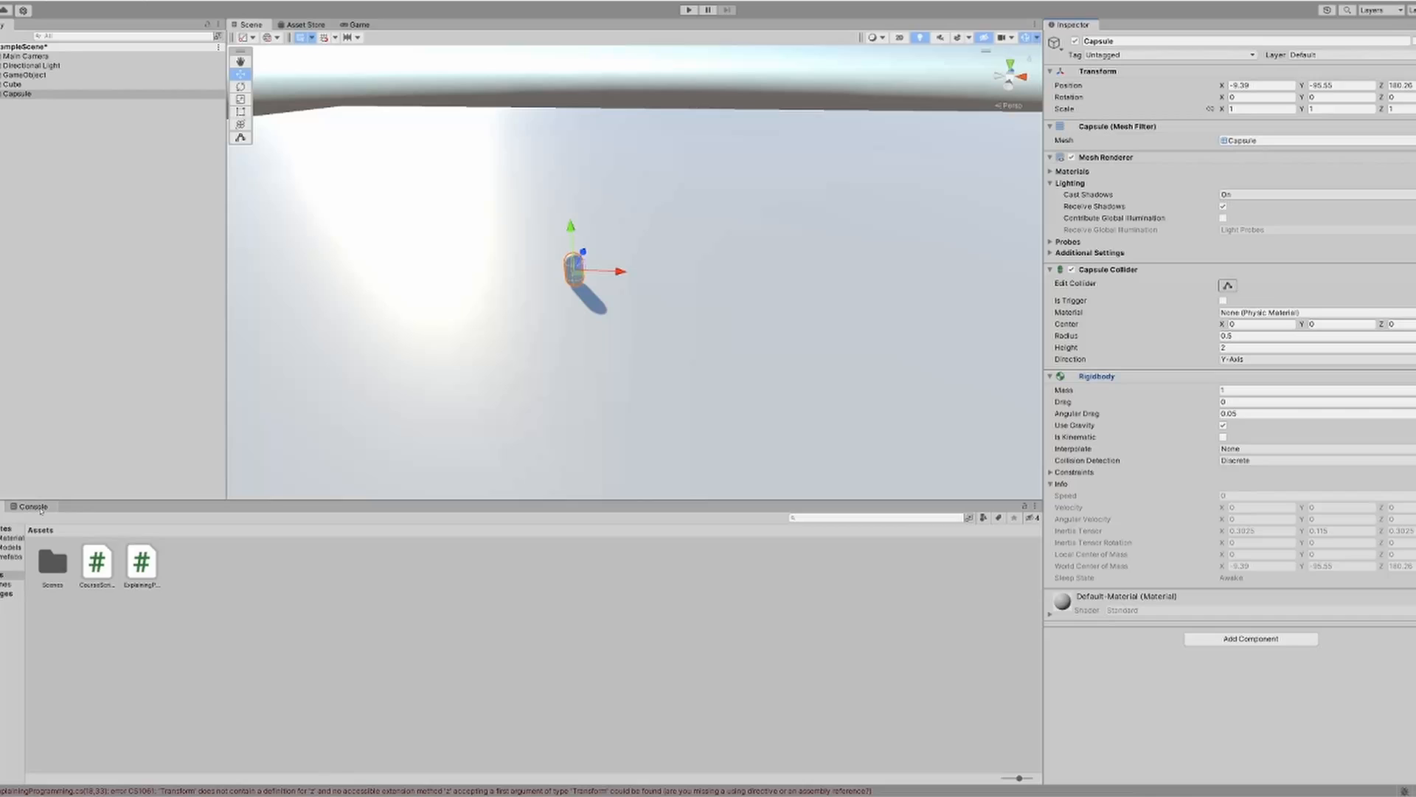
left_click(34, 506)
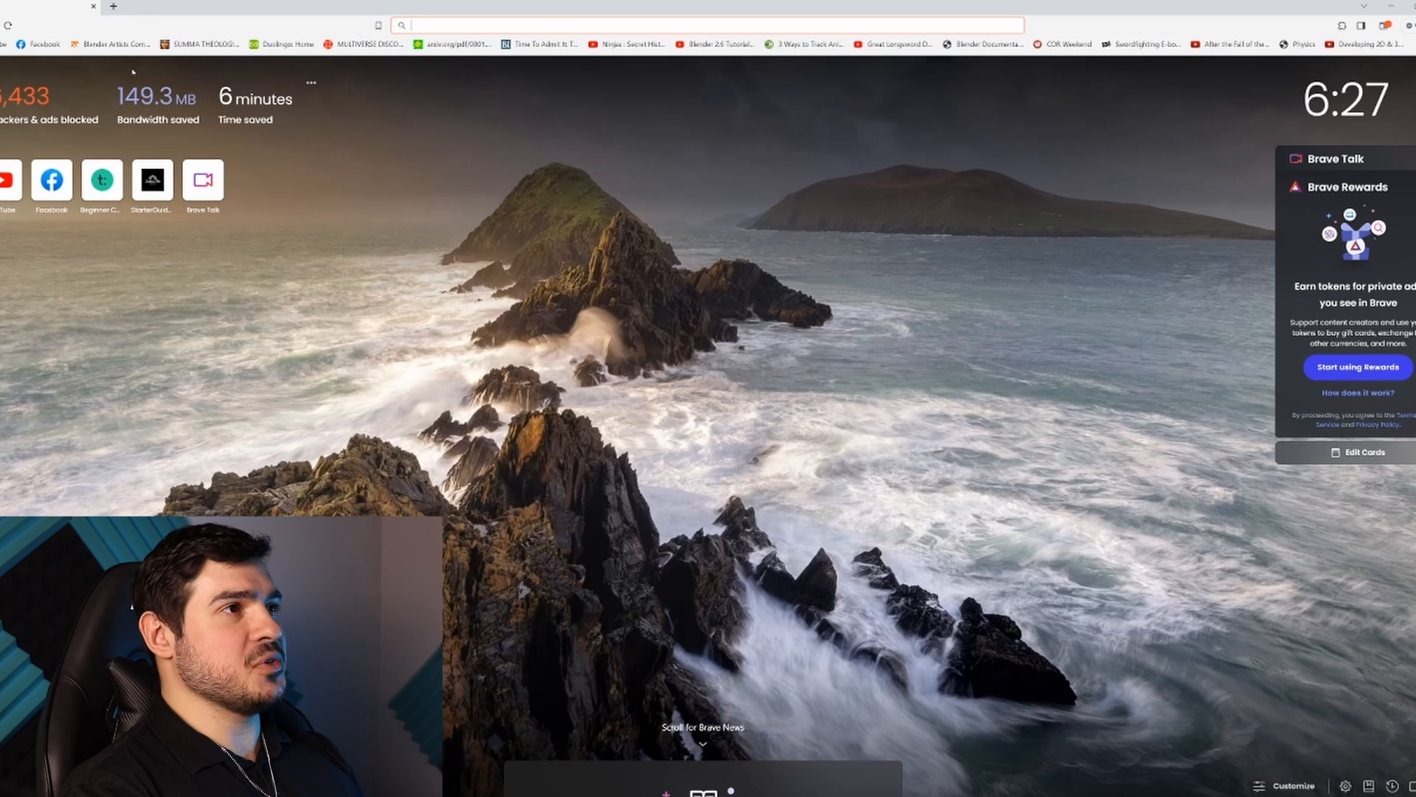
Search 'unity transform' and browse the Scripting API page for Transform
type("unity+transform&source=desktop")
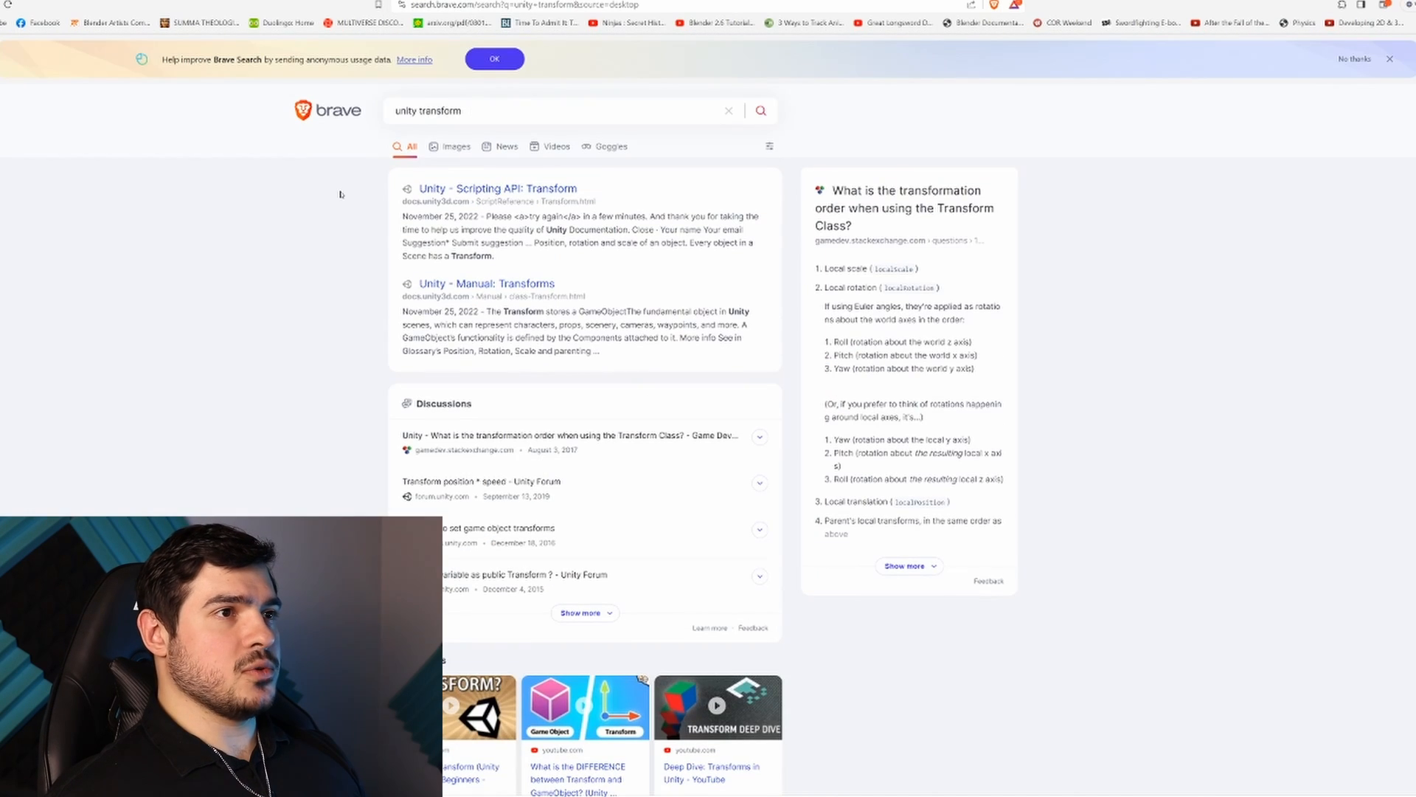
mouse_move(488, 192)
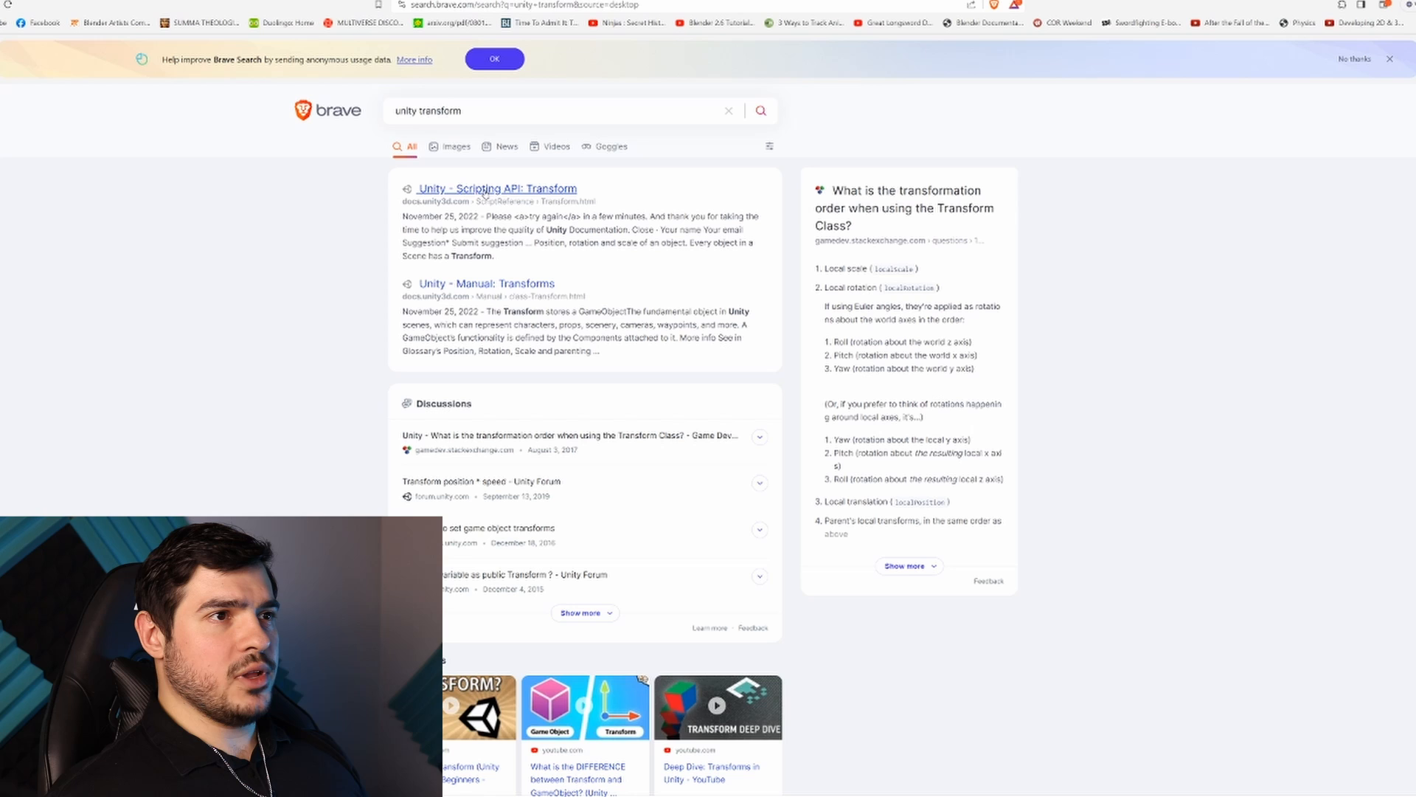
left_click(496, 188)
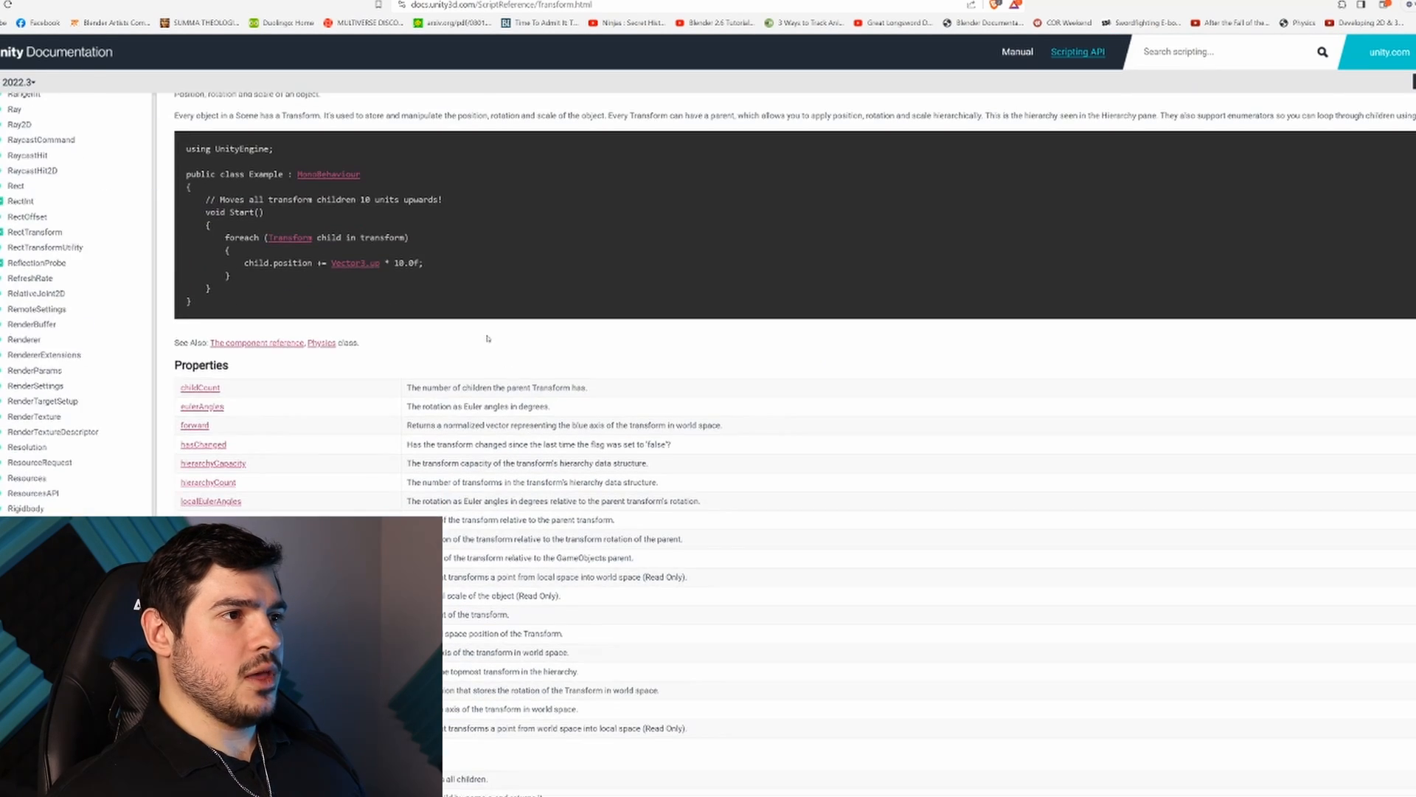
scroll("down", 3)
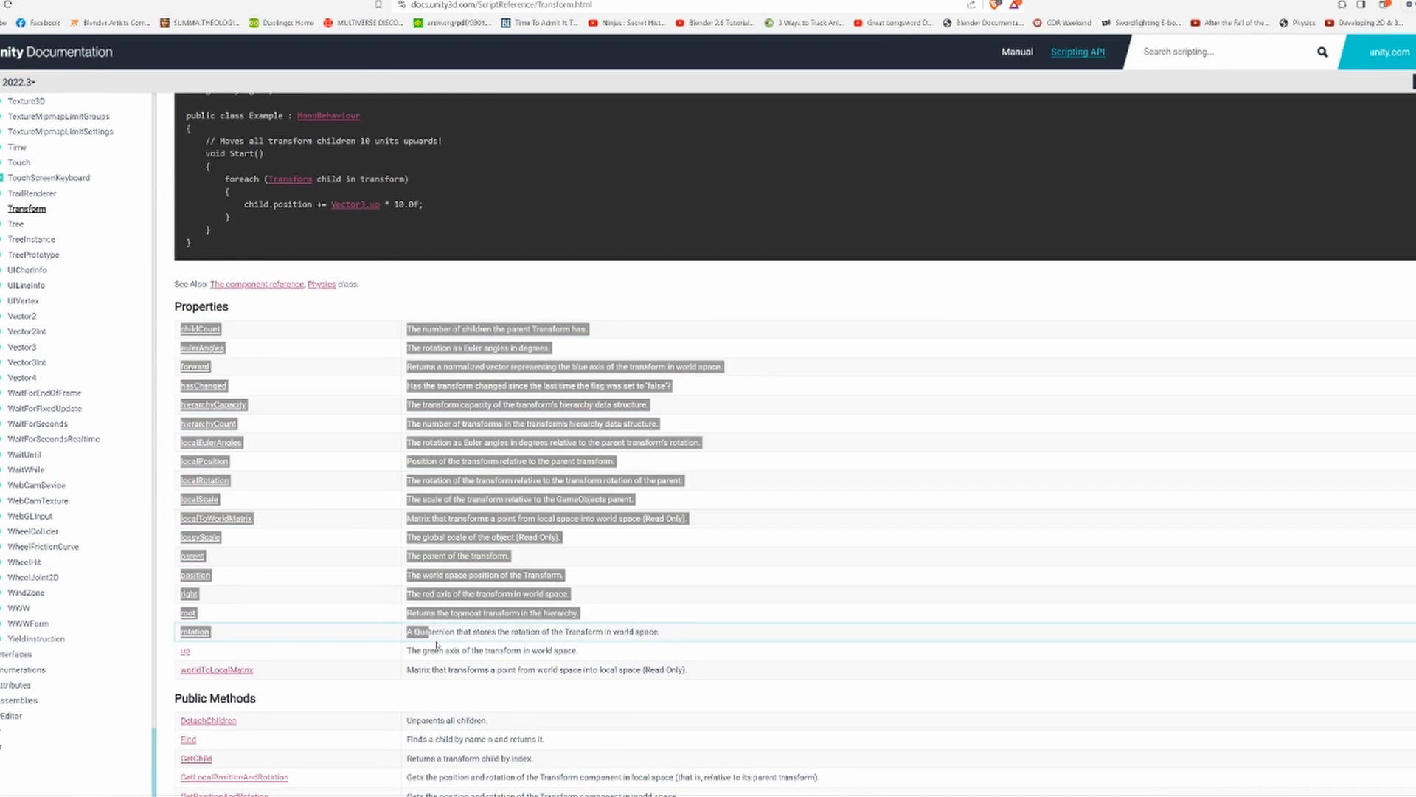
scroll("down", 3)
type("x")
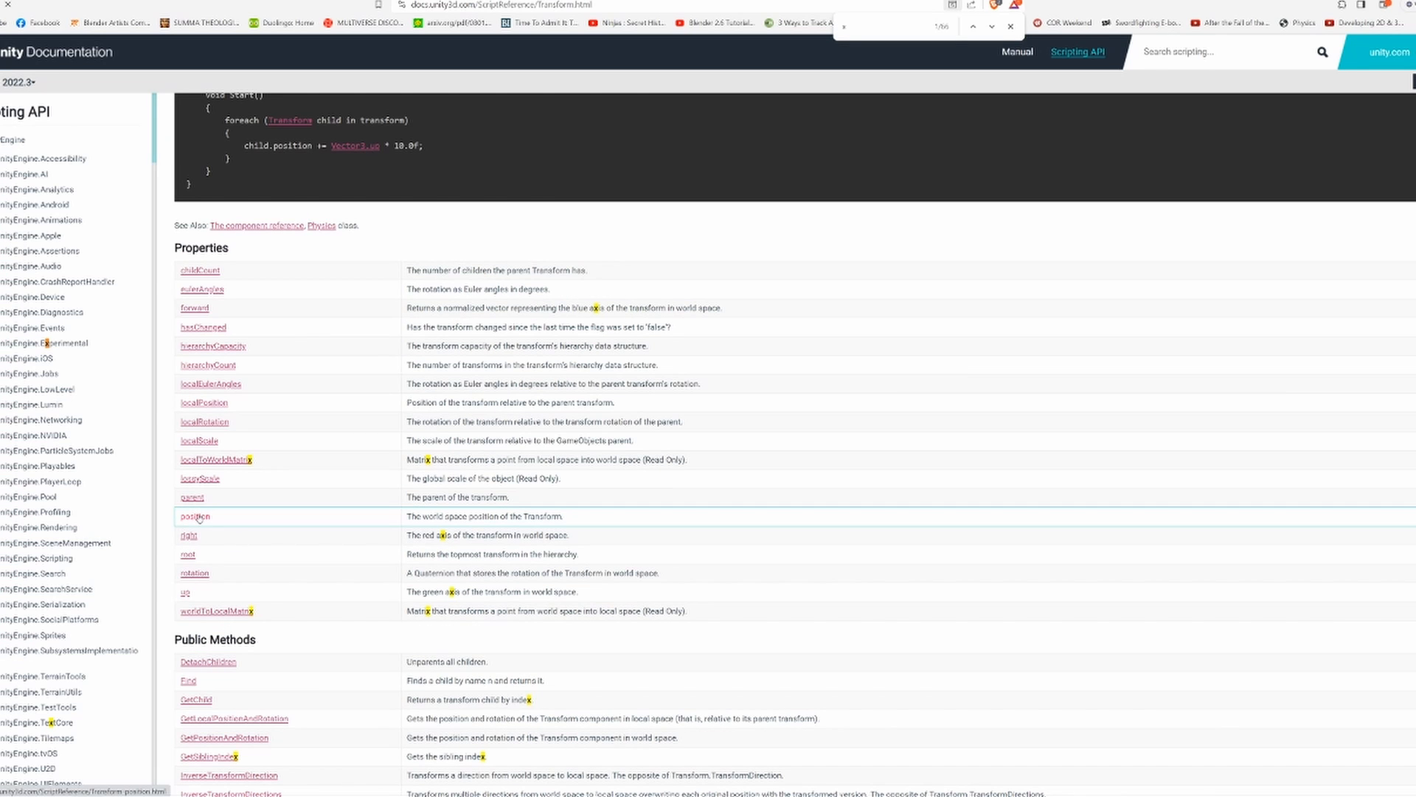
Follow Transform.position in Properties through to the Vector3 documentation page
left_click(195, 516)
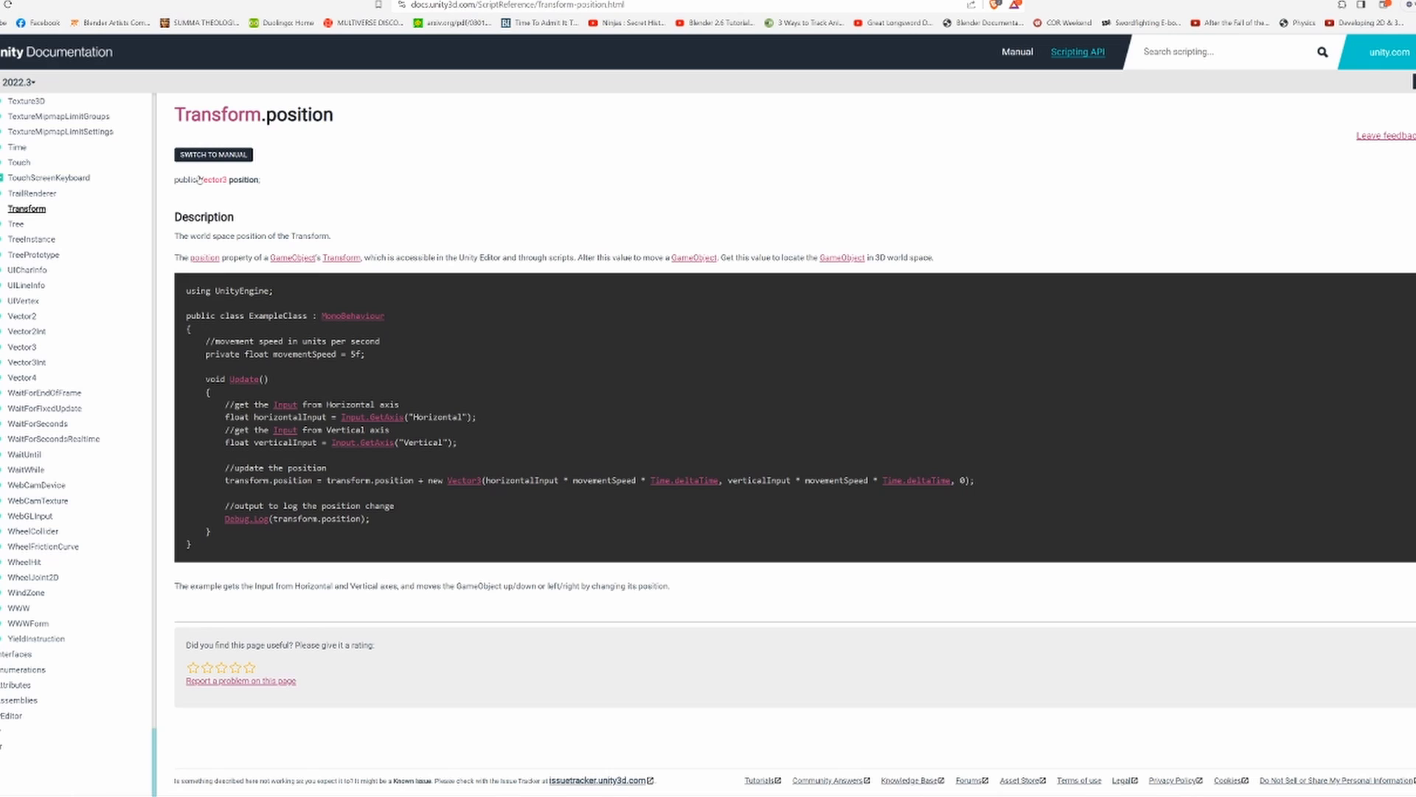
triple_click(216, 179)
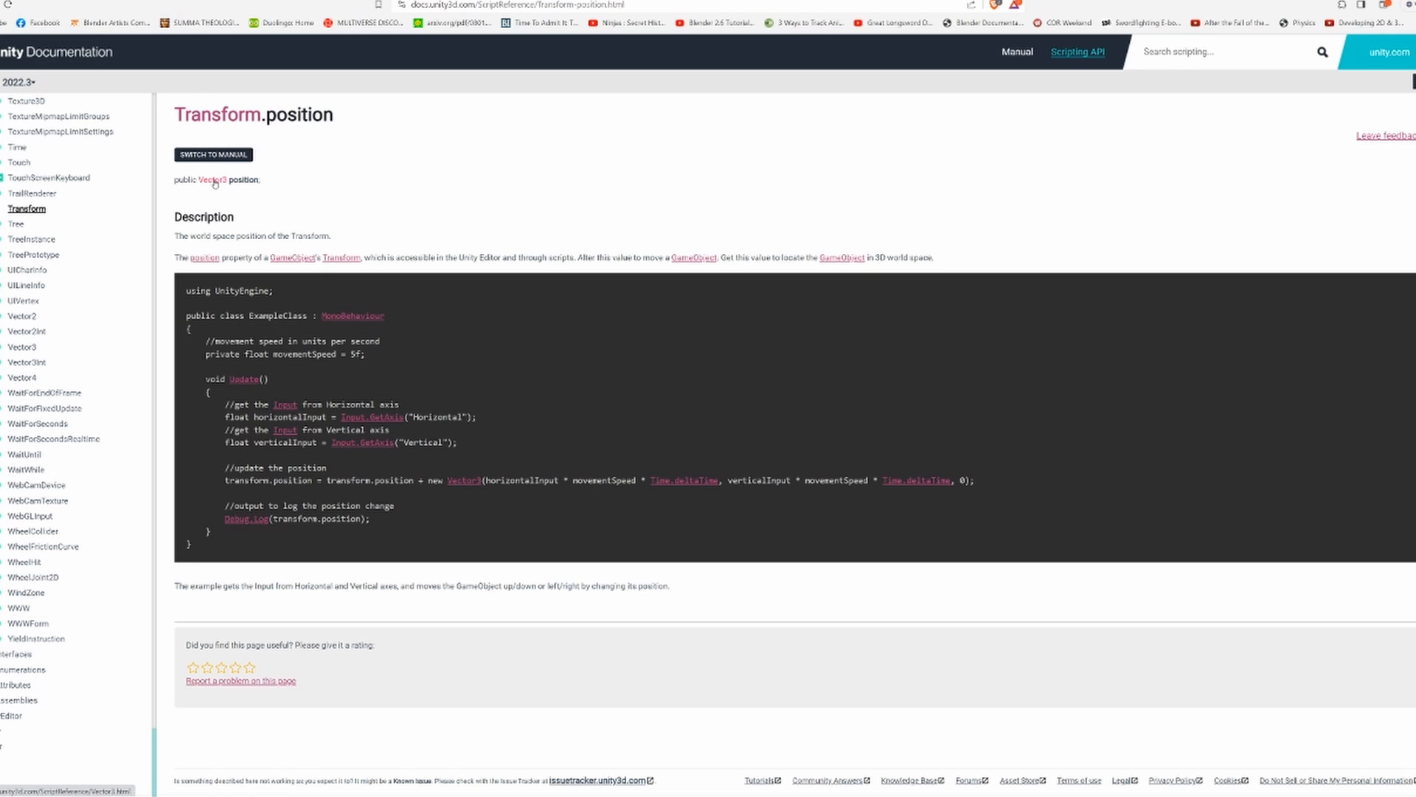
left_click(213, 180)
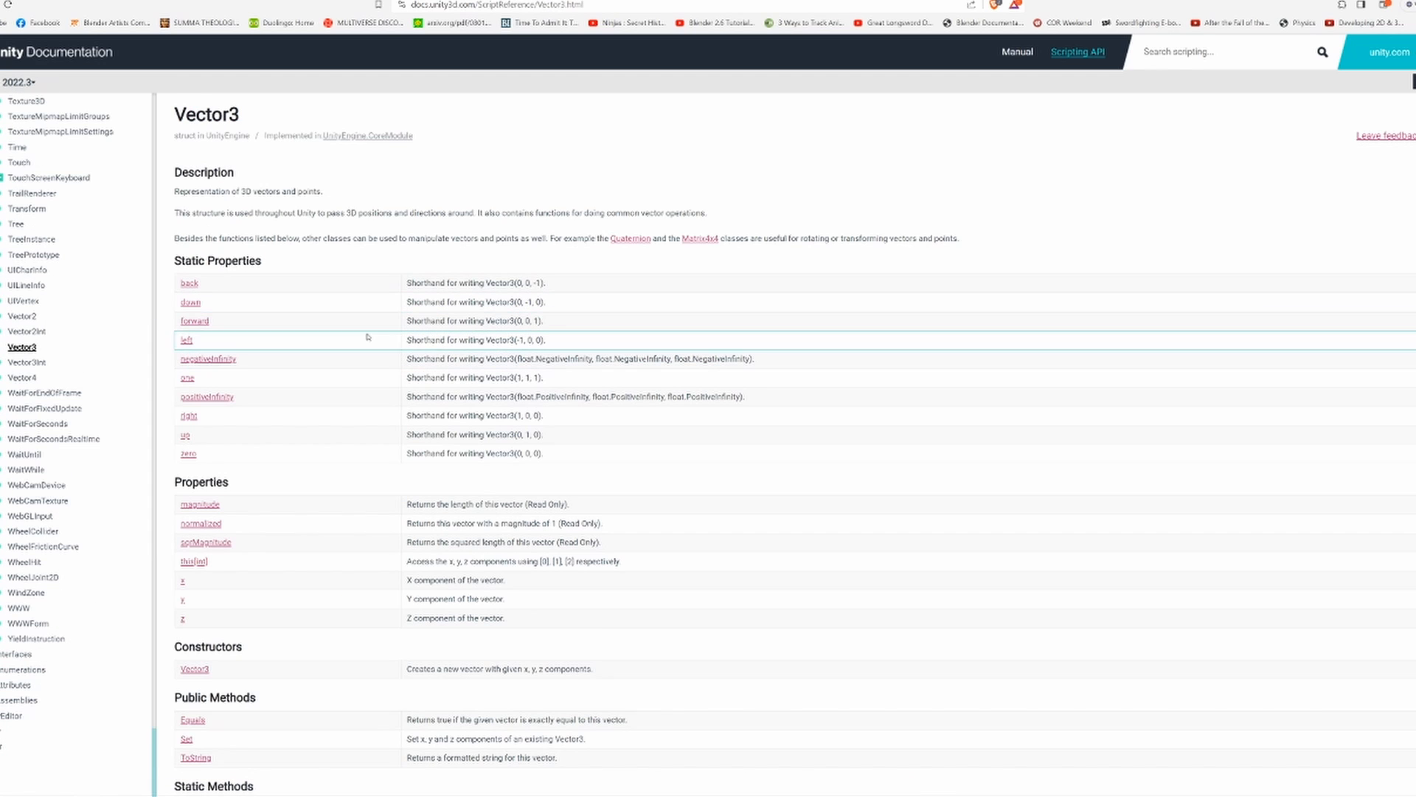
scroll("down", 3)
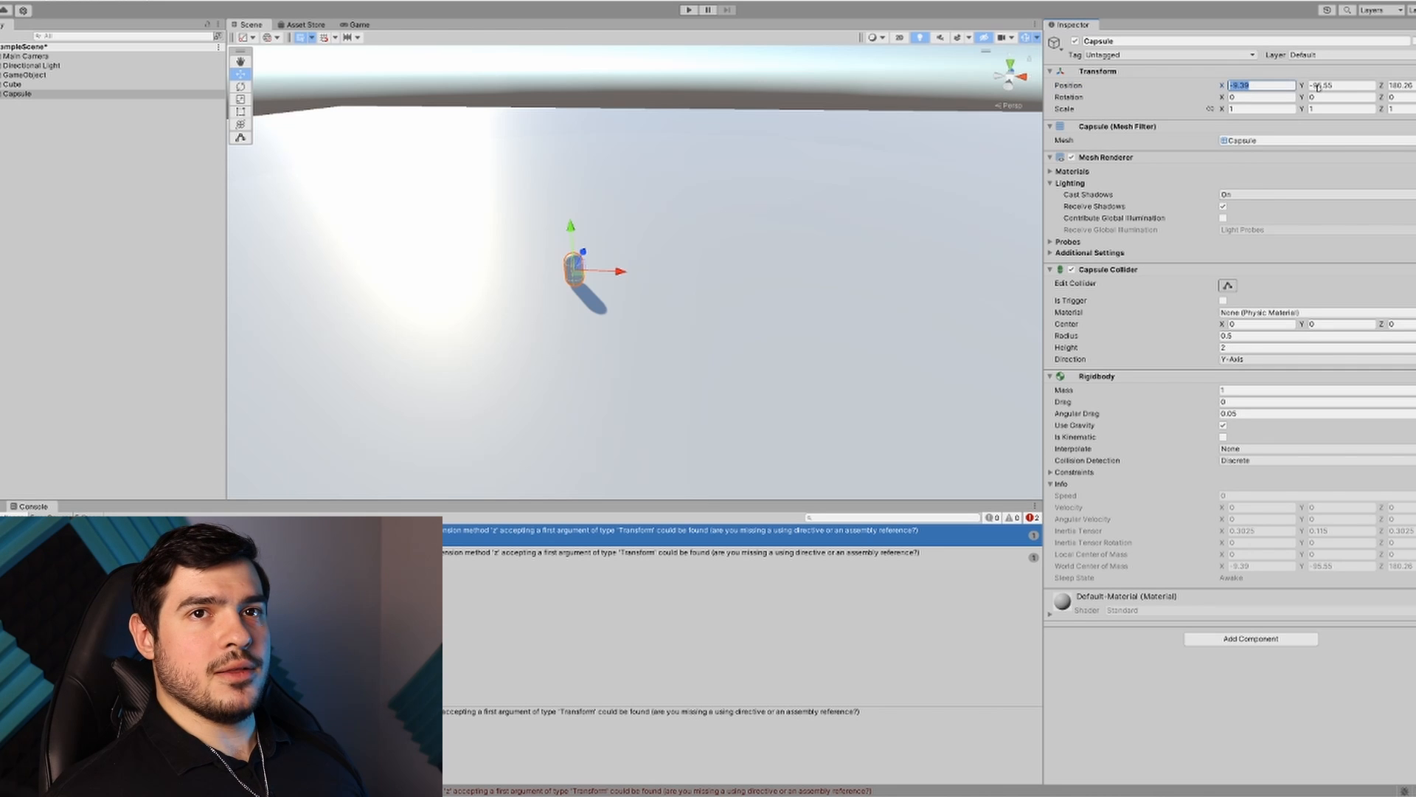
Check the Capsule's Position X value in the Inspector against the Transform errors
left_click(1341, 85)
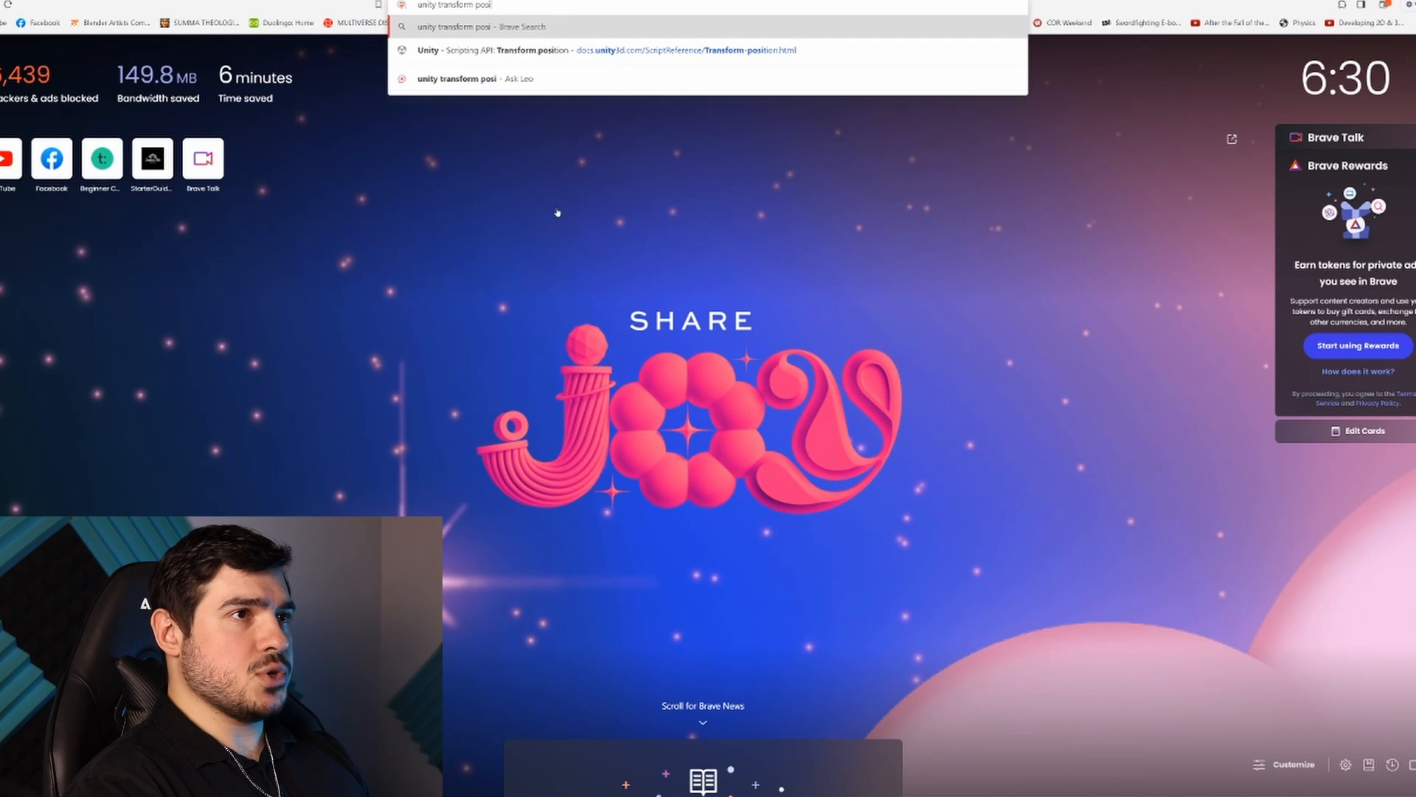
Search 'unity transform position not working' and read the Unity Answers thread down to the localPosition solution
type("unity transform position not working")
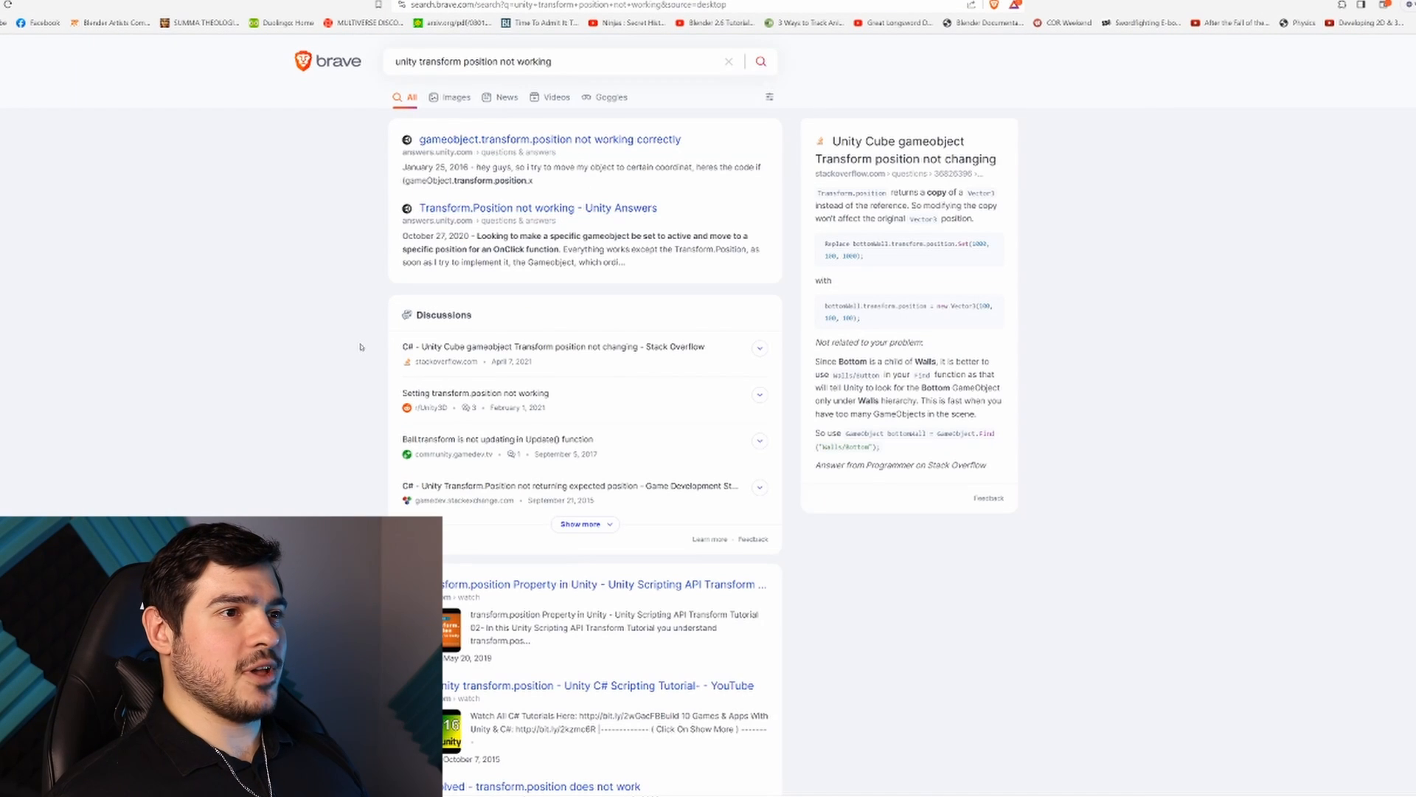
left_click(546, 139)
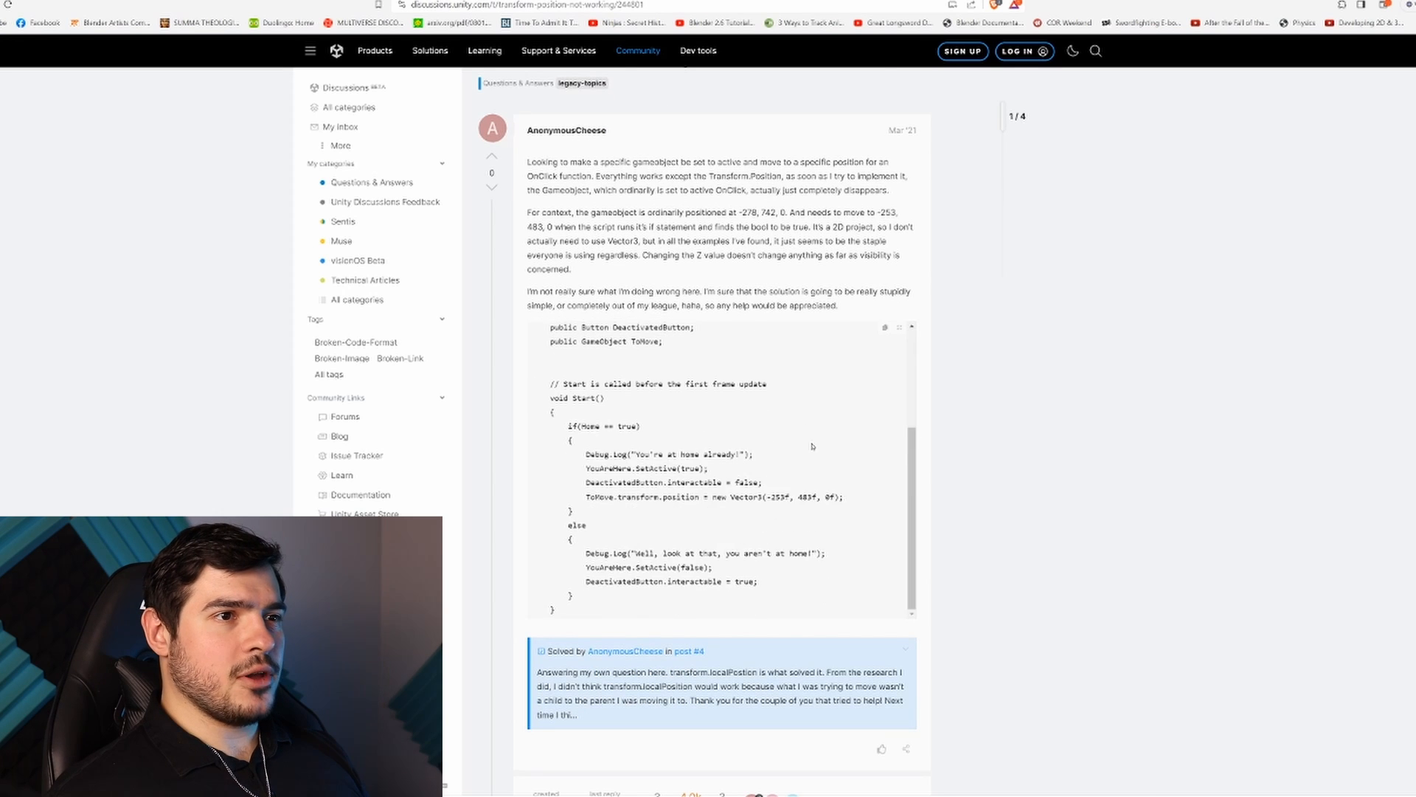
scroll("down", 3)
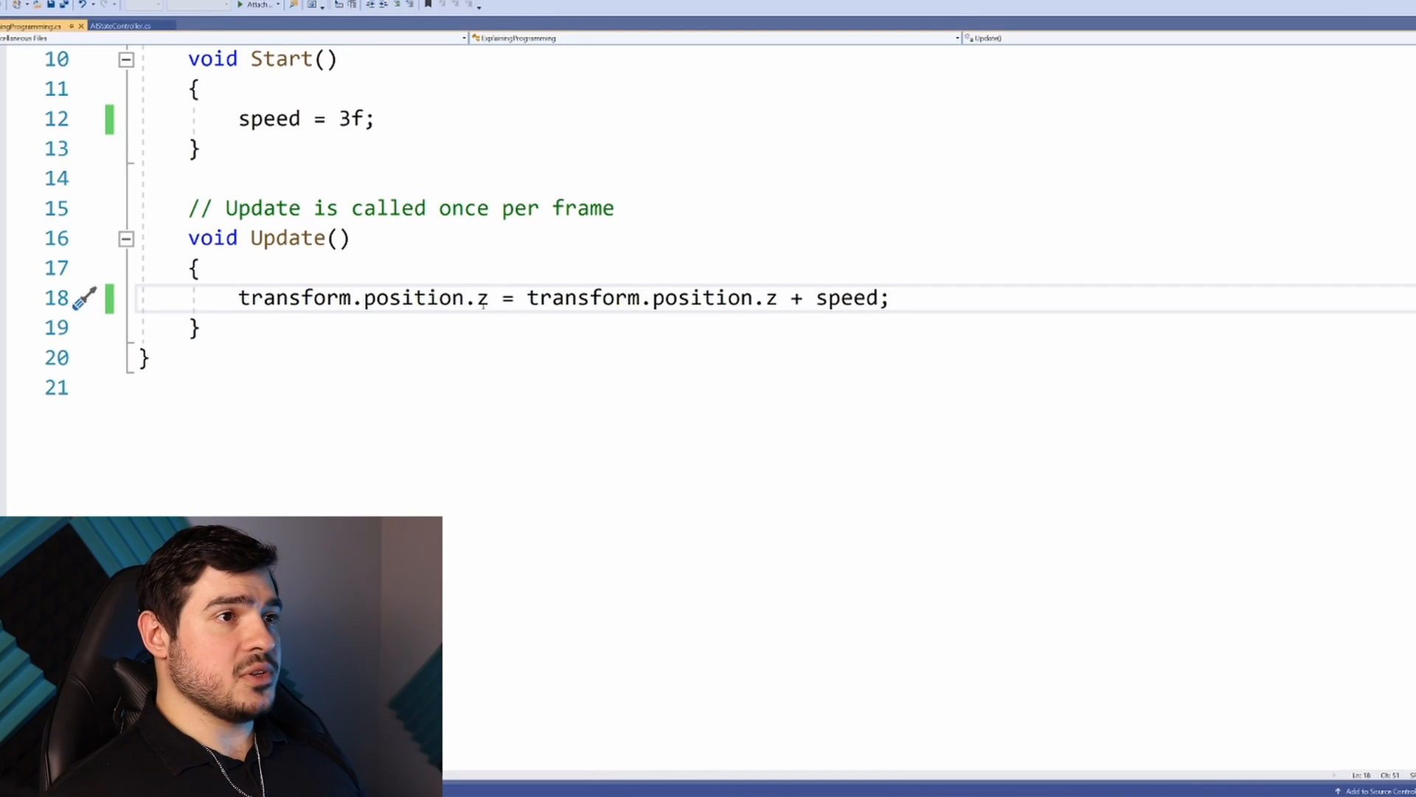
Replace the .z addition on line 18 so it reads transform.position = new Vector3();
left_click_drag(468, 298, 890, 298)
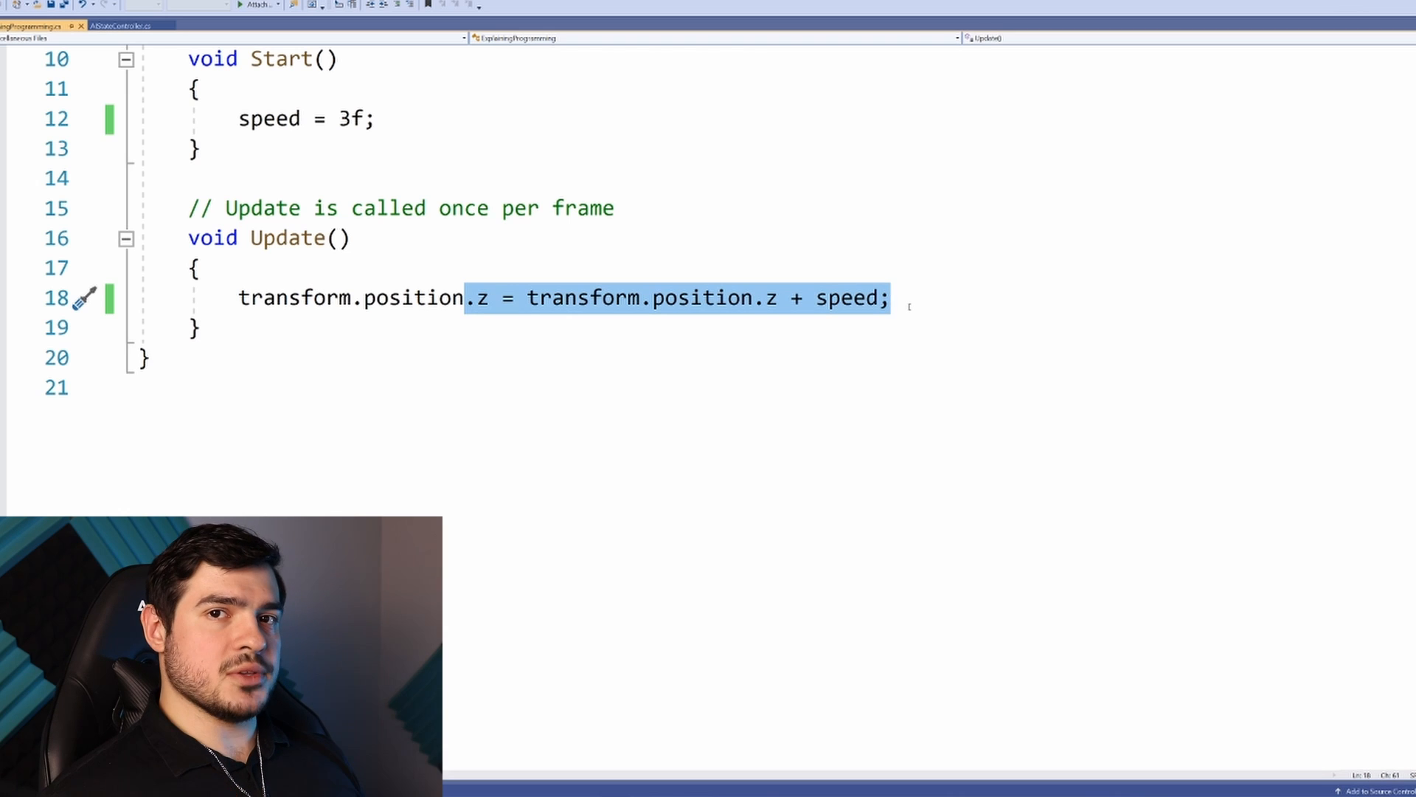
key("Delete")
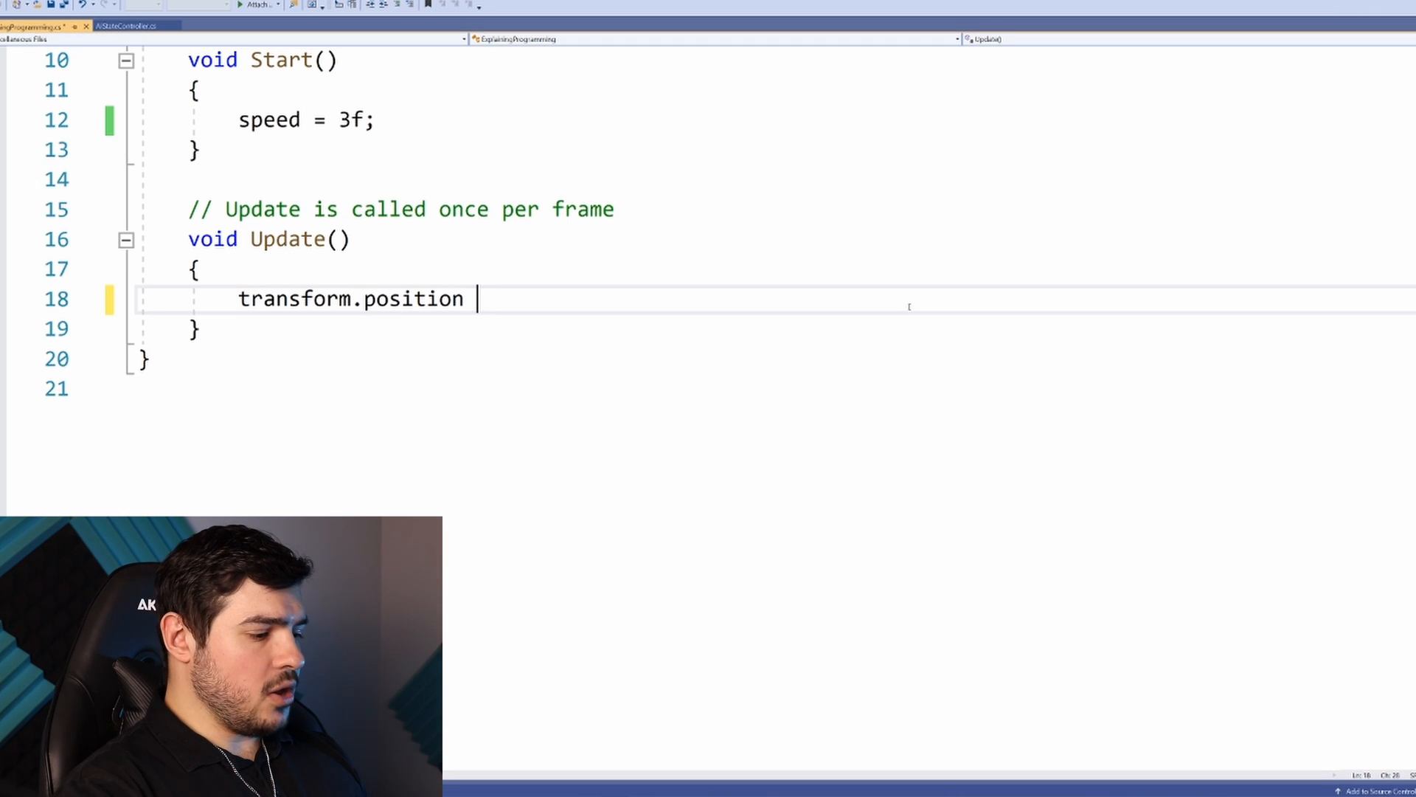
type("= new")
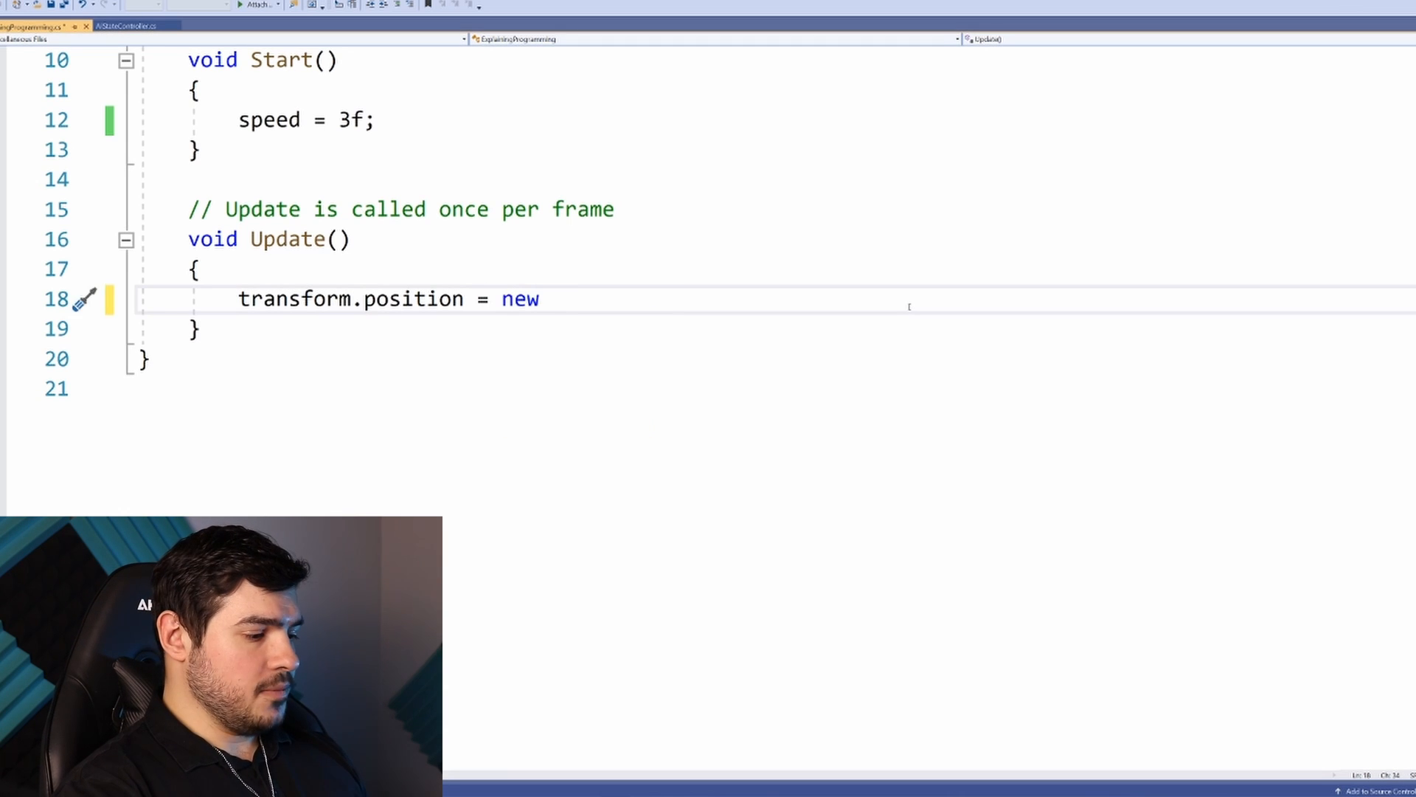
type("Vector3")
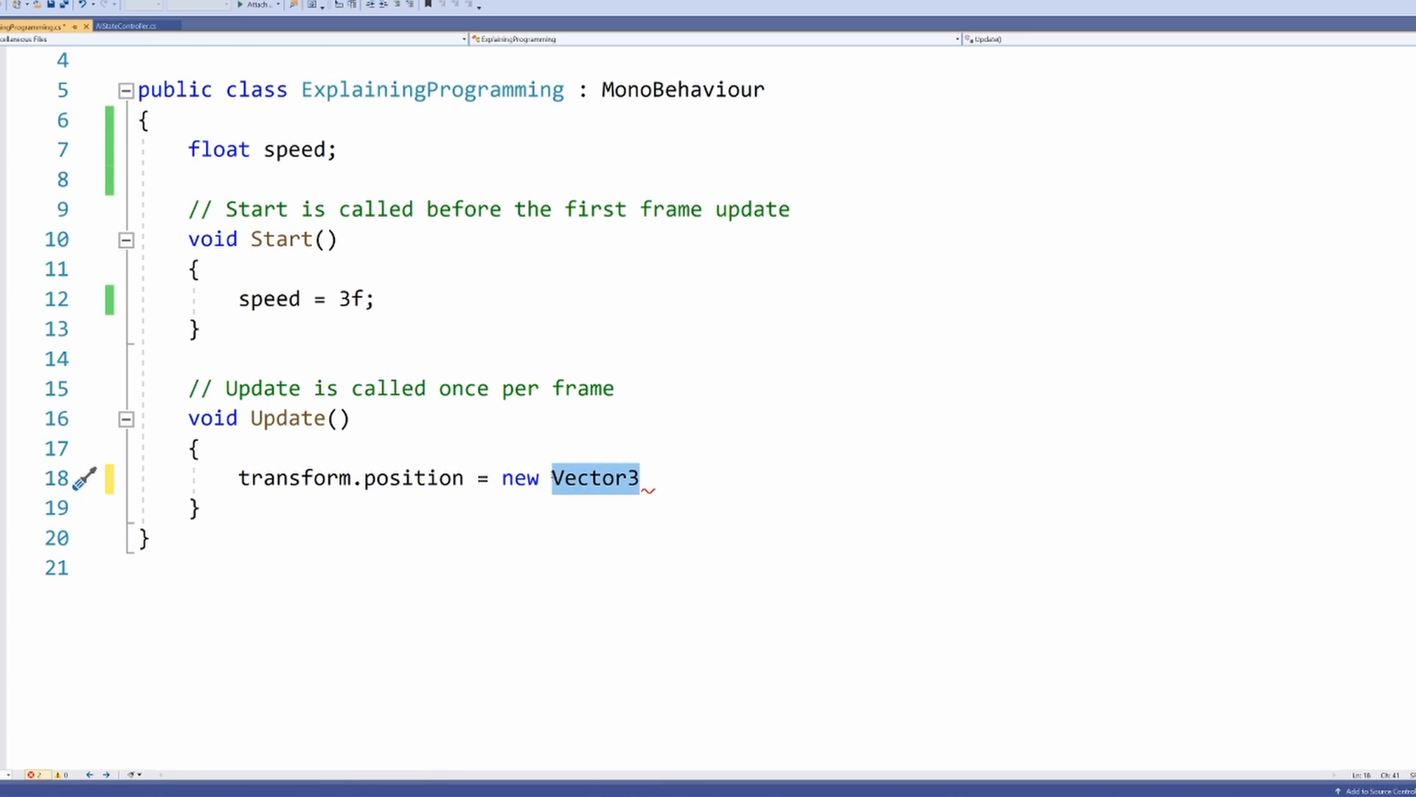
type("()")
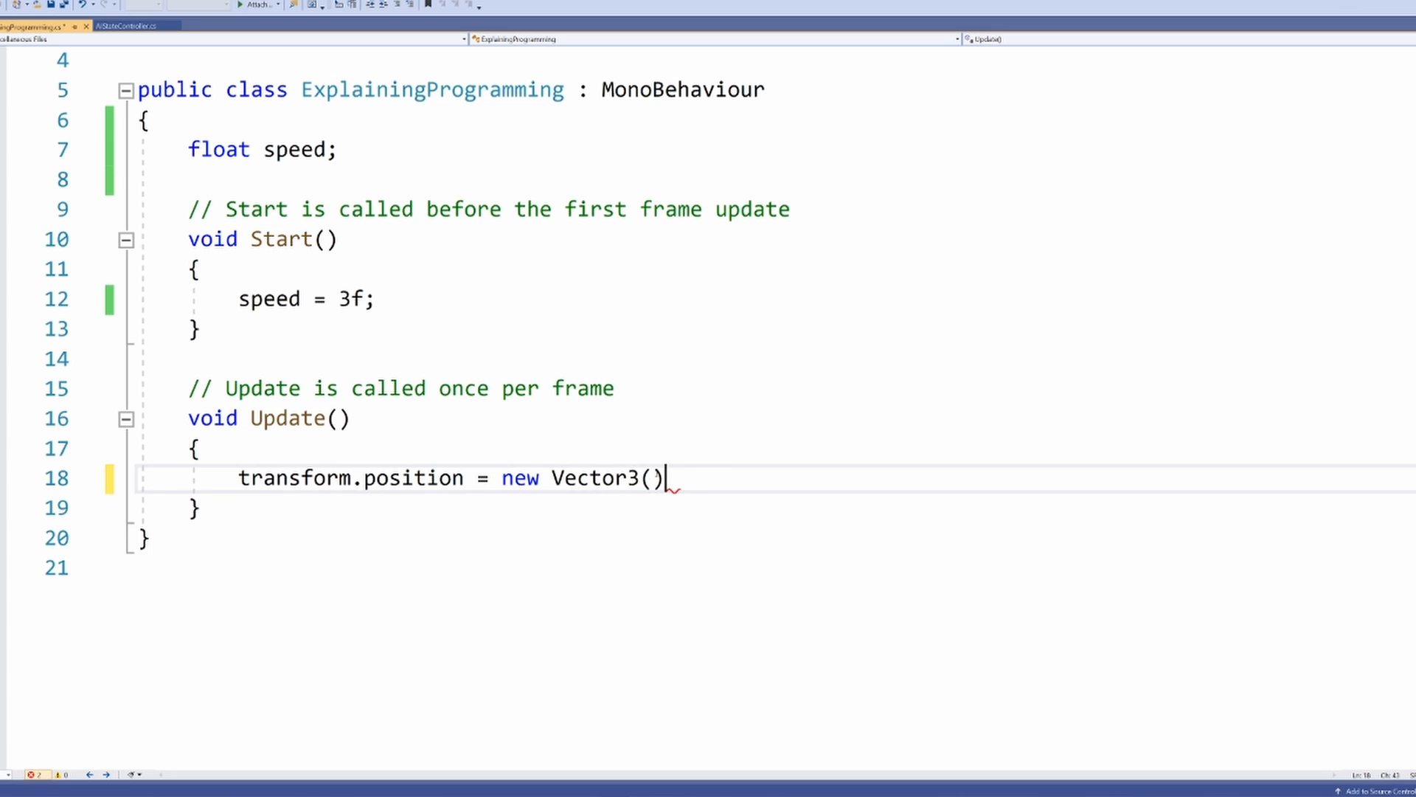
type(";")
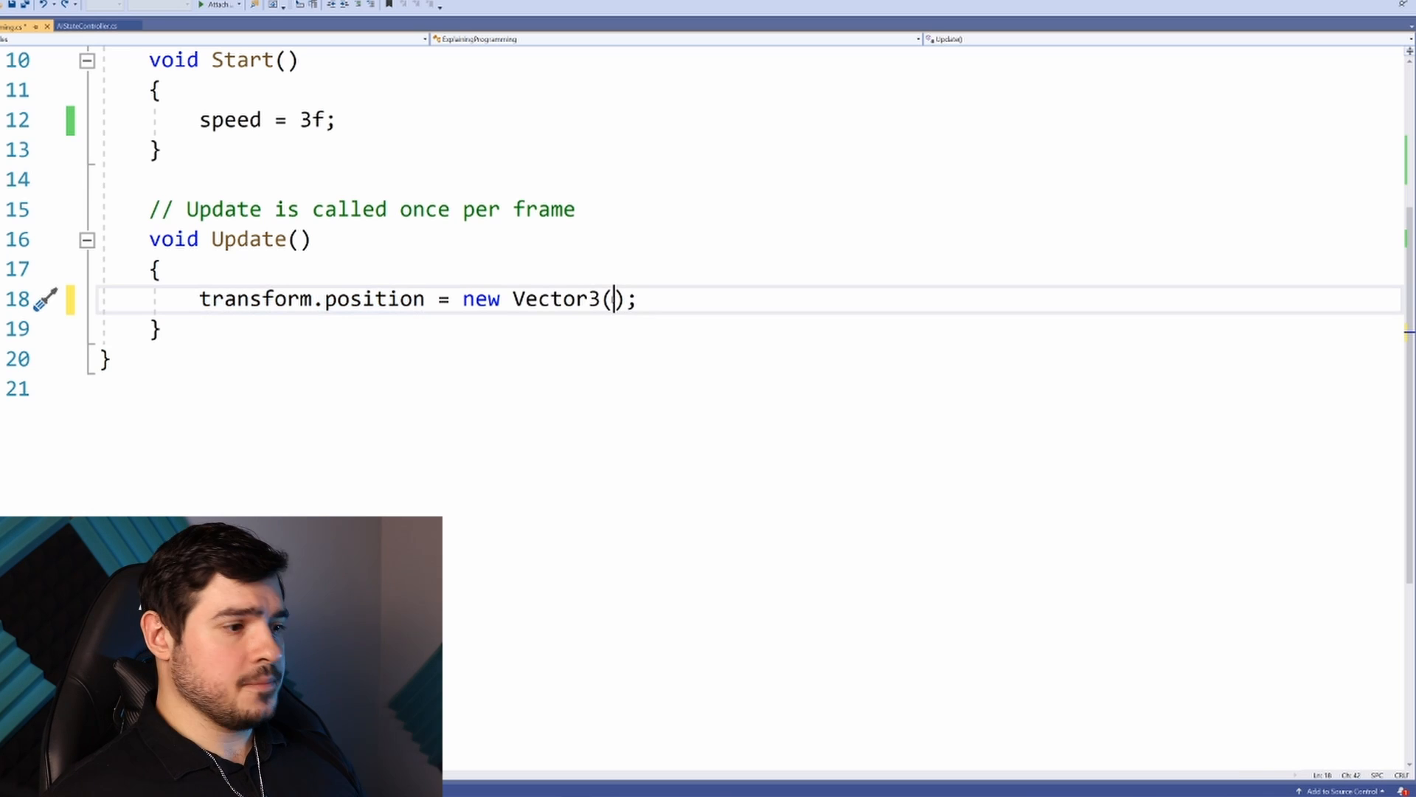
Fill Vector3() with transform.position.x, transform.position.y and transform.position.z + speed
type("transform")
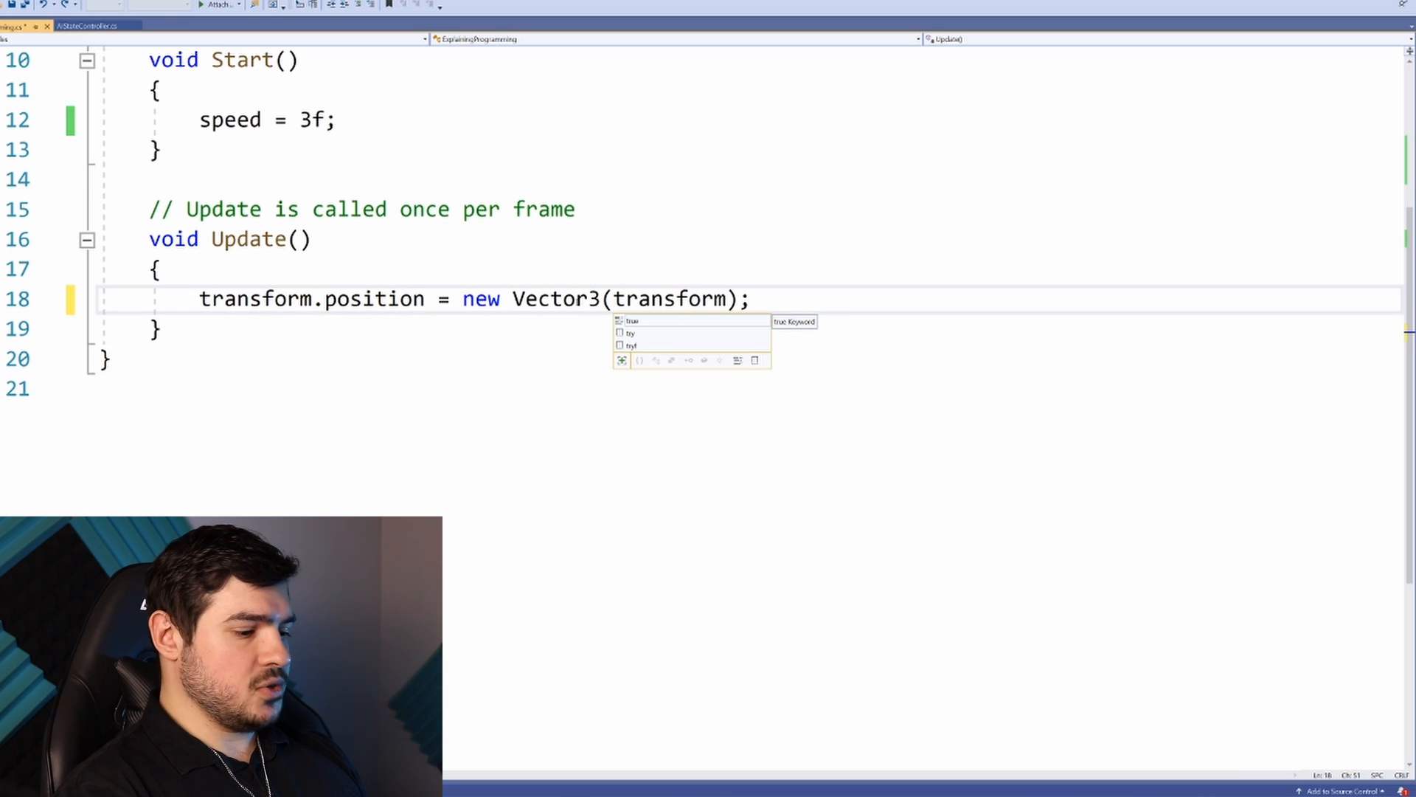
type(".position")
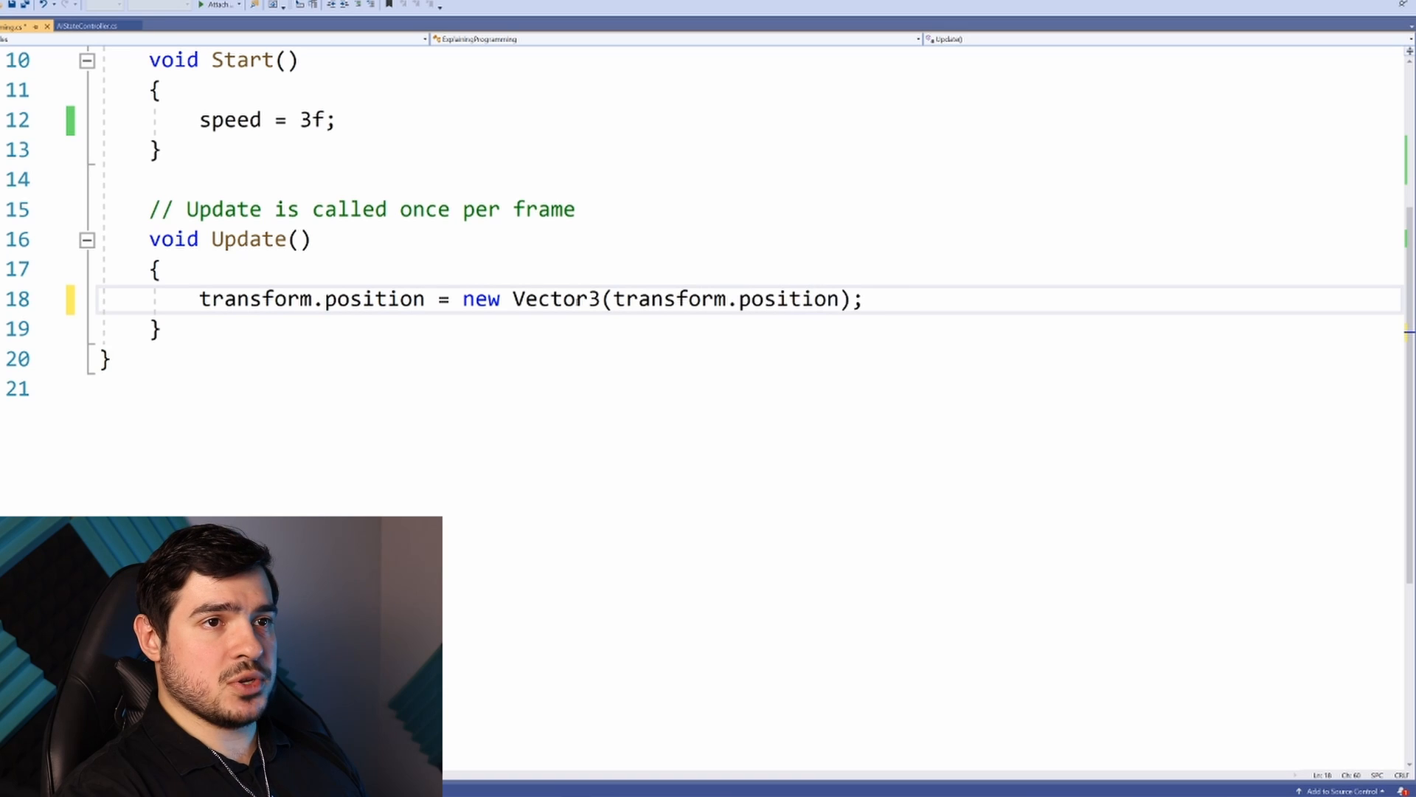
type(".x, transform.position.y,")
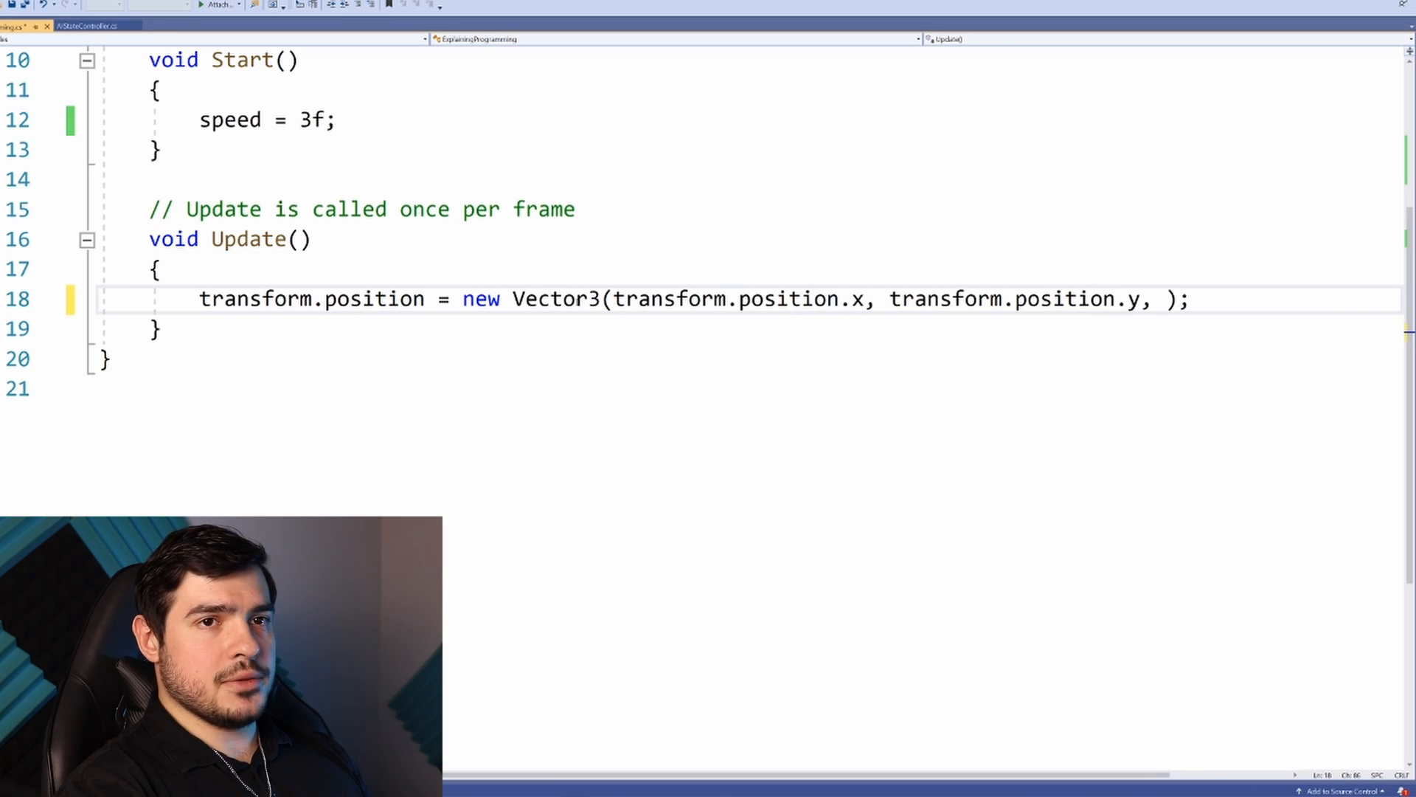
type("transform.position")
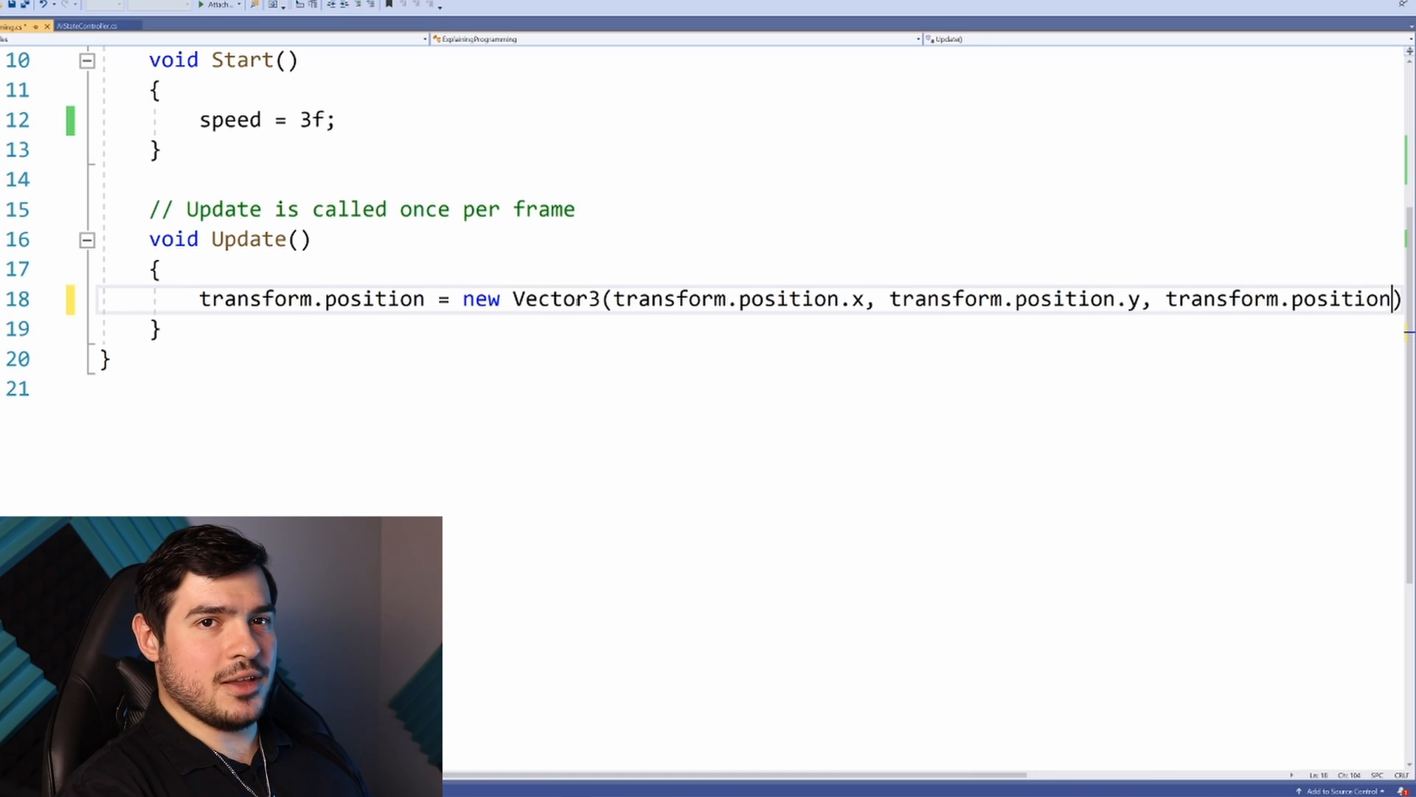
type(".z +")
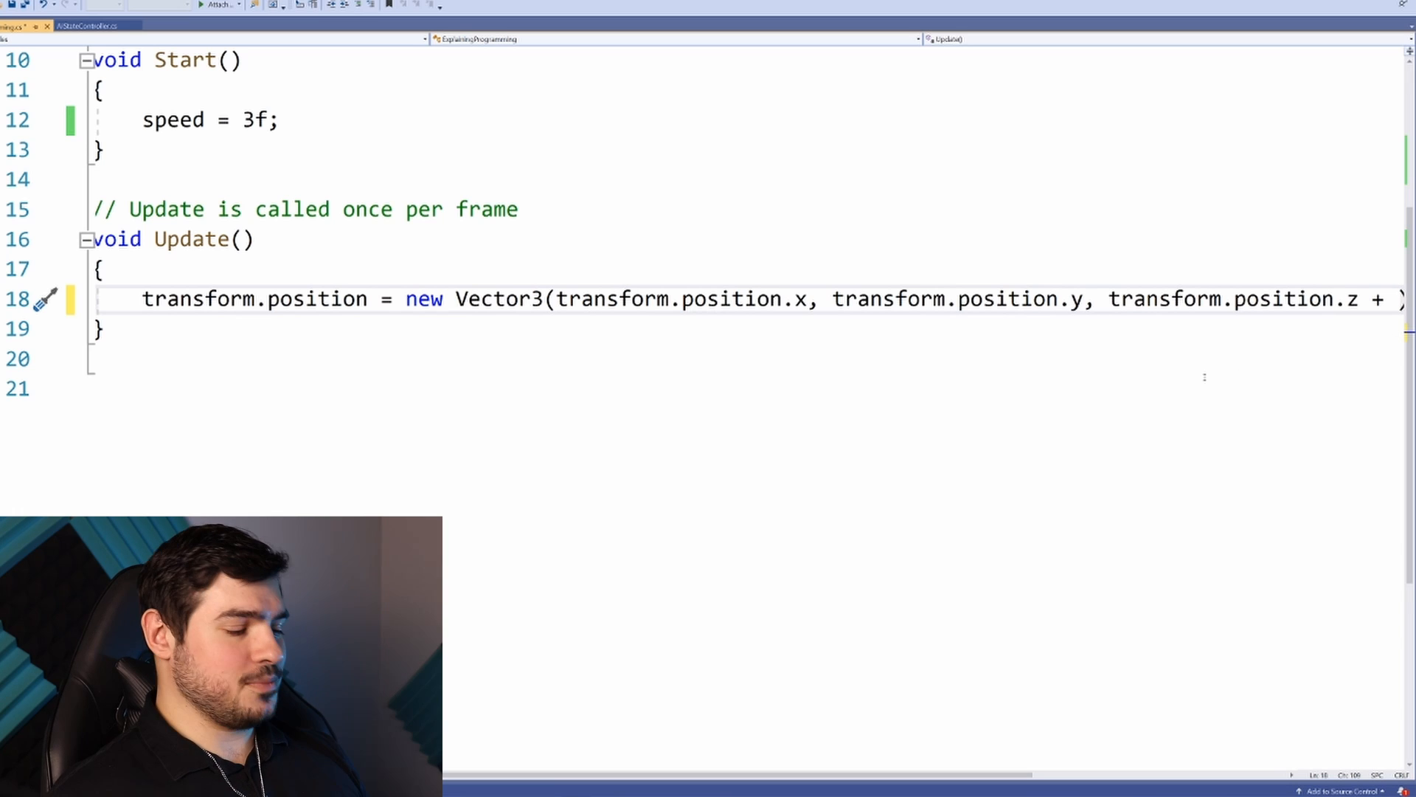
type("speed")
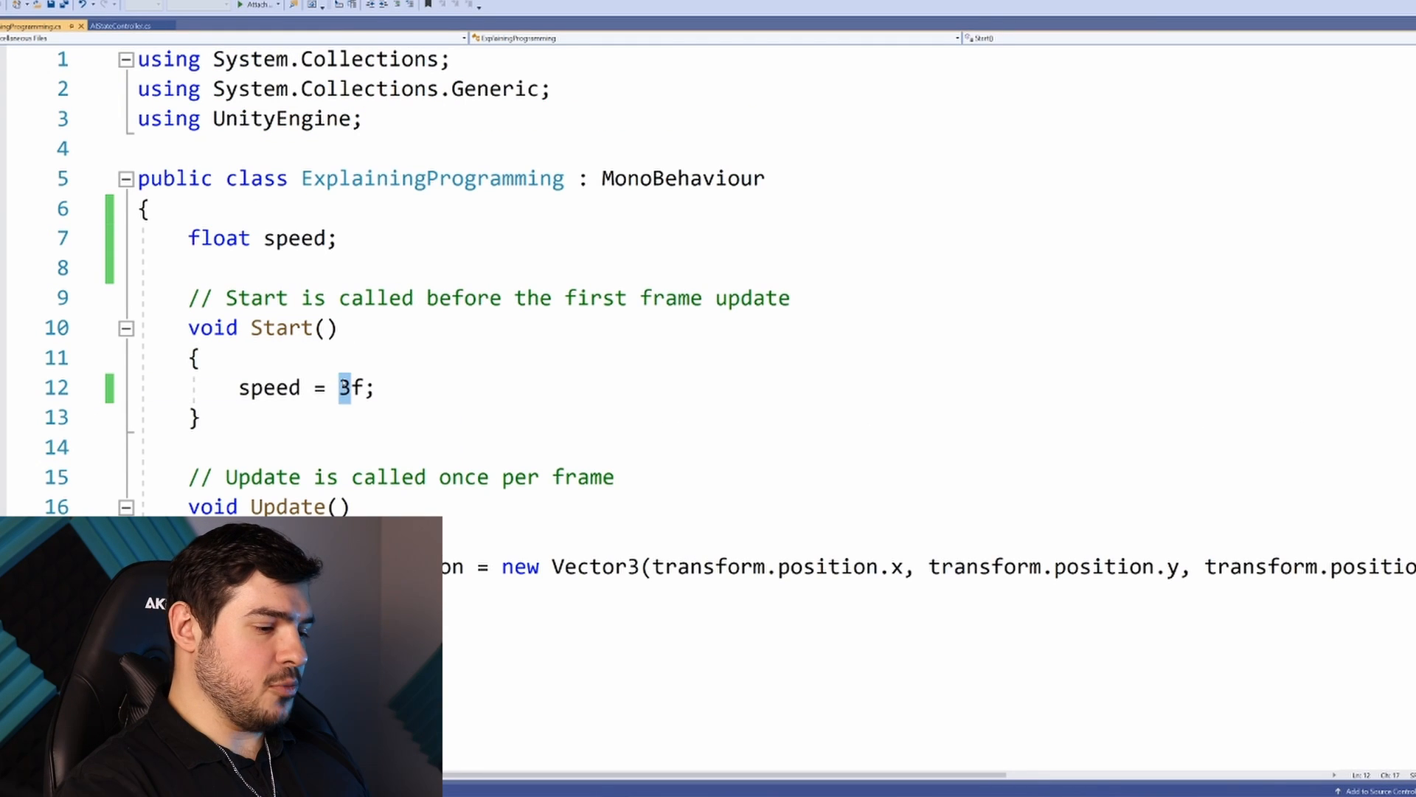
Change the speed initialisation in Start from 3f to 0.1f
type("0.1")
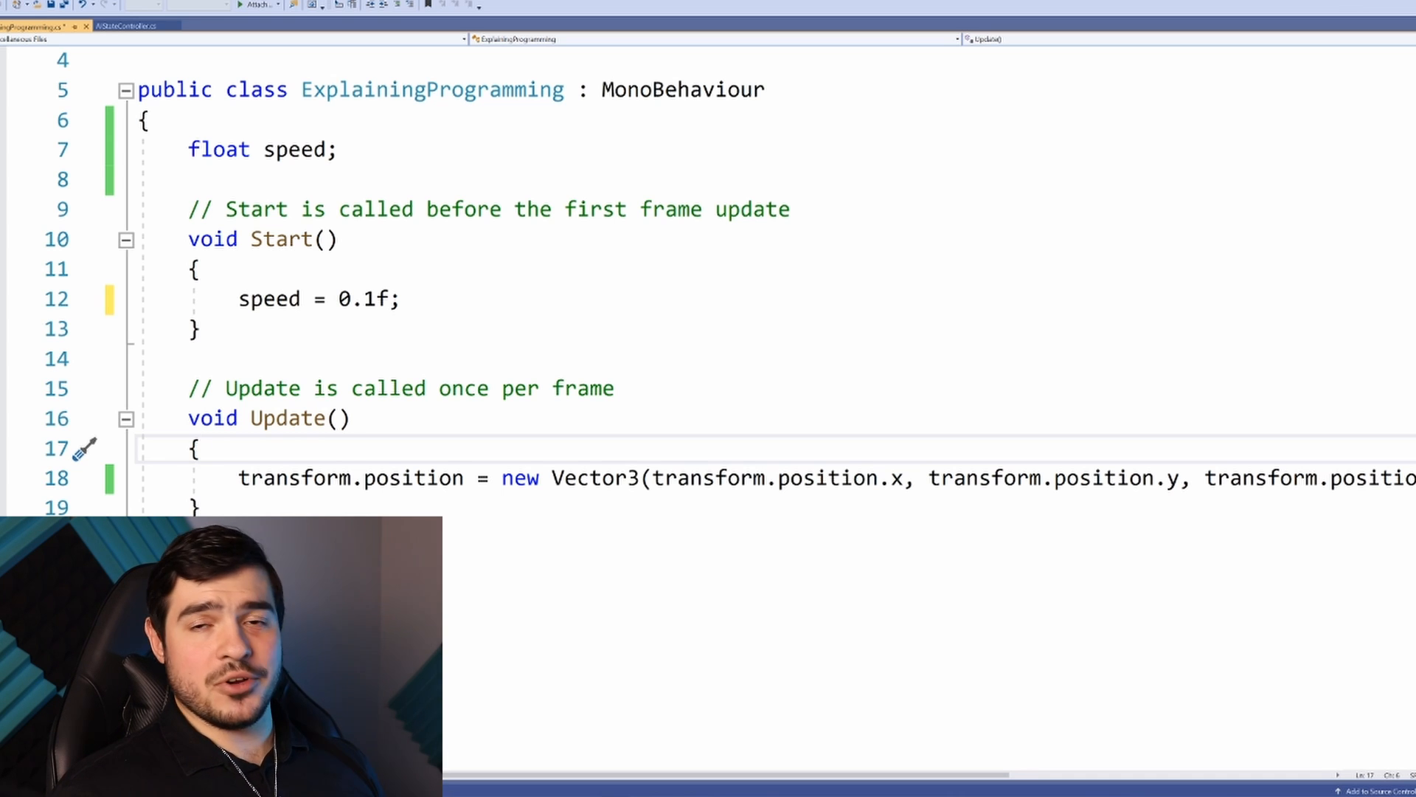
Wrap the position update in an if block whose condition begins Input.GetKey("
left_click(201, 449)
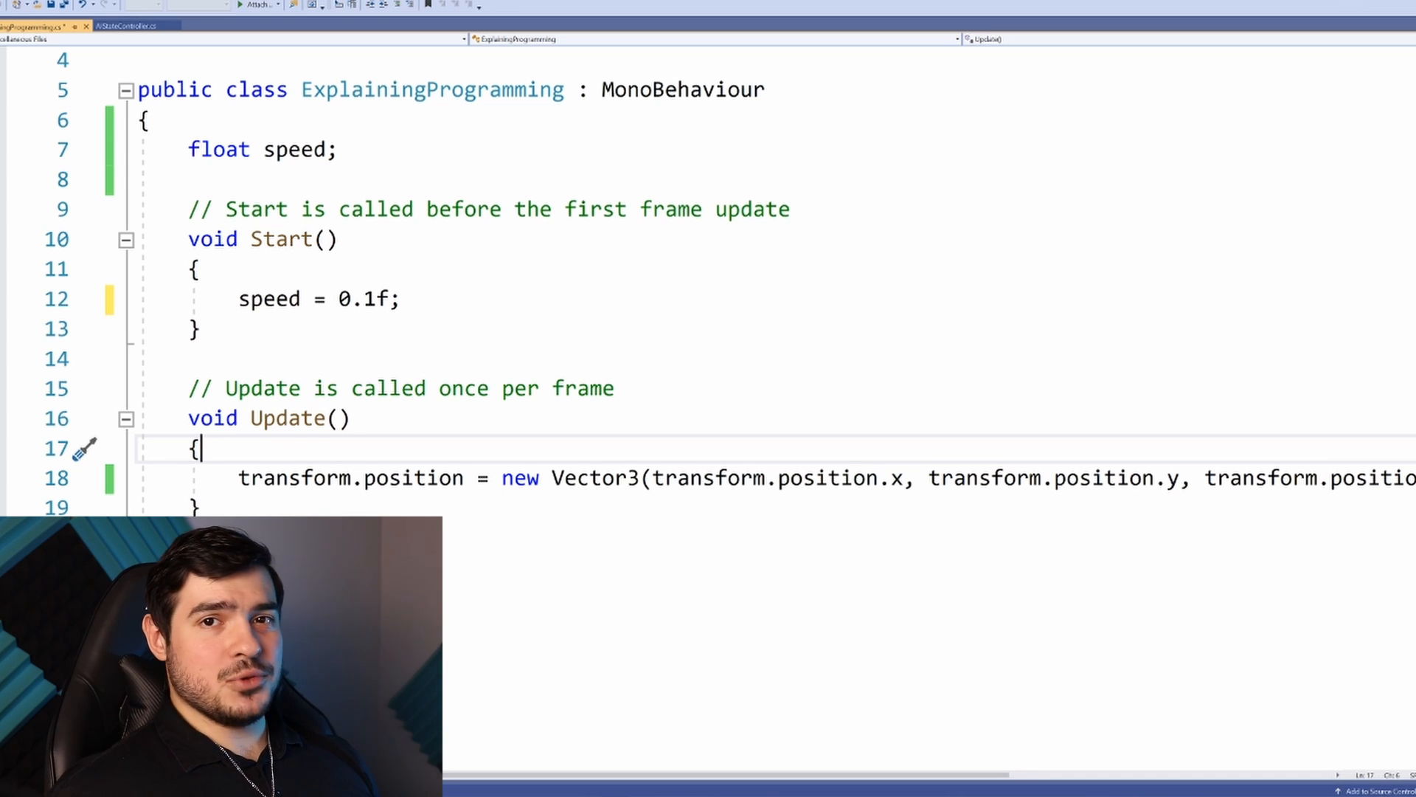
type("if")
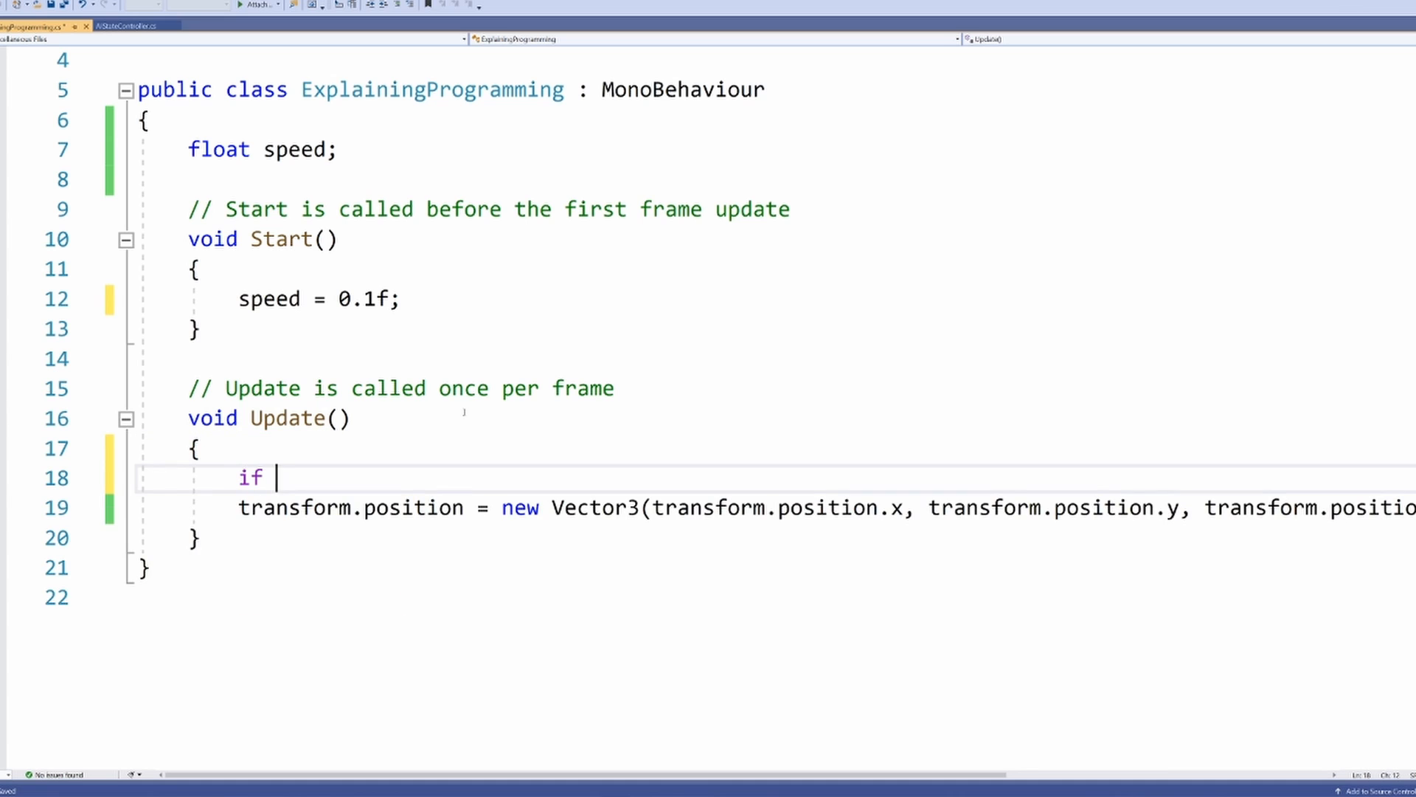
type("()")
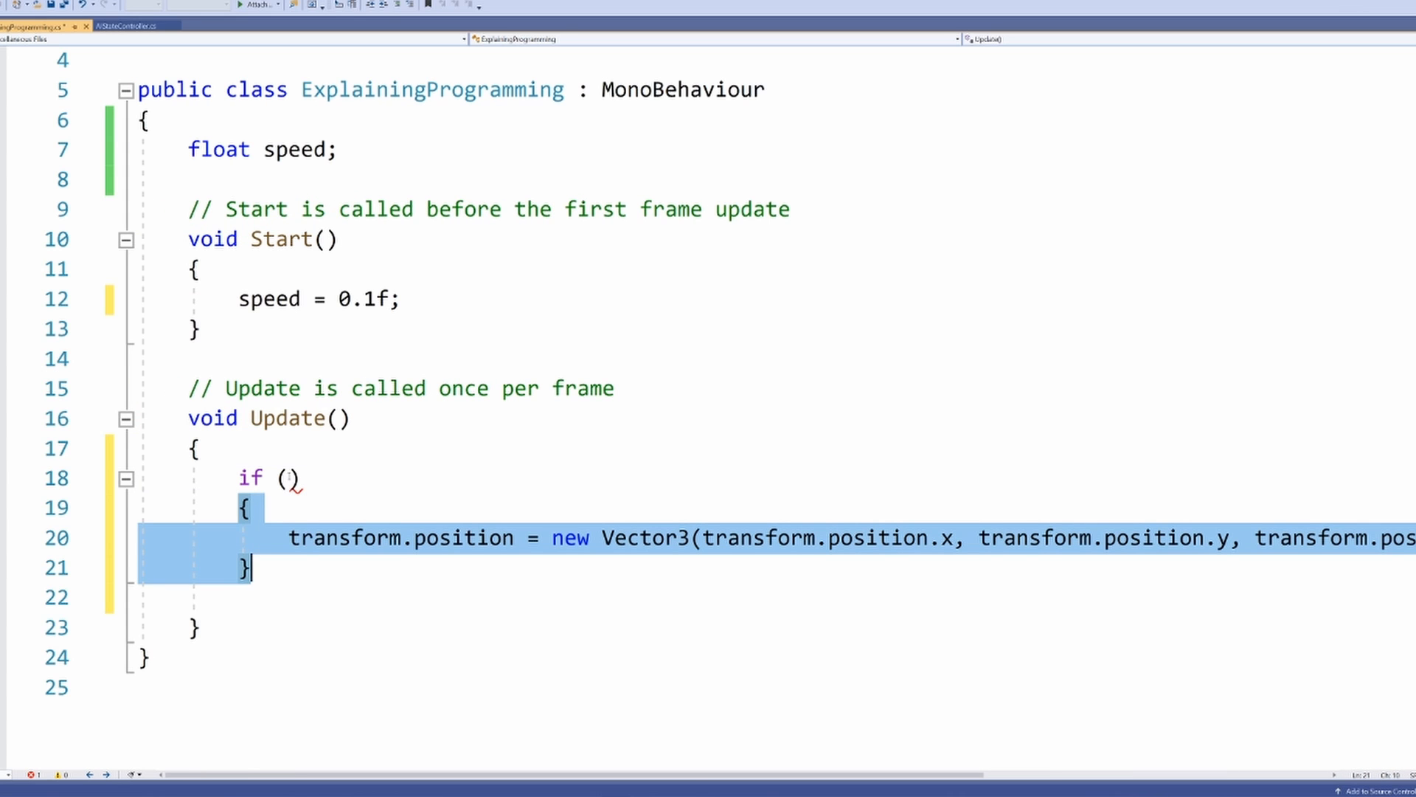
left_click(290, 477)
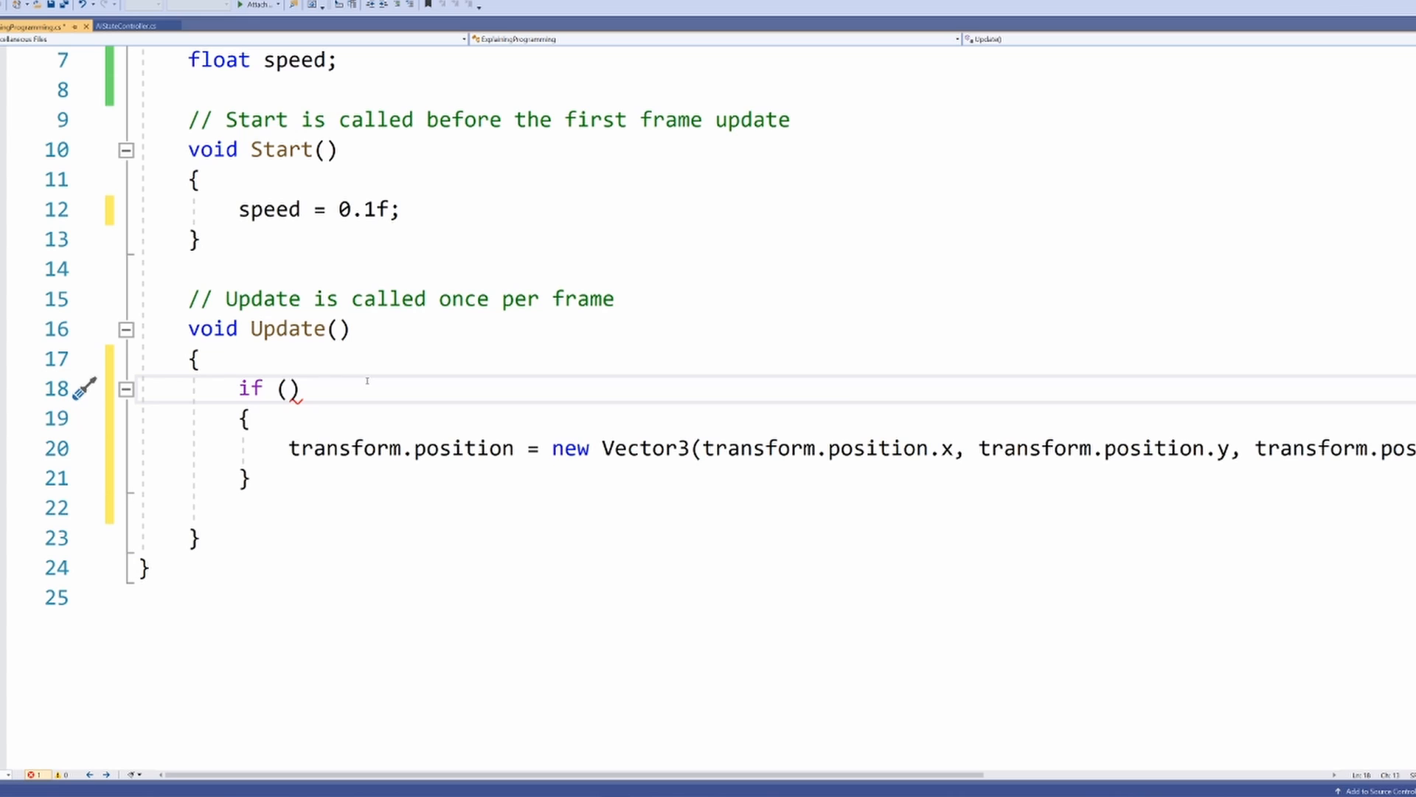
type("Inp")
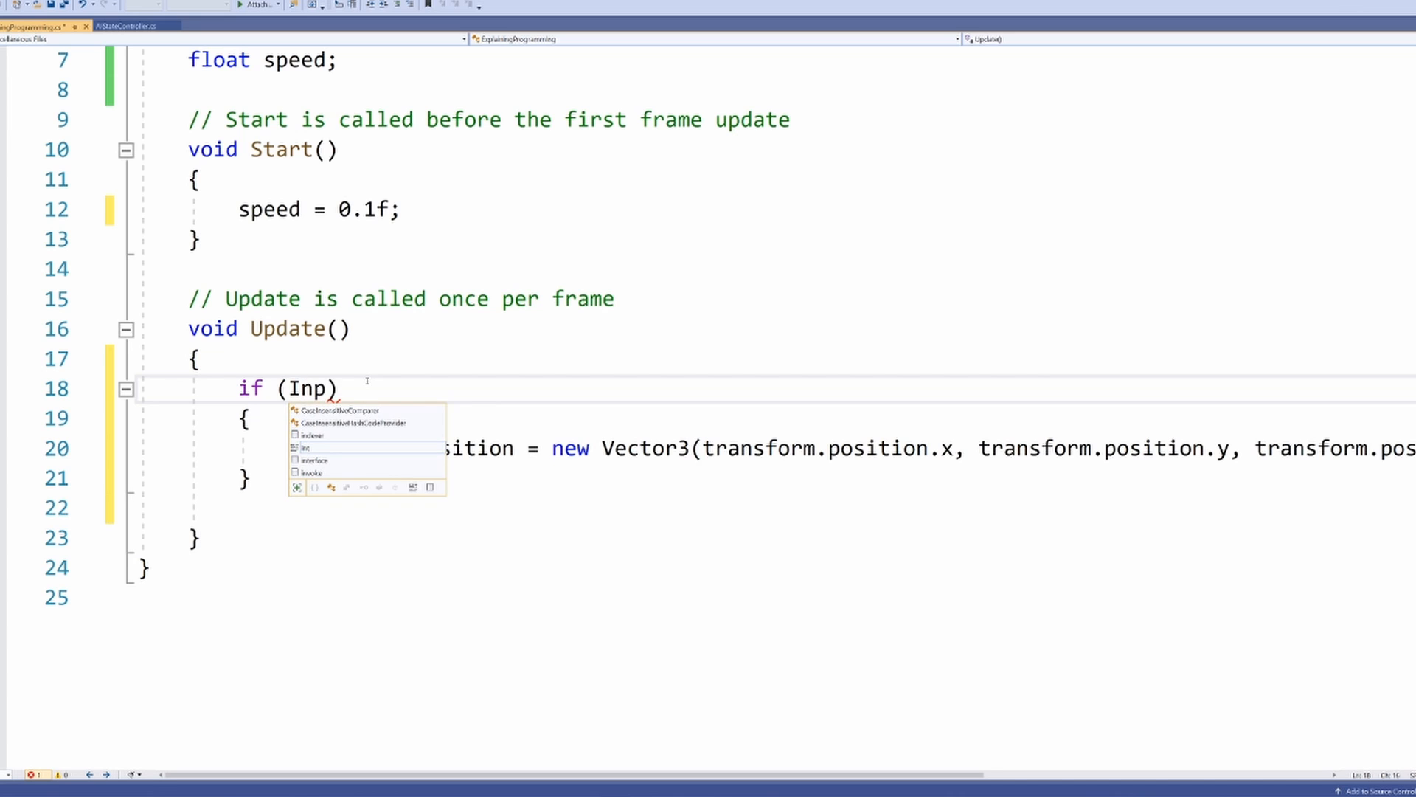
type("ut.")
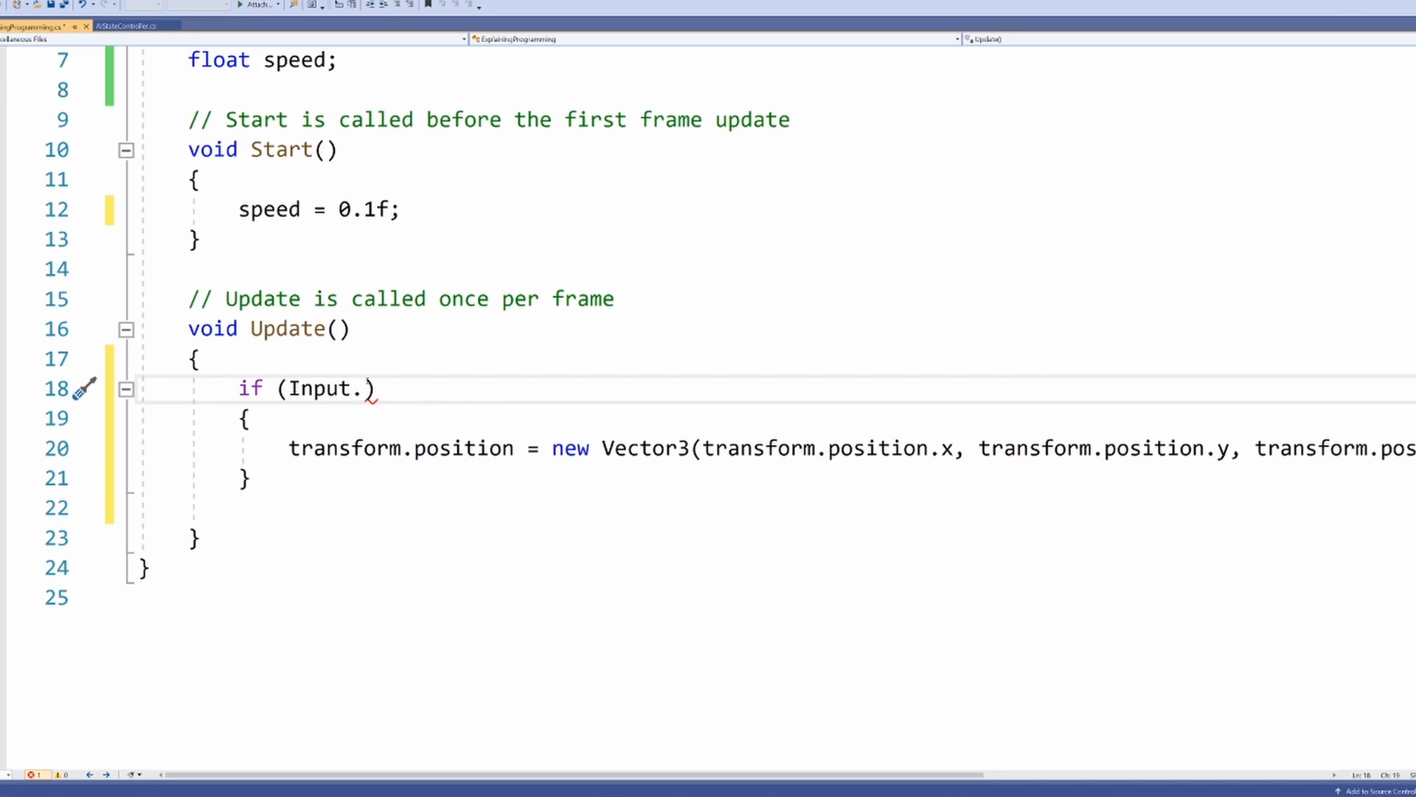
type("GetKey(\"")
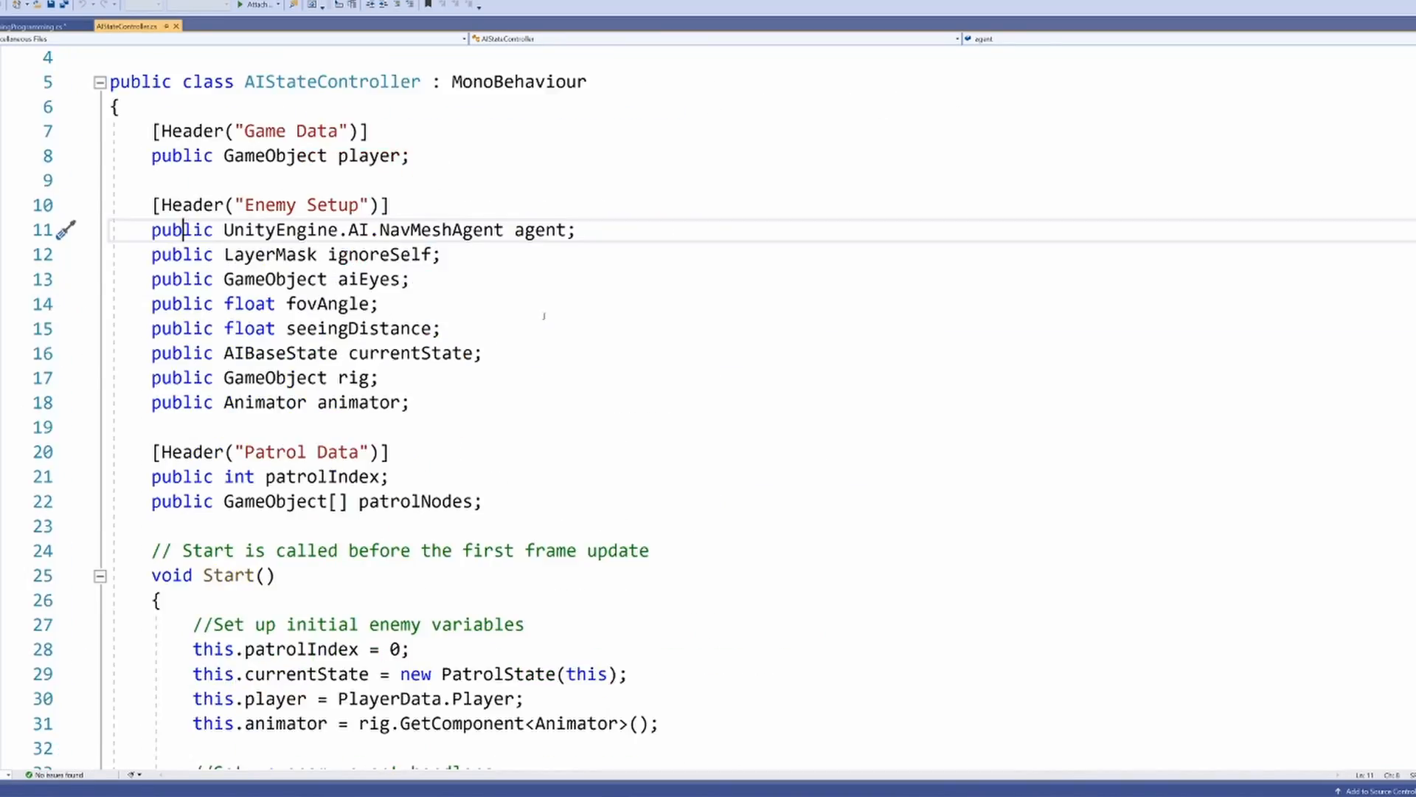
Scroll through the AIStateController script's player, enemy setup and patrol fields
scroll("down", 3)
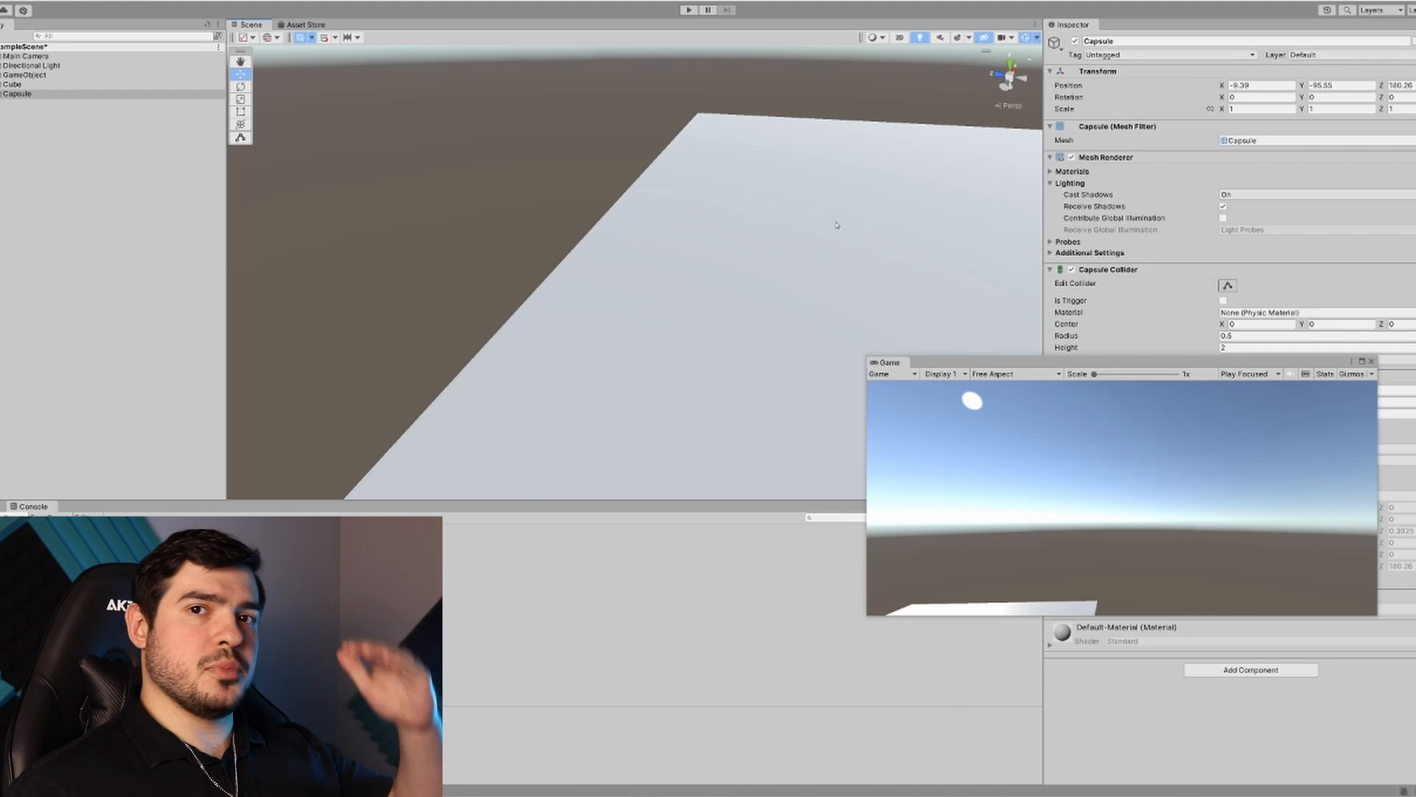
Select the Cube floor in the Hierarchy to view its transform and Box Collider in the Inspector
left_click(13, 82)
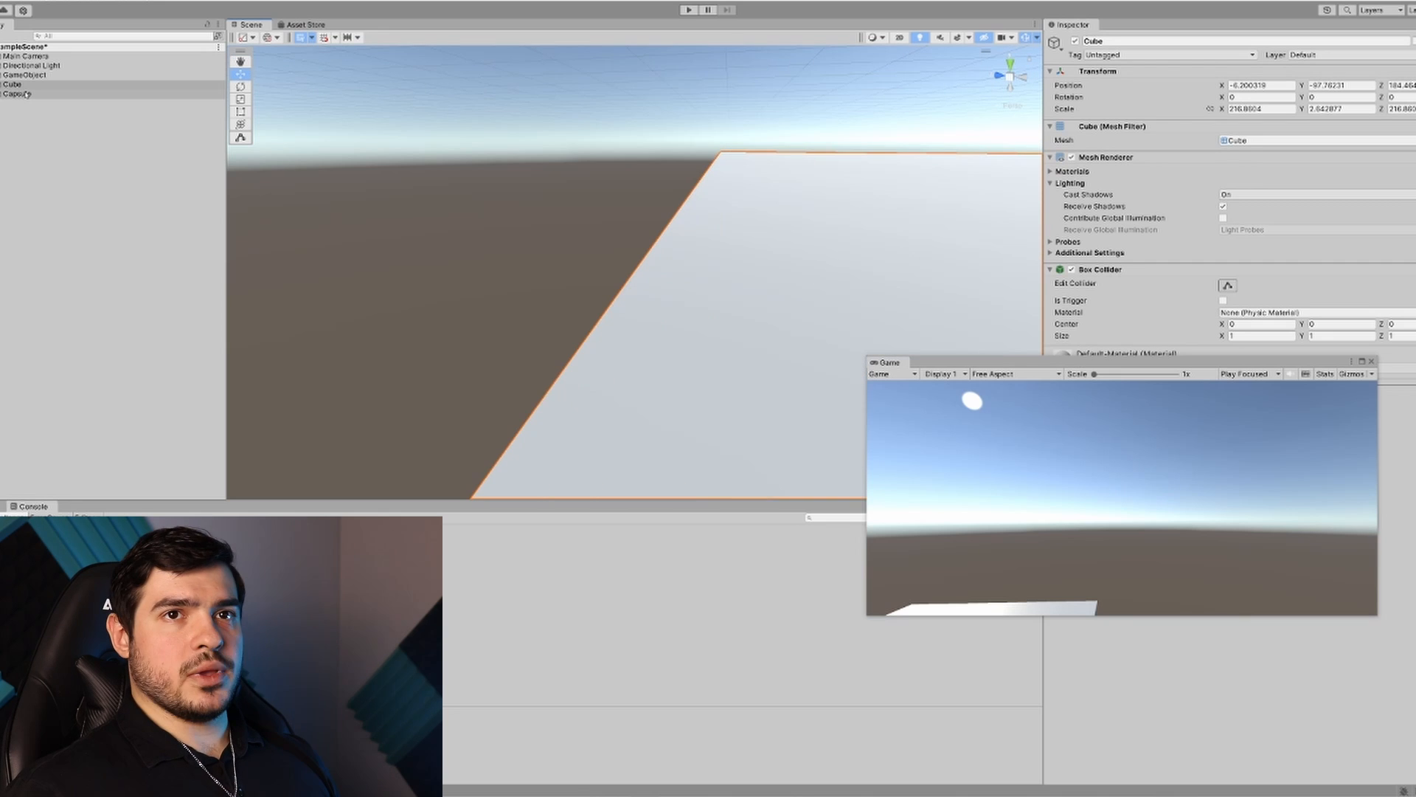
left_click(16, 94)
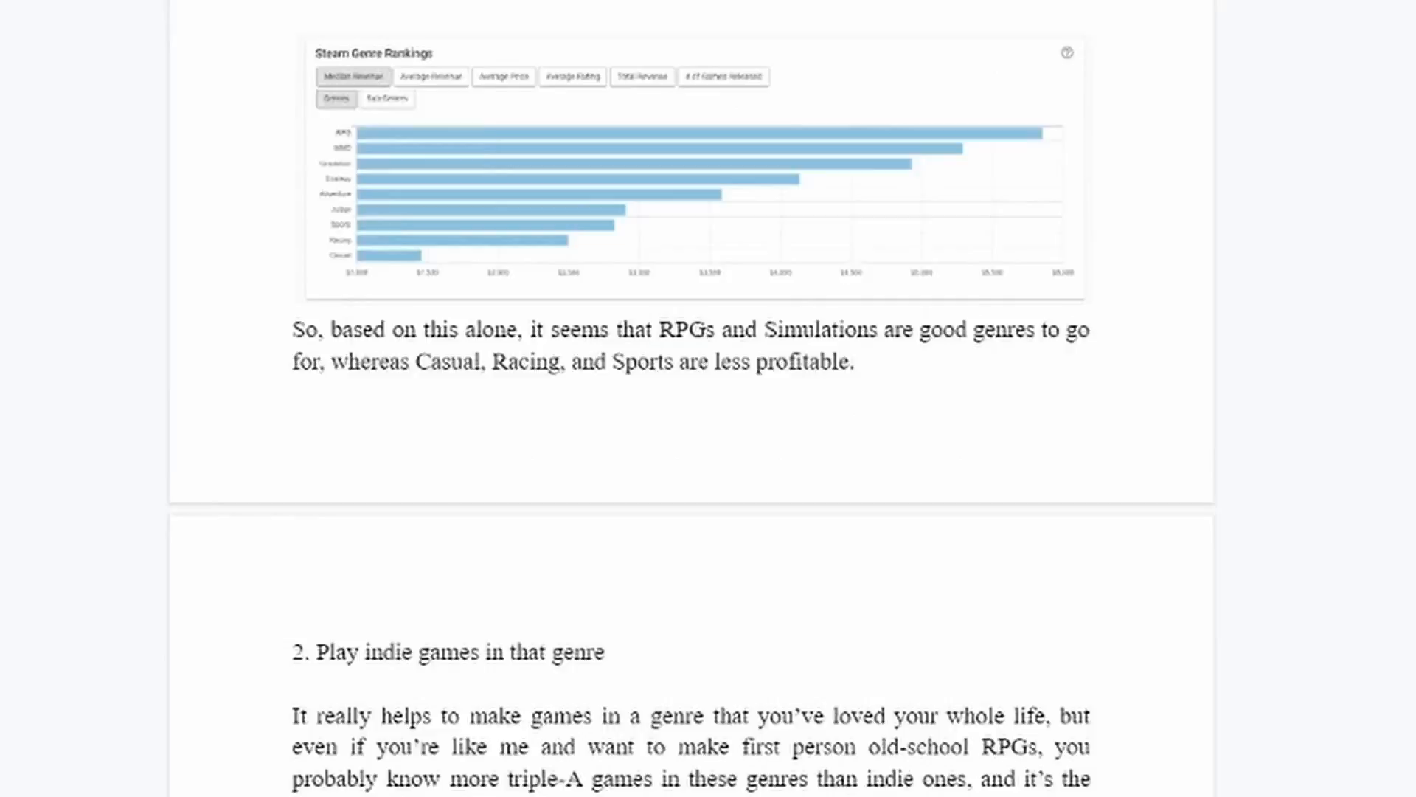
Scroll the article past the Steam Genre Rankings chart to the indie-games section
scroll("down", 3)
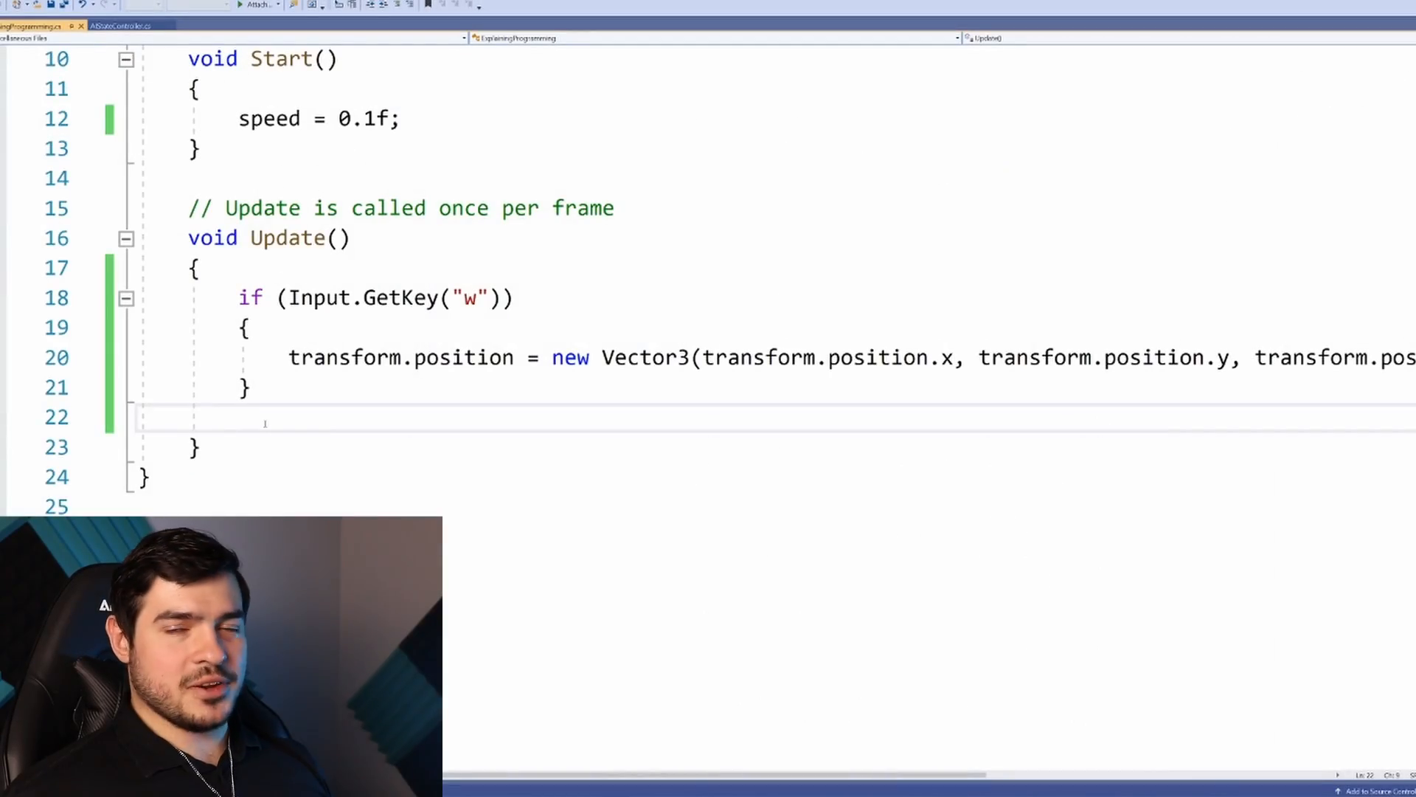
Add if (transform.position.y < -97f) calling Application.LoadLevel(Application.loadedLevel); in Update
left_click(239, 416)
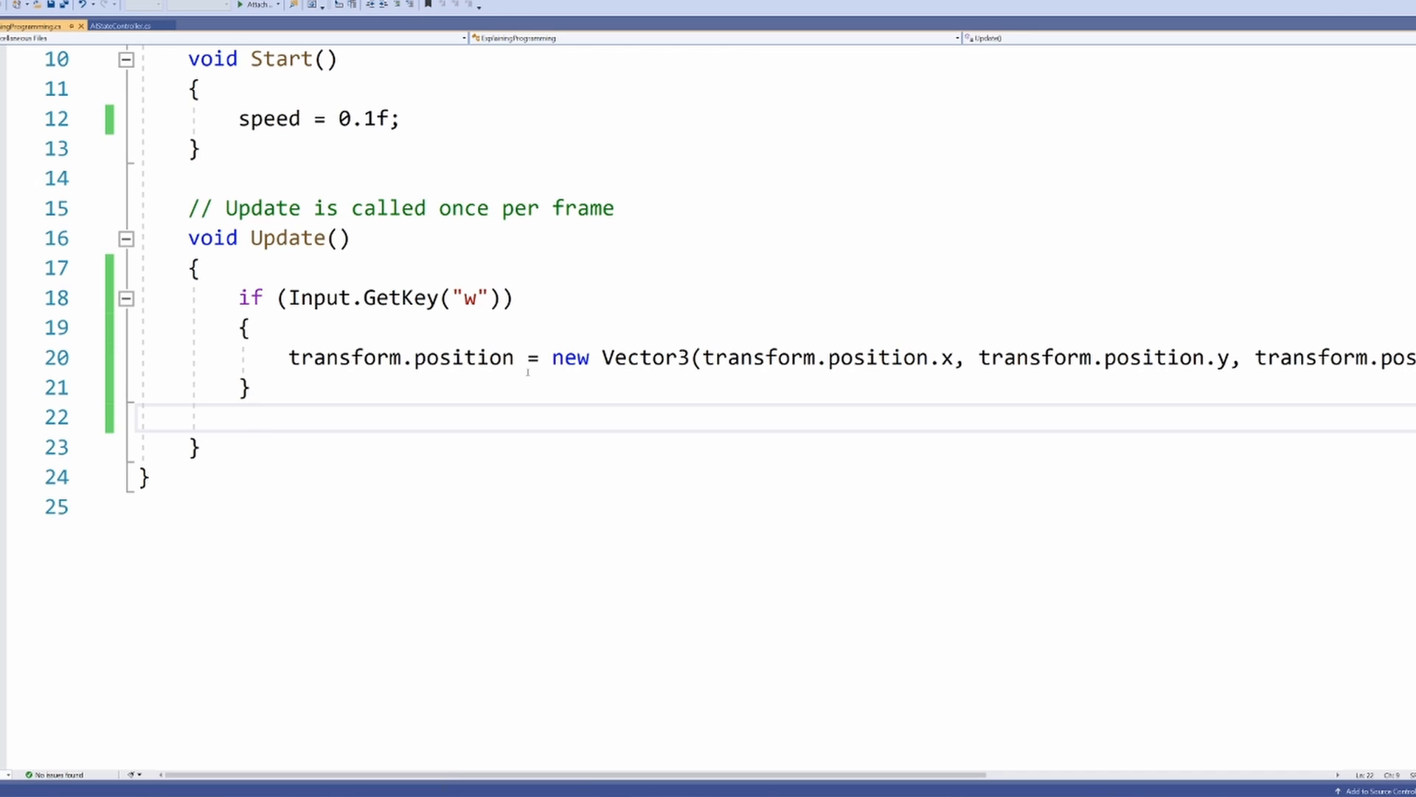
type("if (")
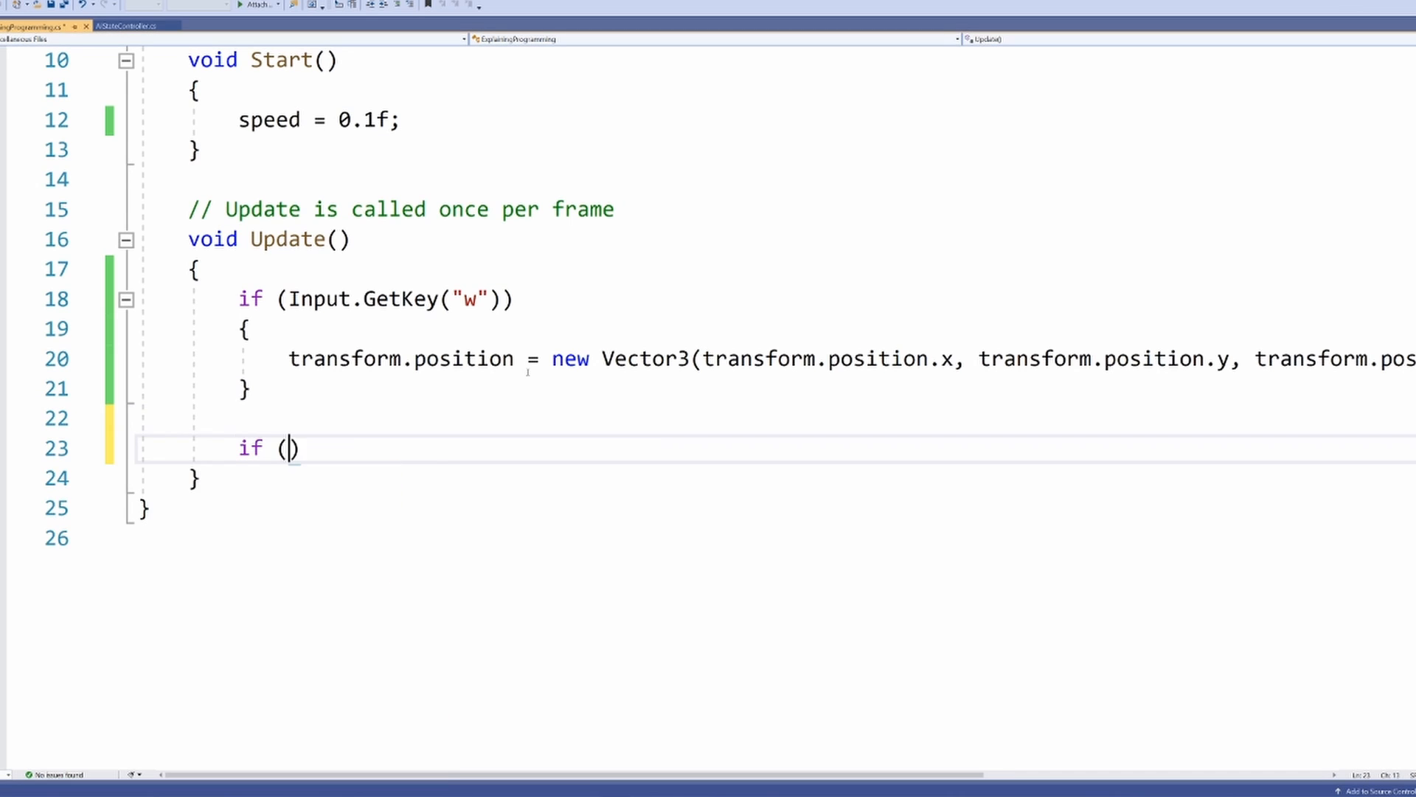
type("transform.p")
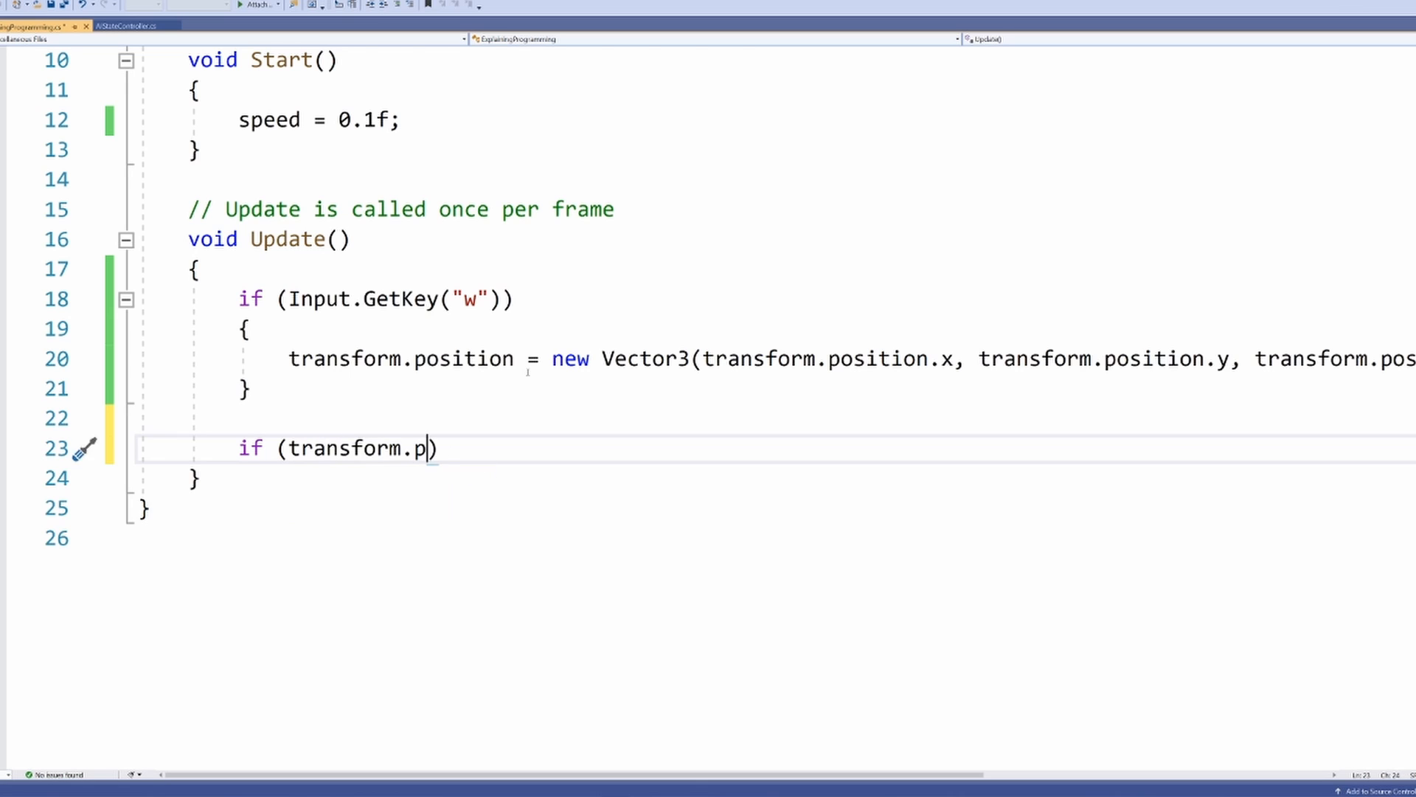
type("osition.")
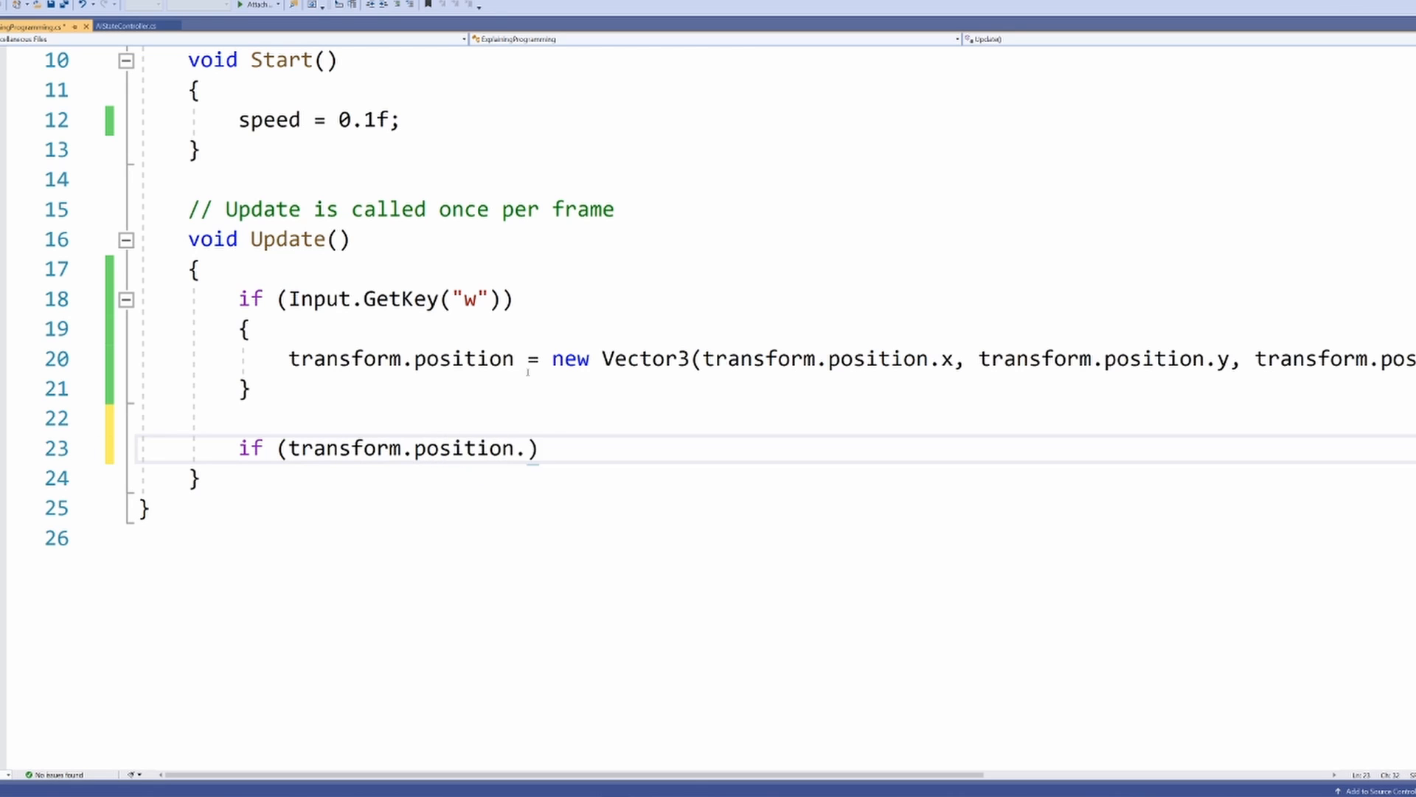
type("y <")
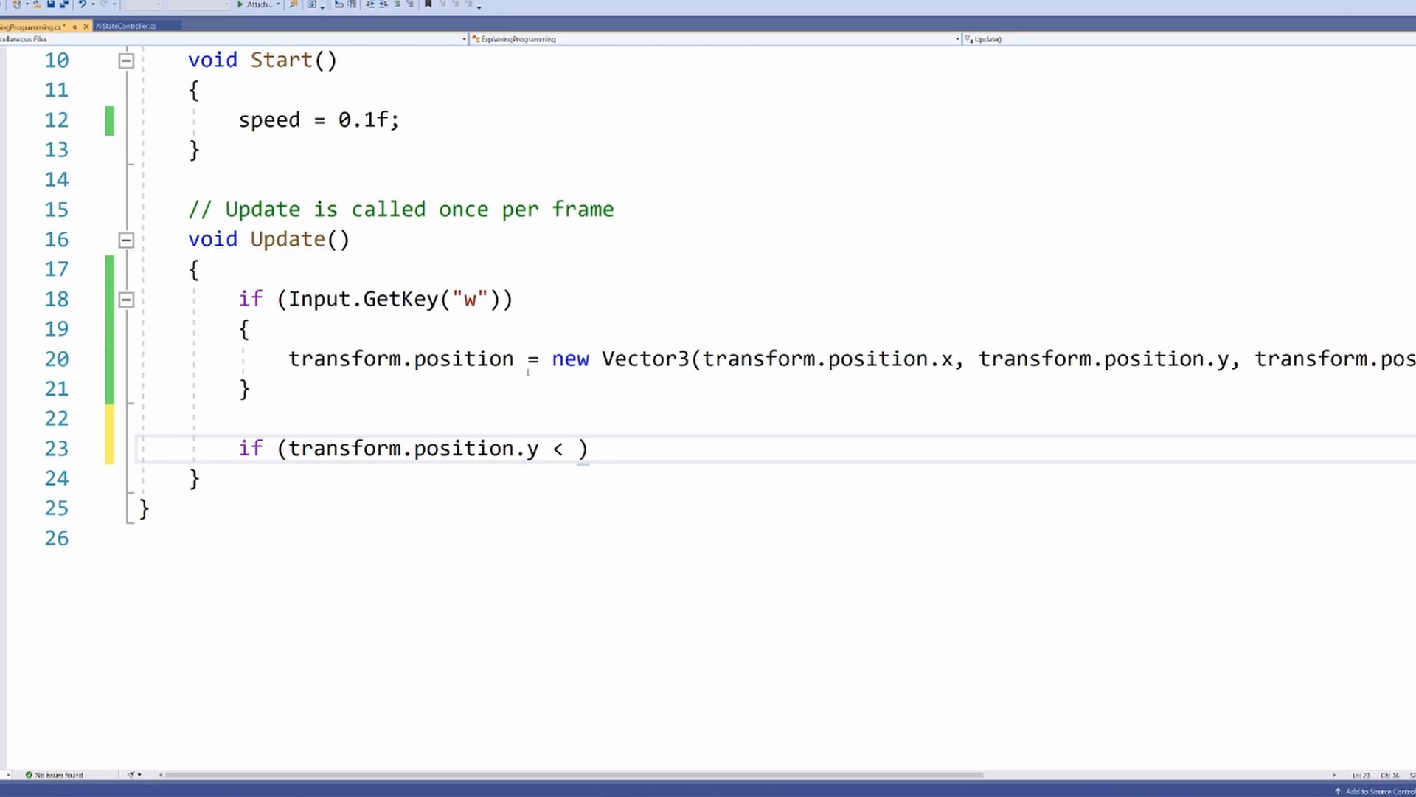
type("-97f")
type("{")
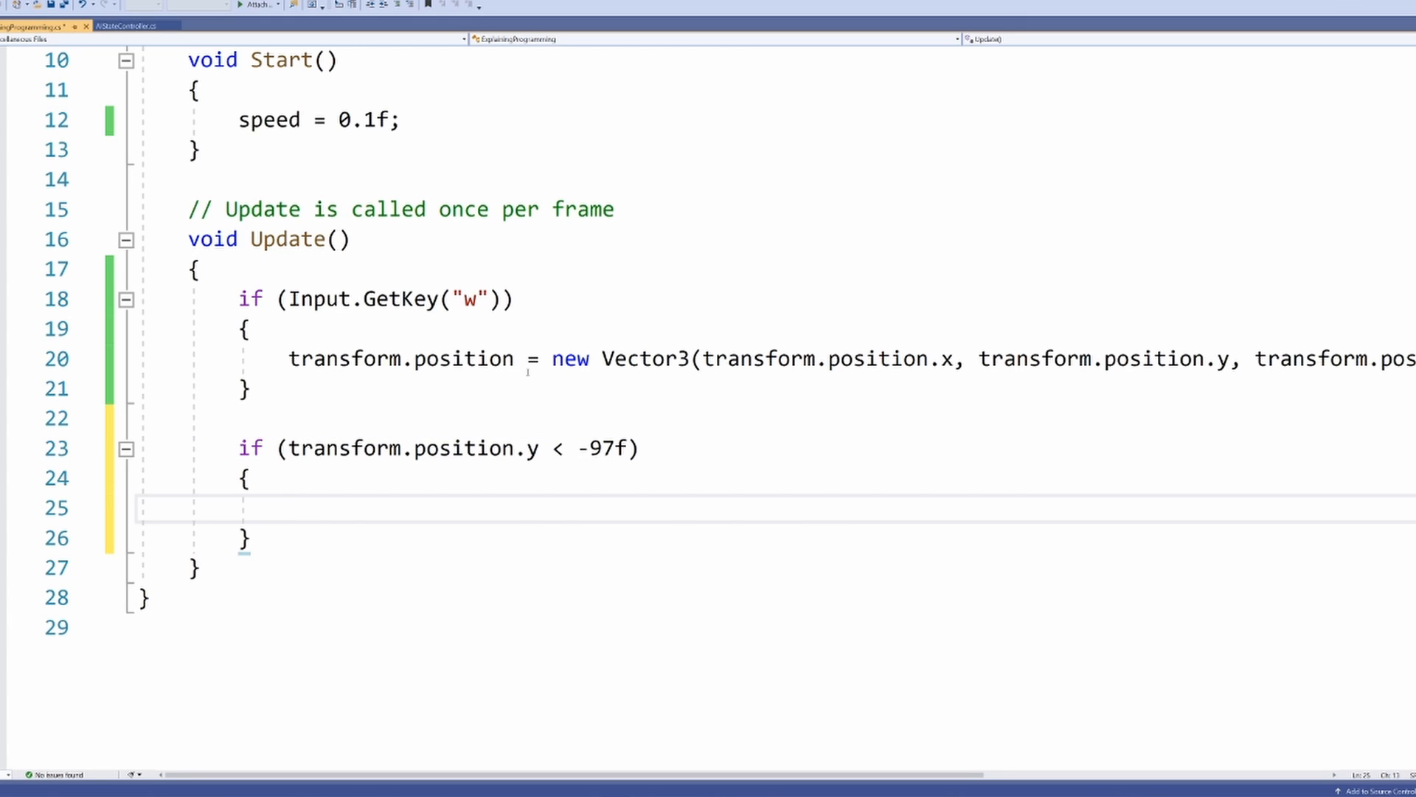
type("Application.LoadLevel(Application.loadedLevel)")
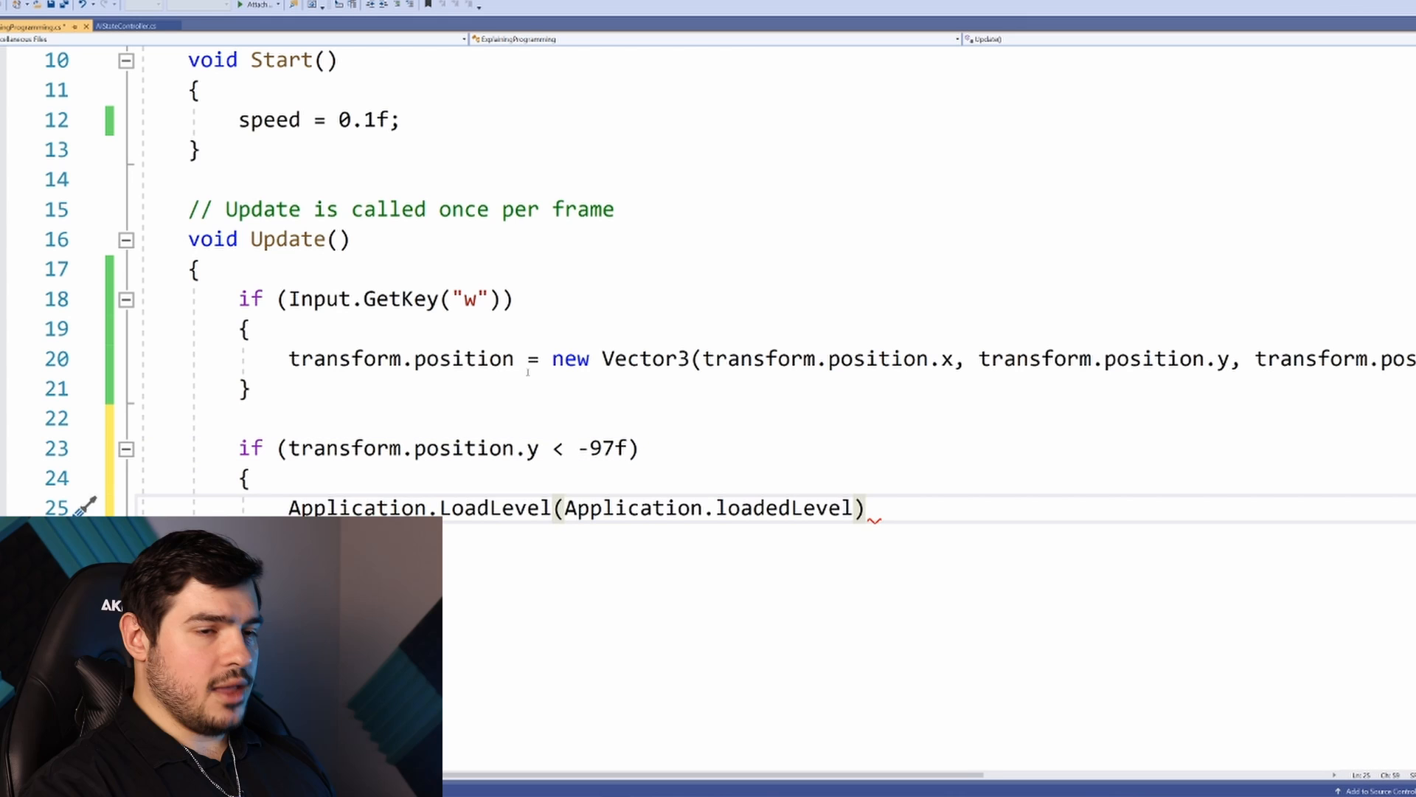
type(";")
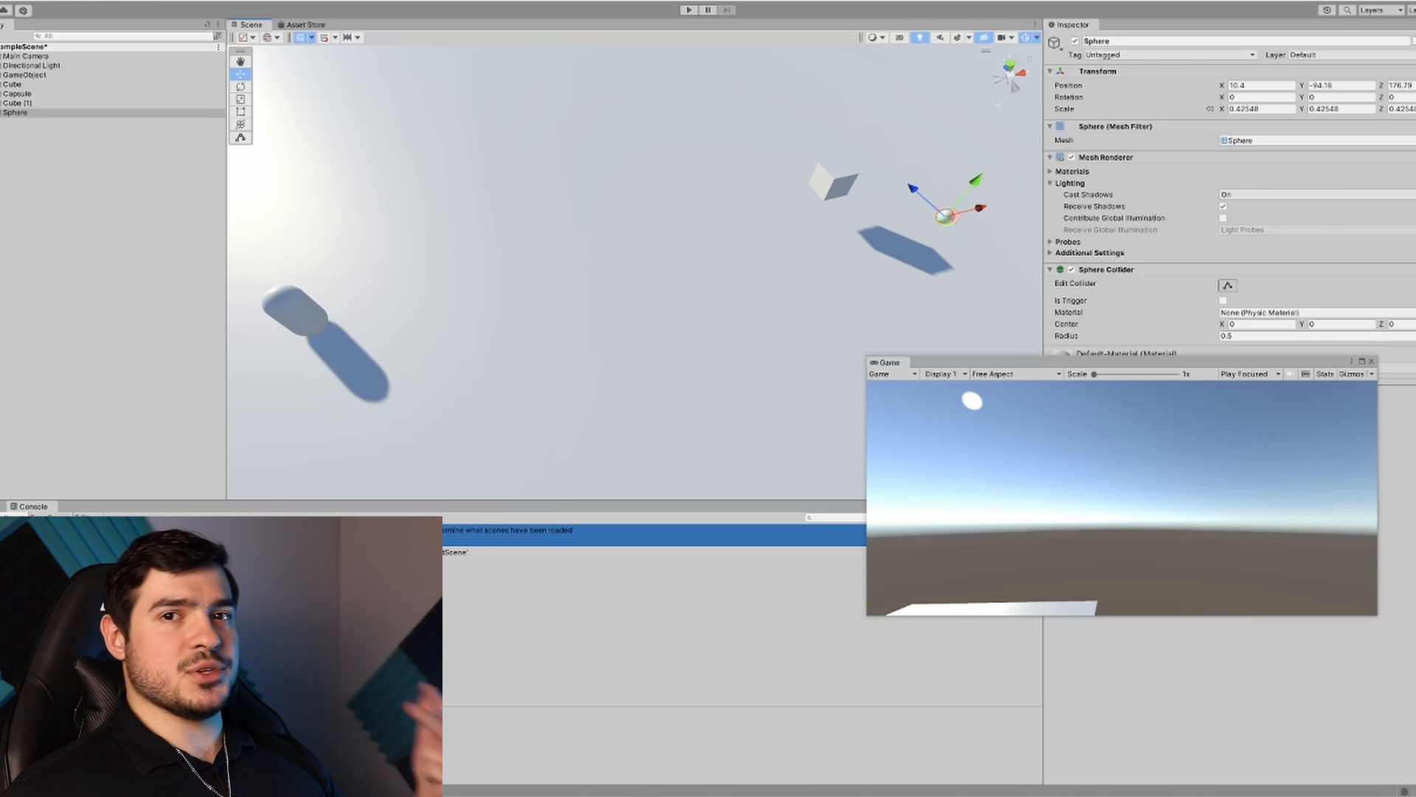
Run the scene in Unity and watch the sphere fall to test the restart check
left_click(19, 103)
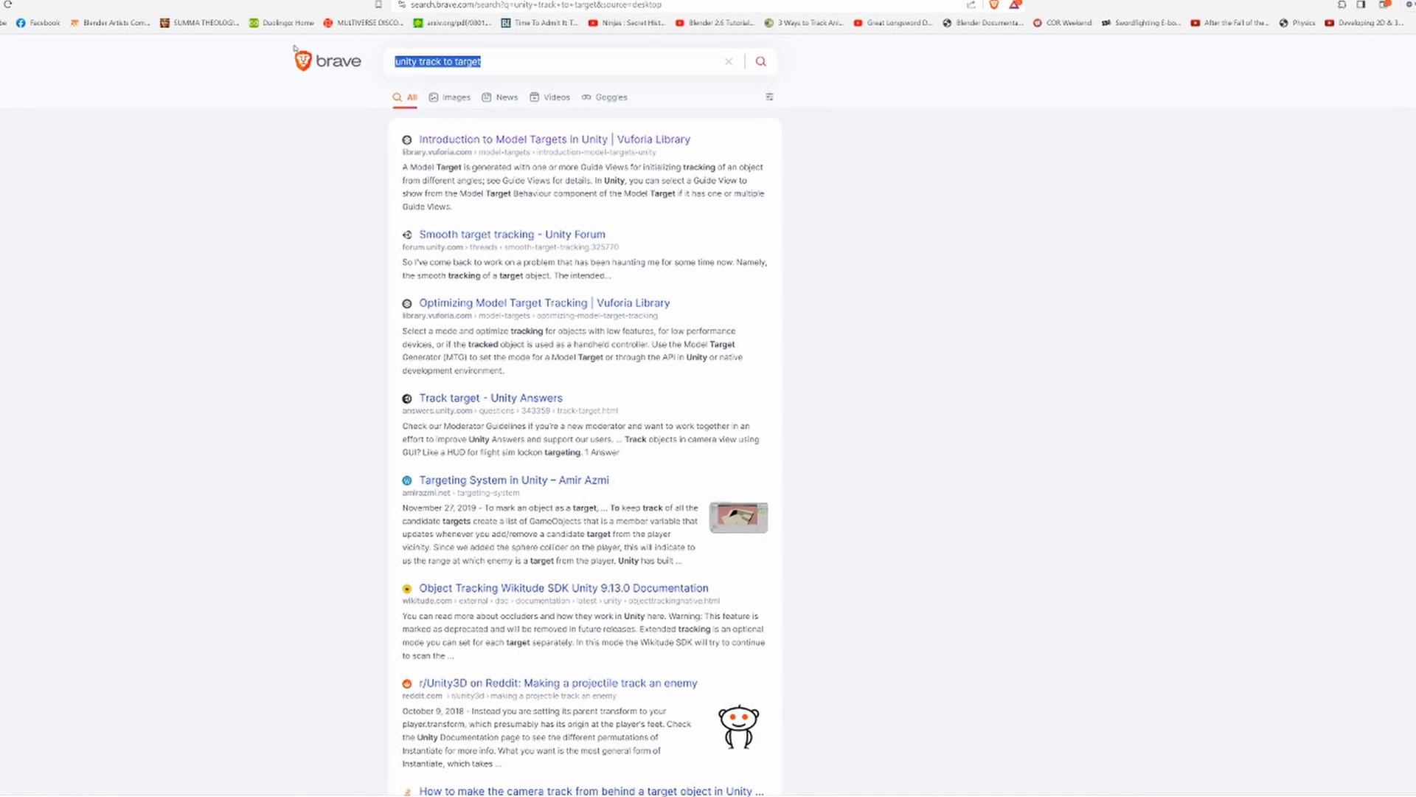
Search Brave for Unity targeting and spawning, reviewing the Transform.LookAt and Object.Instantiate references
type("unity q")
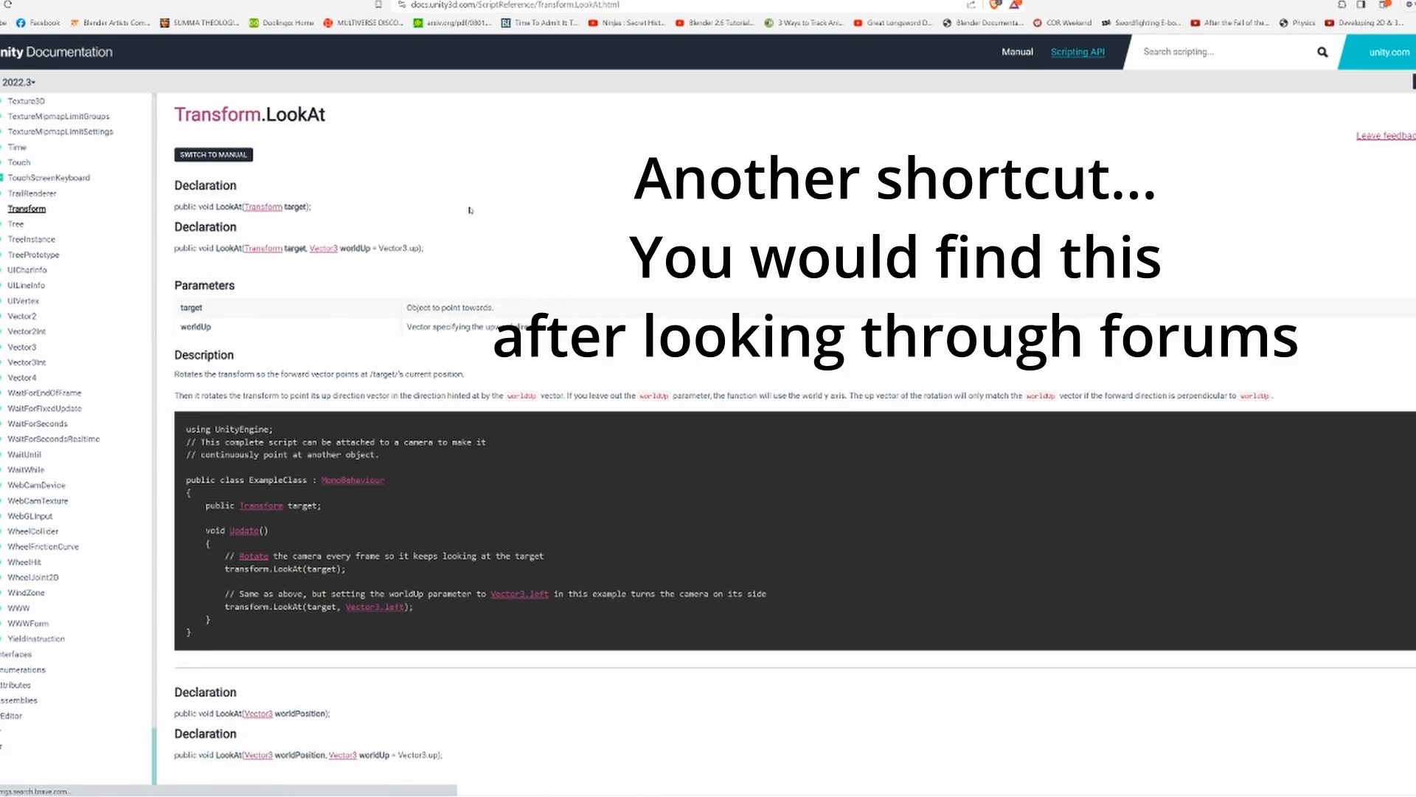
scroll("down", 3)
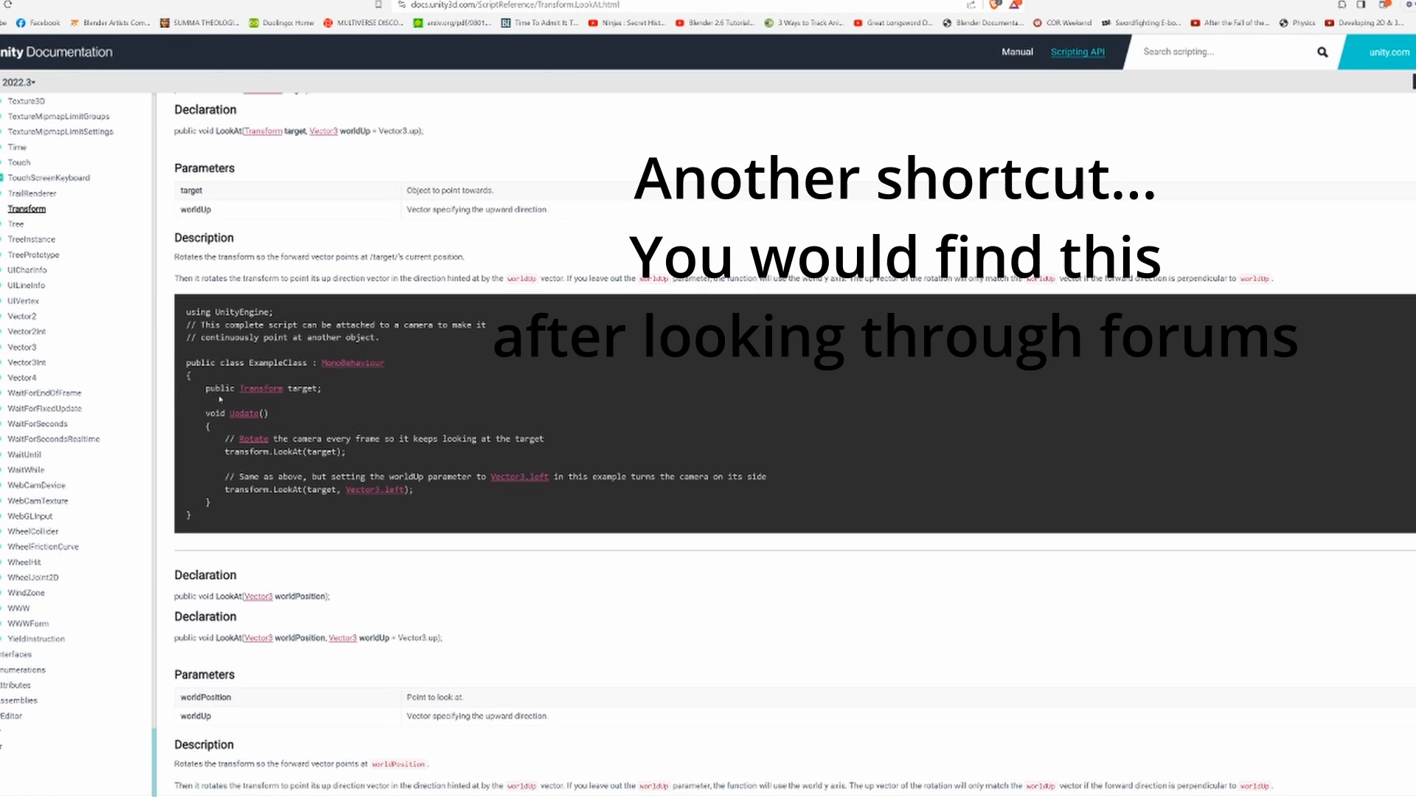
double_click(321, 452)
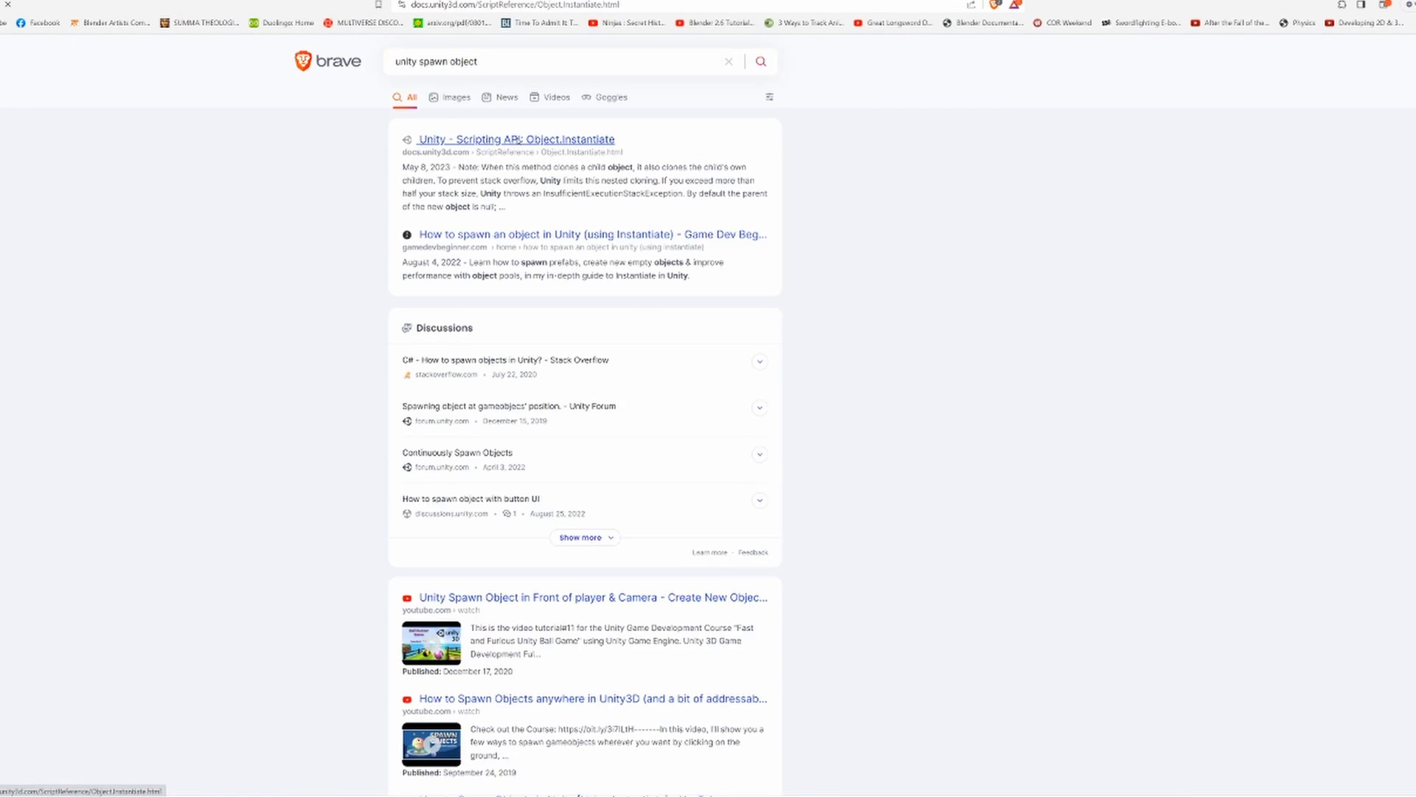
left_click(515, 139)
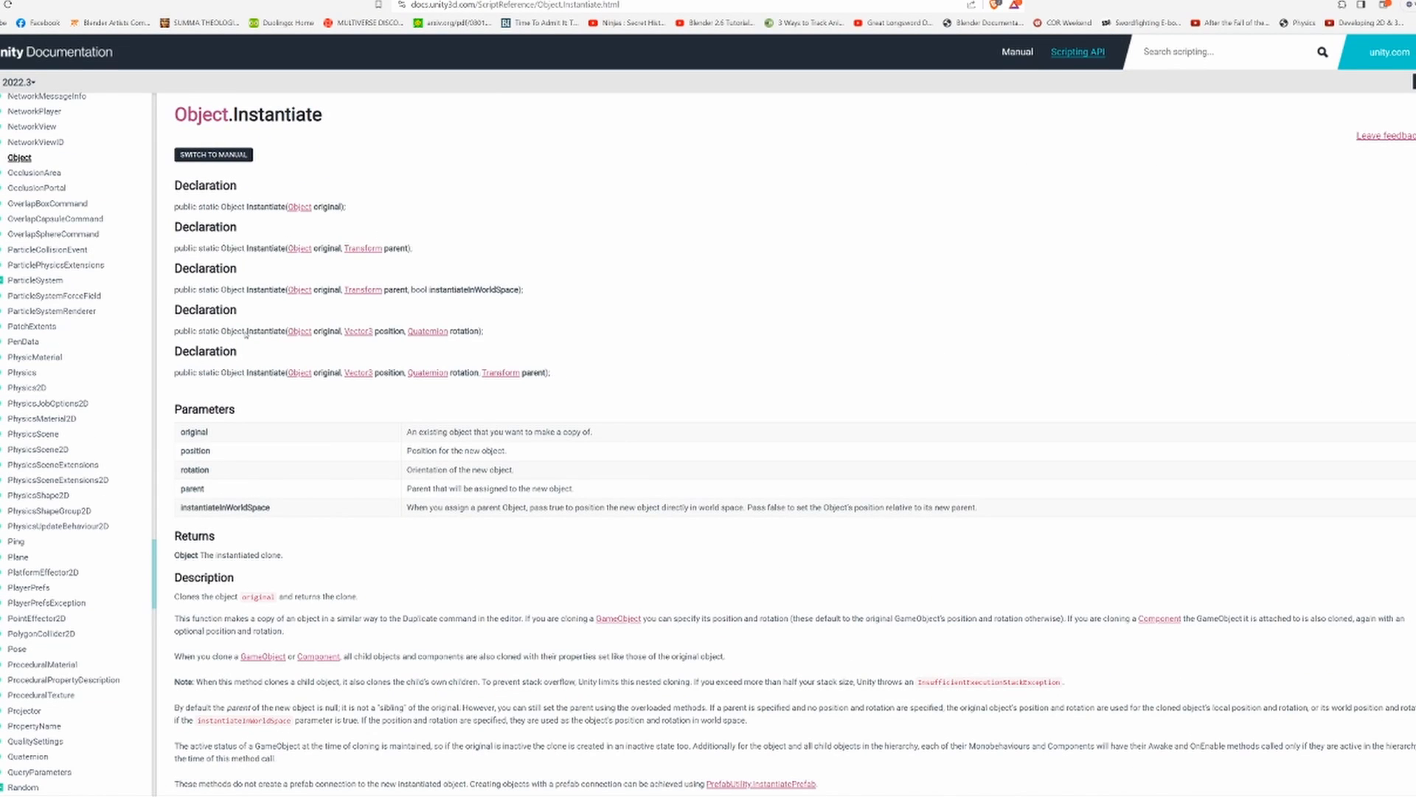
mouse_move(401, 210)
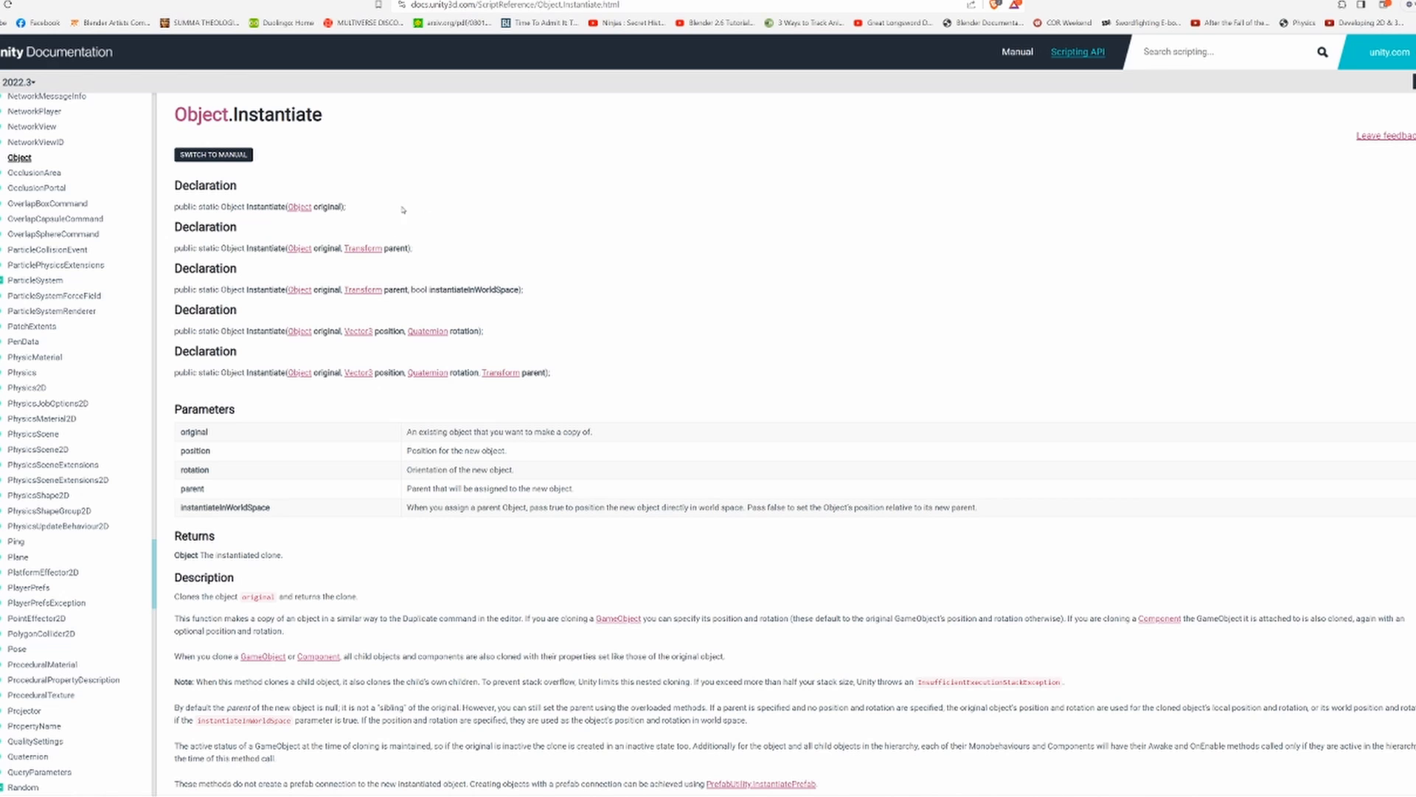
double_click(205, 186)
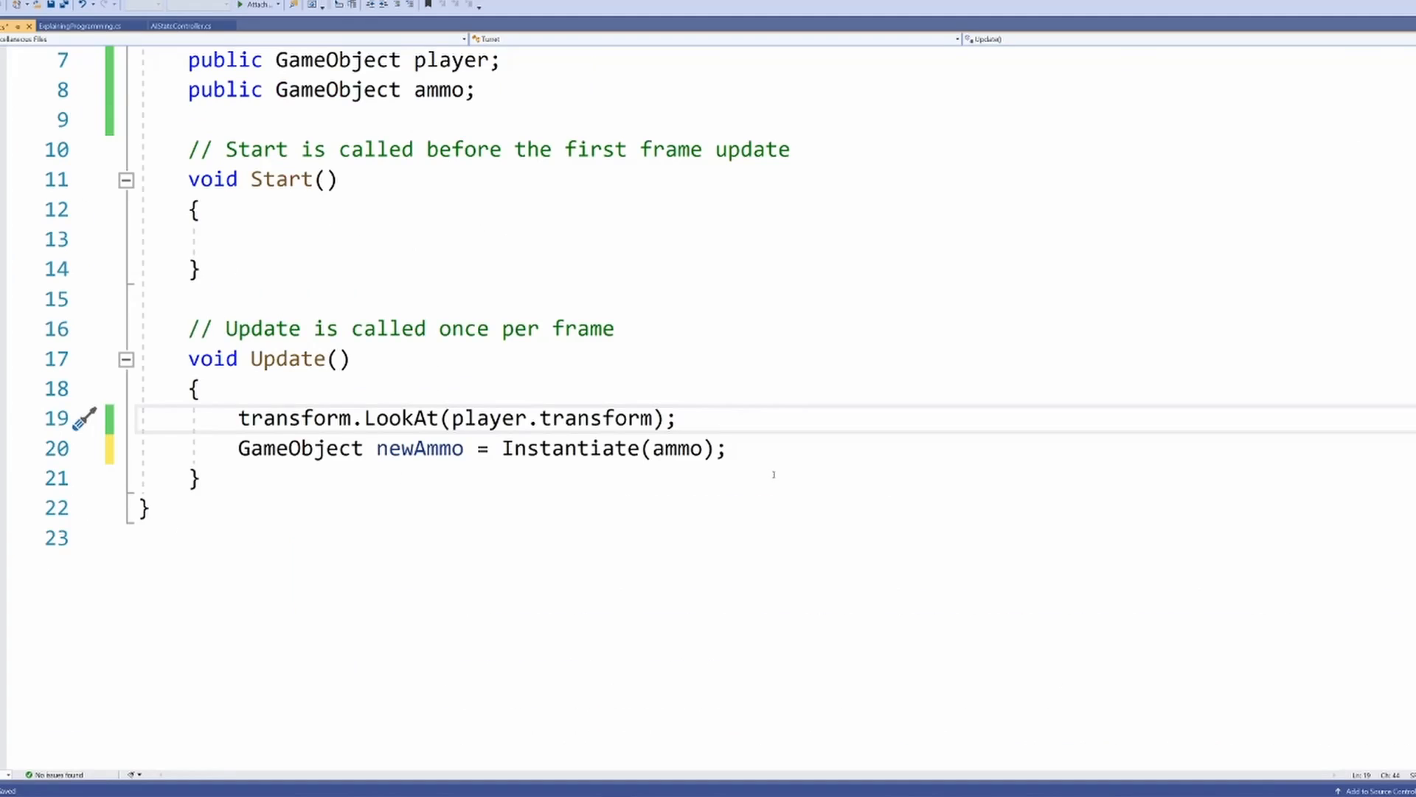
double_click(332, 418)
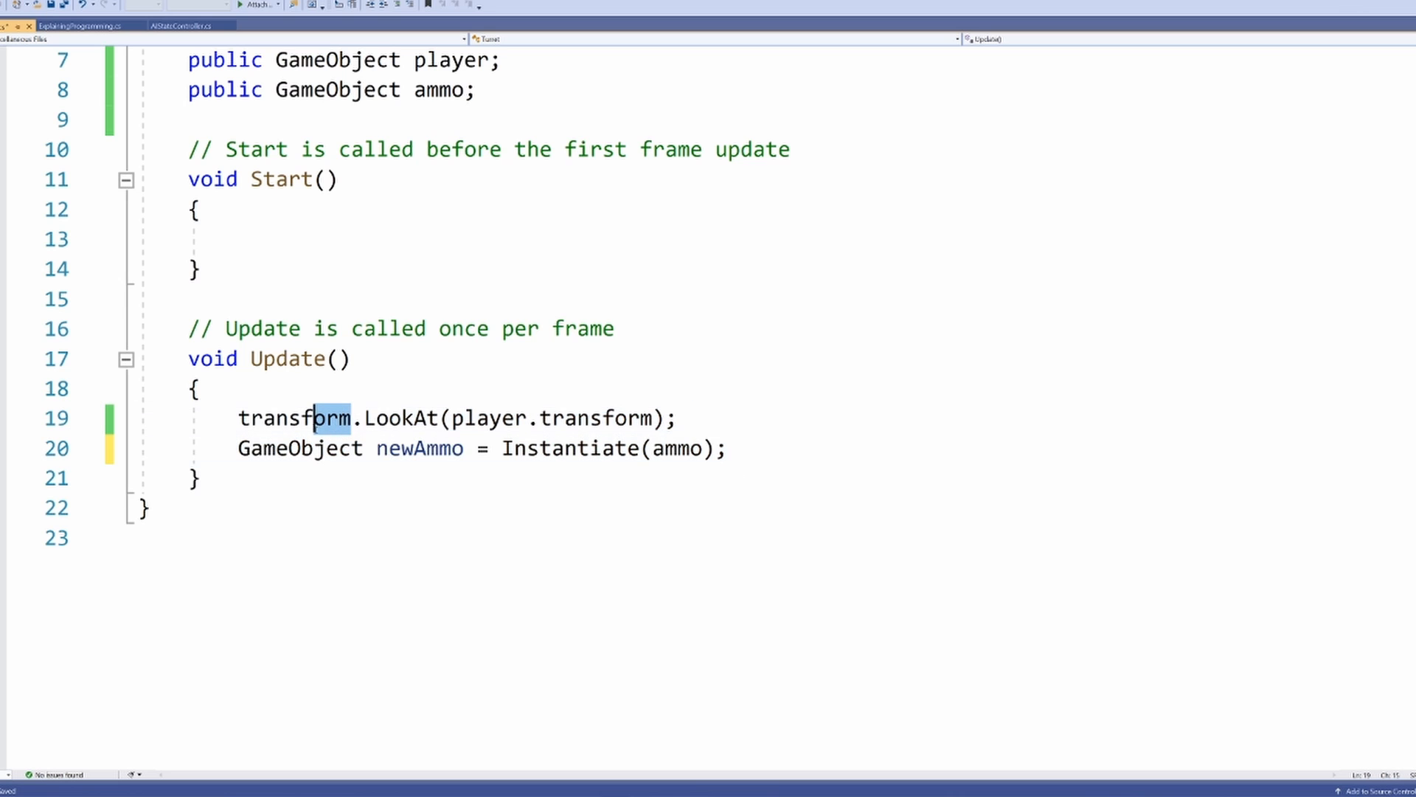
left_click_drag(316, 417, 718, 448)
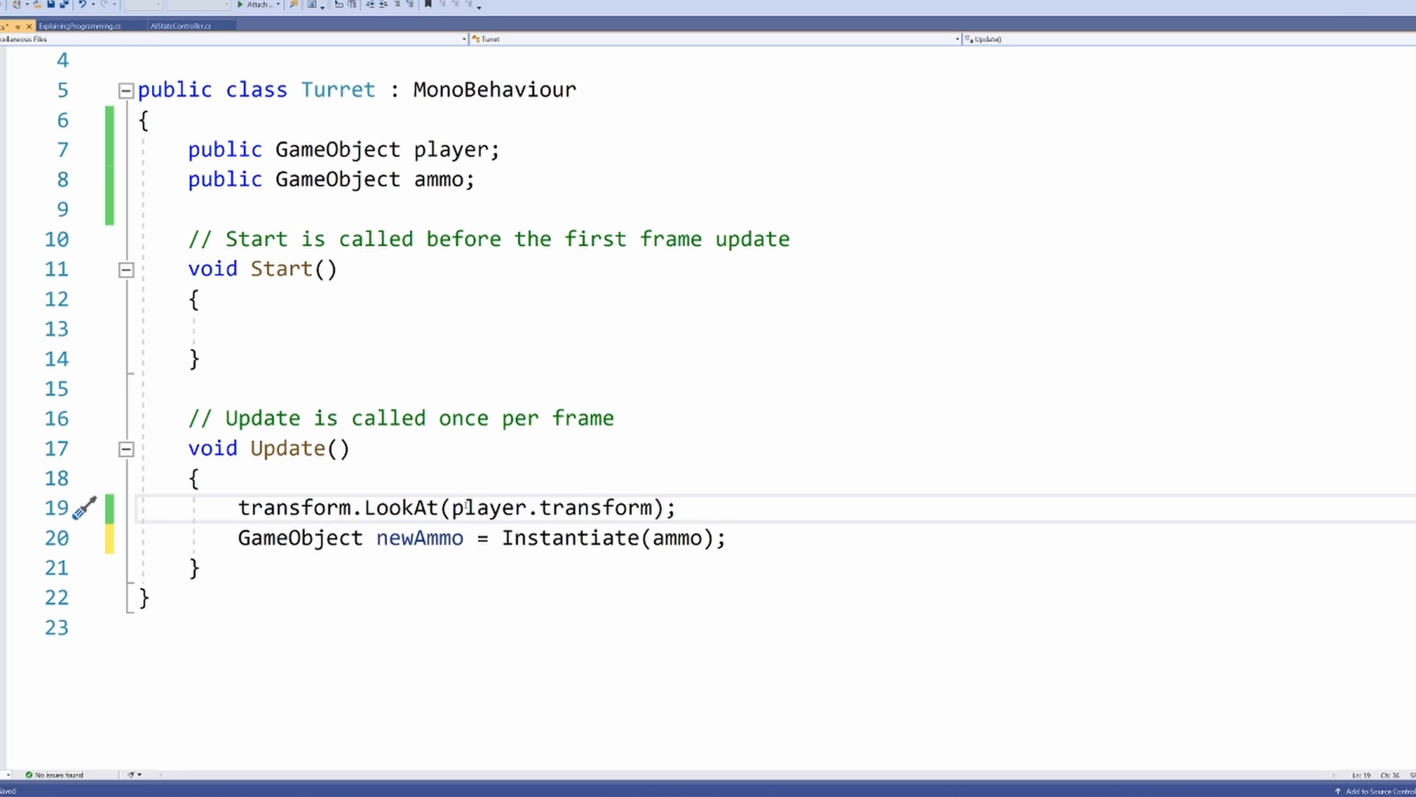
left_click_drag(451, 507, 650, 507)
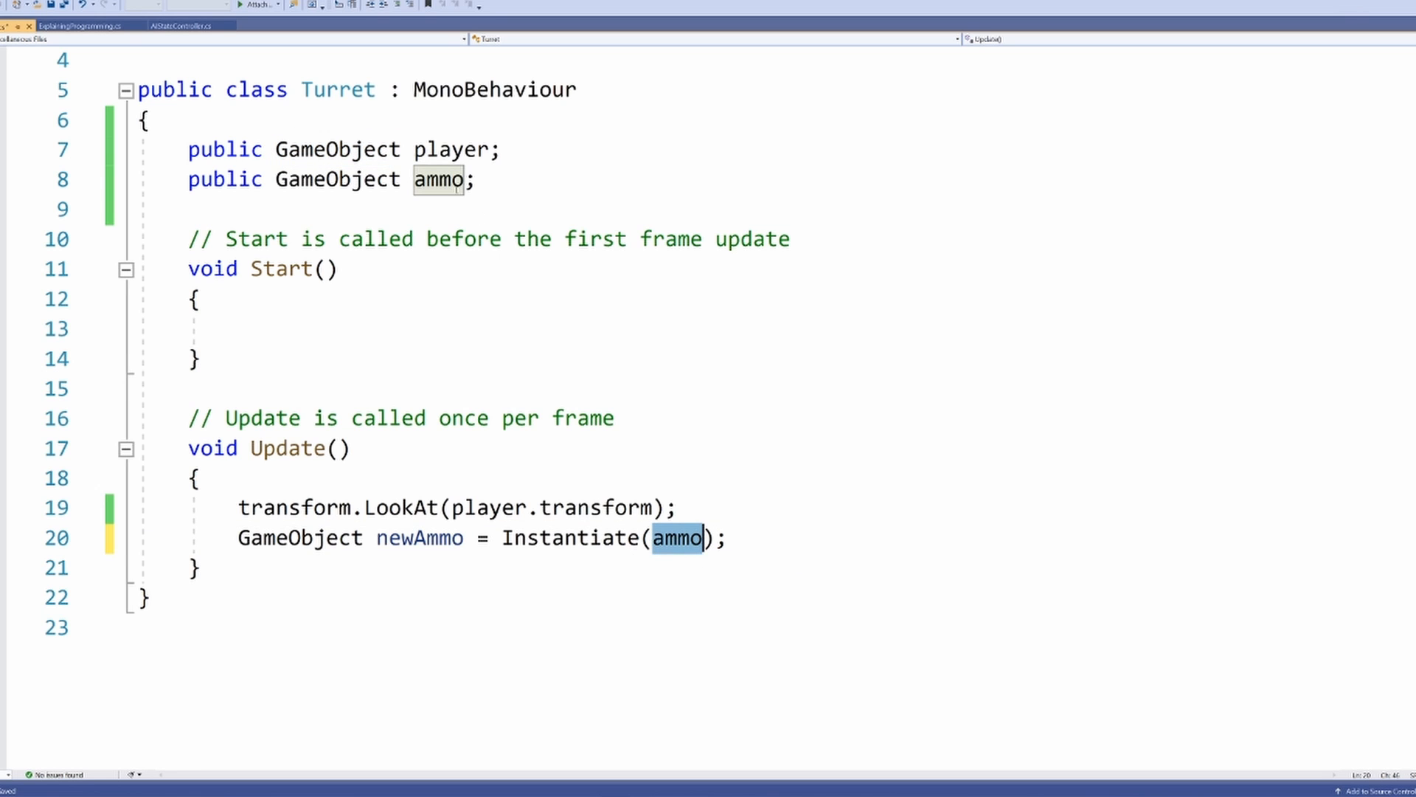
scroll("down", 3)
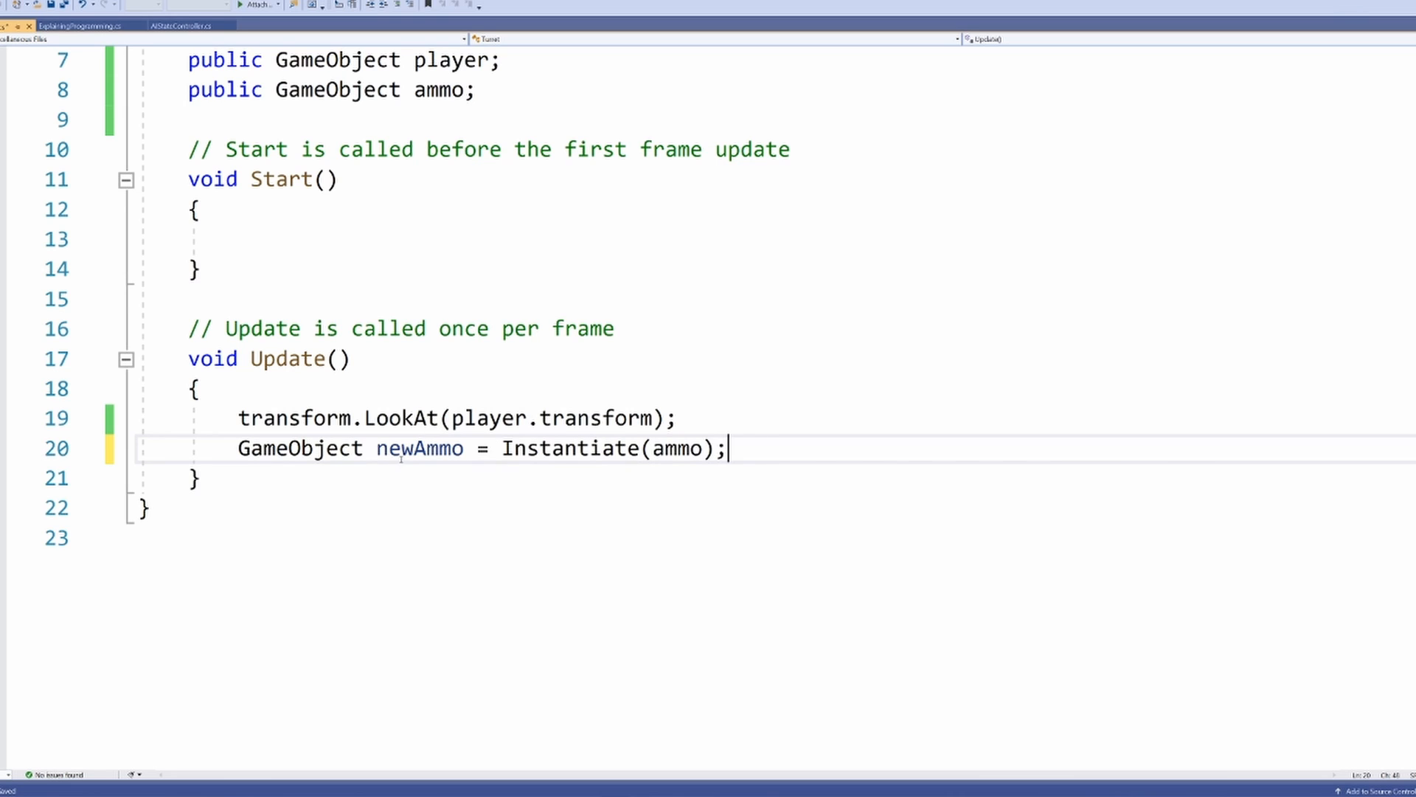
Write newAmmo.localPosition = new Vector3(...) built from newAmmo's own localPosition values
type("newA")
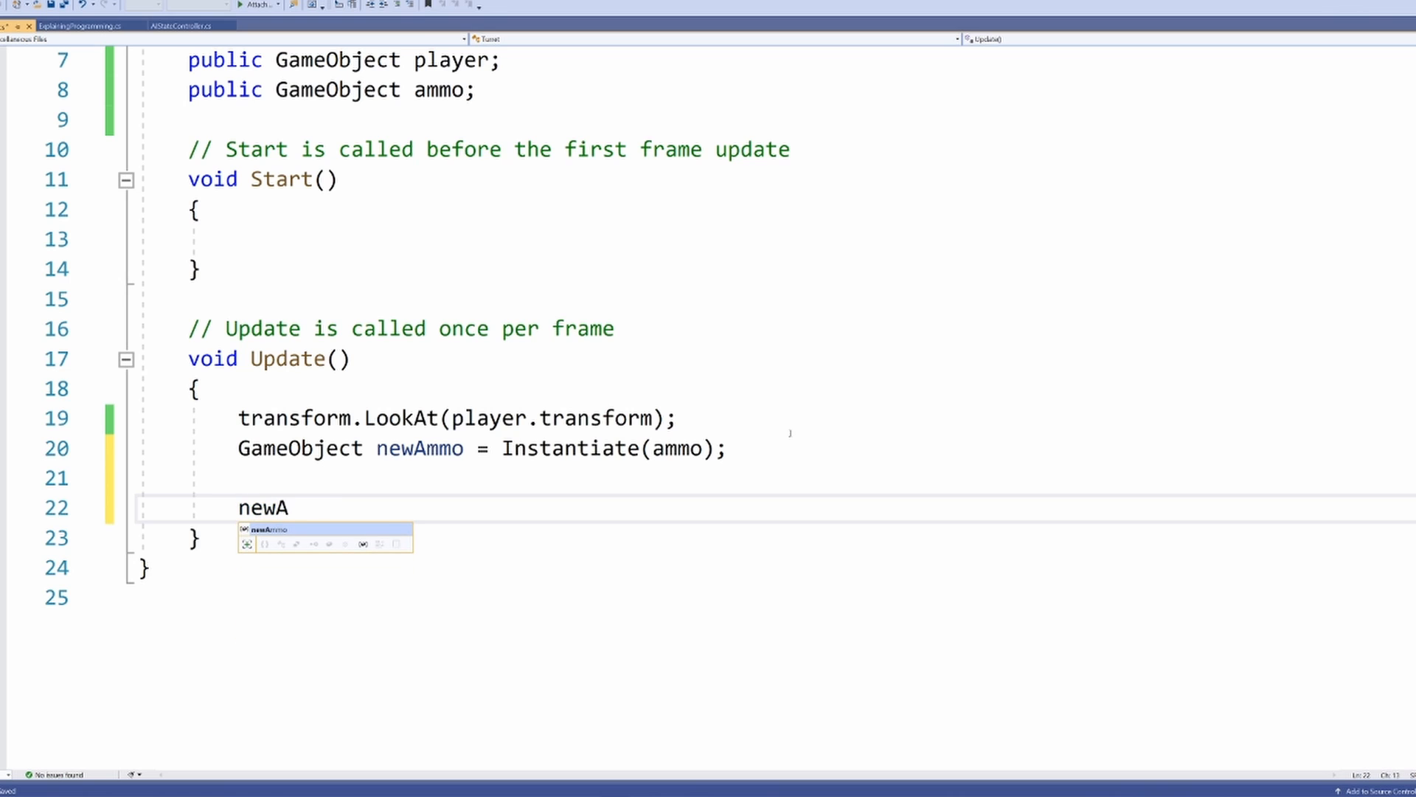
type("mmo")
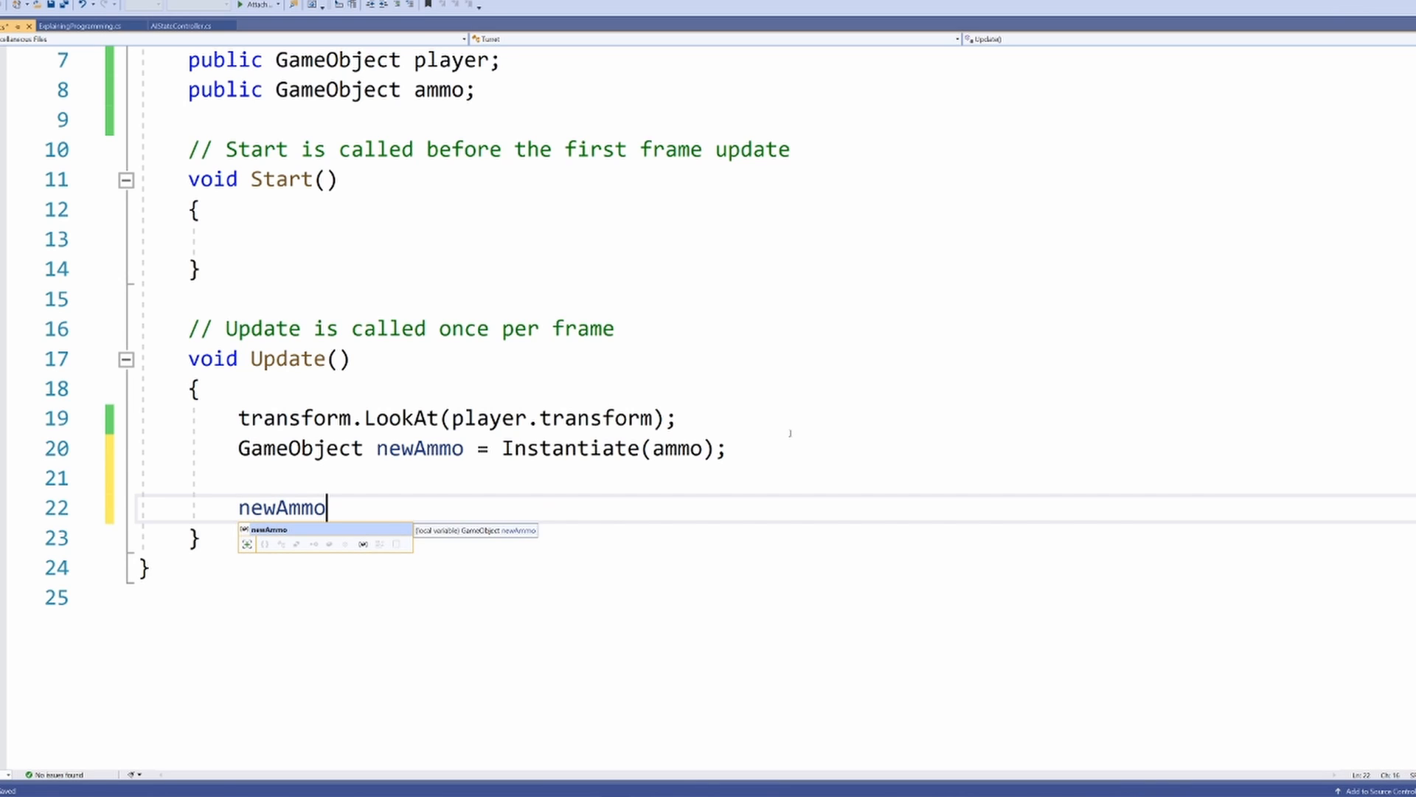
type(".local")
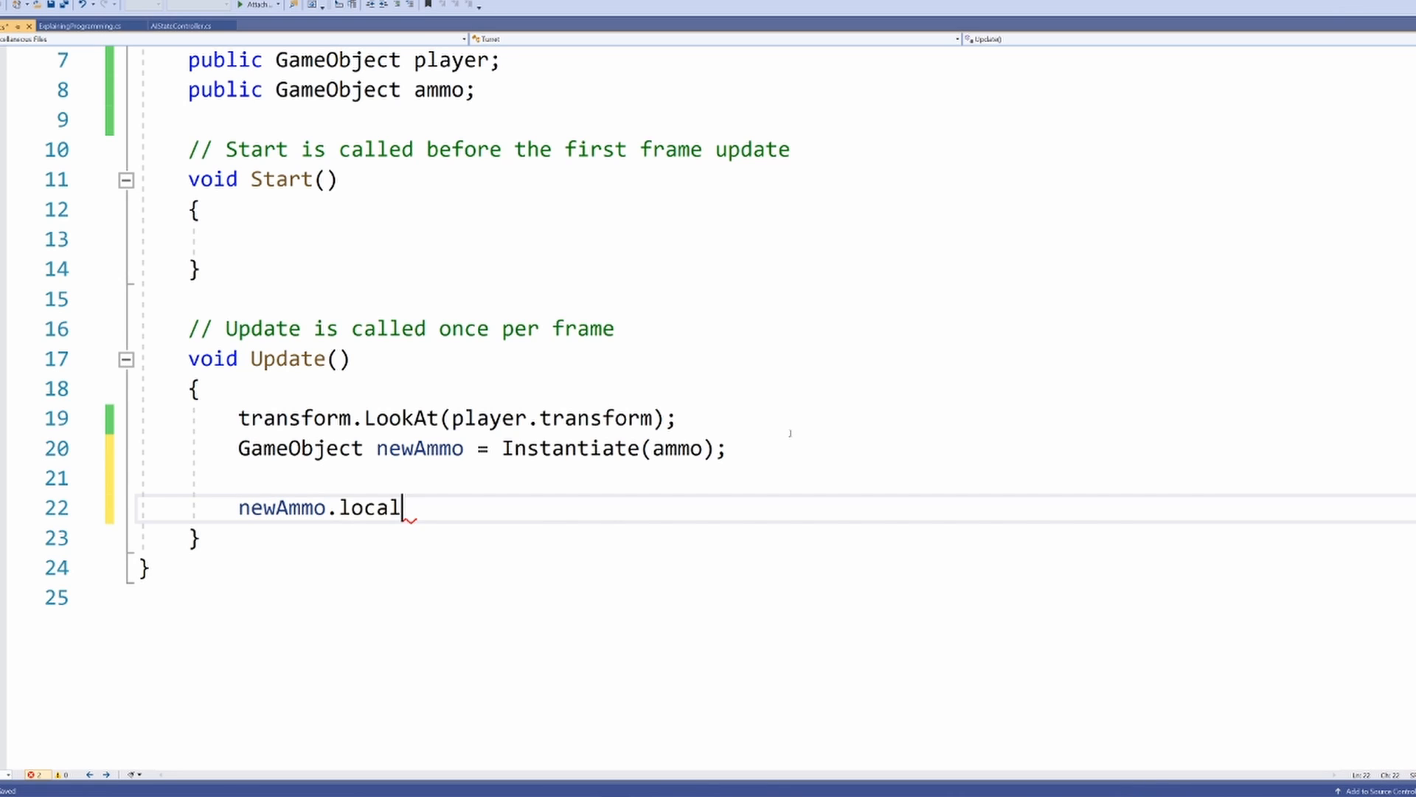
type("Position =")
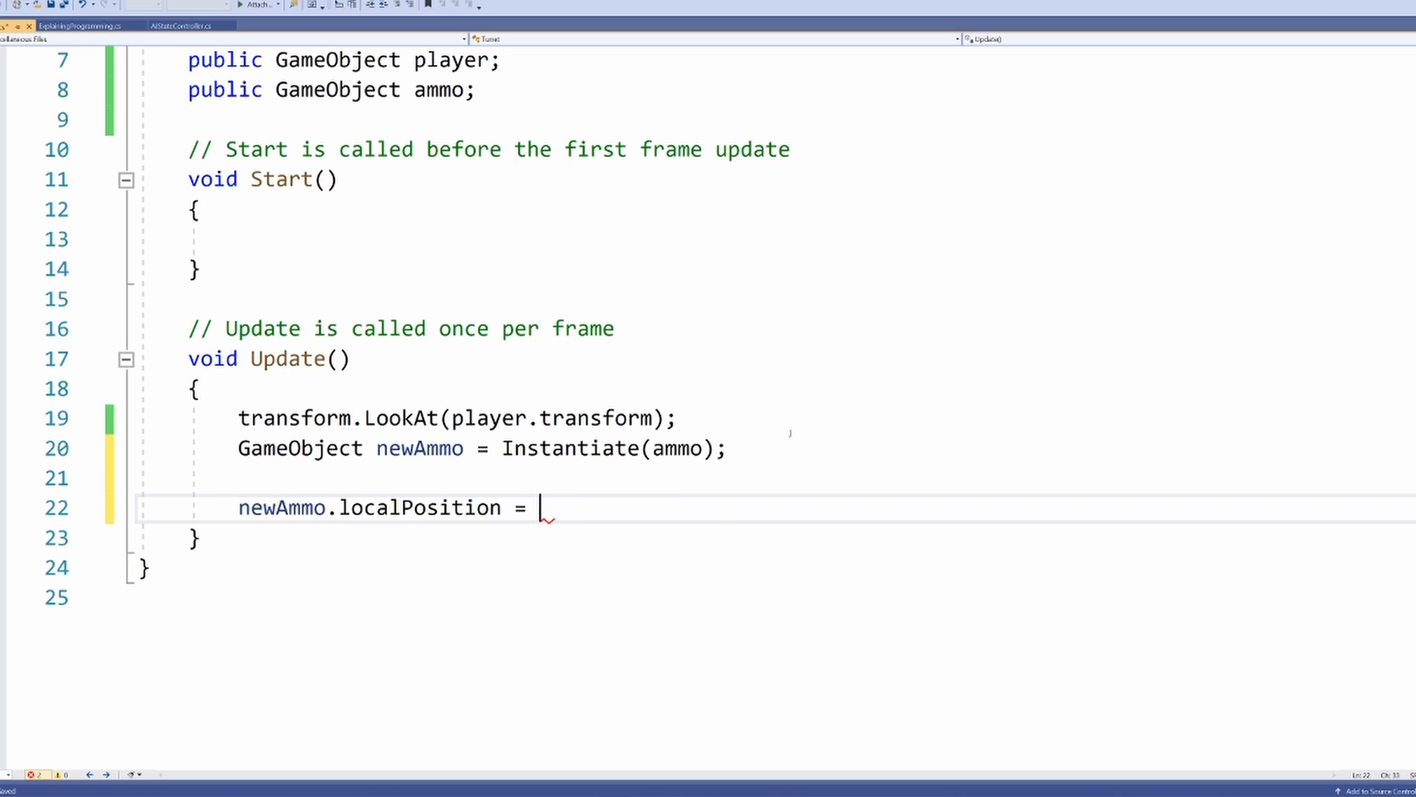
type("new Vector3(newAmmo.localPosition.x, newAmmo.localPosition.y, newAmmo.")
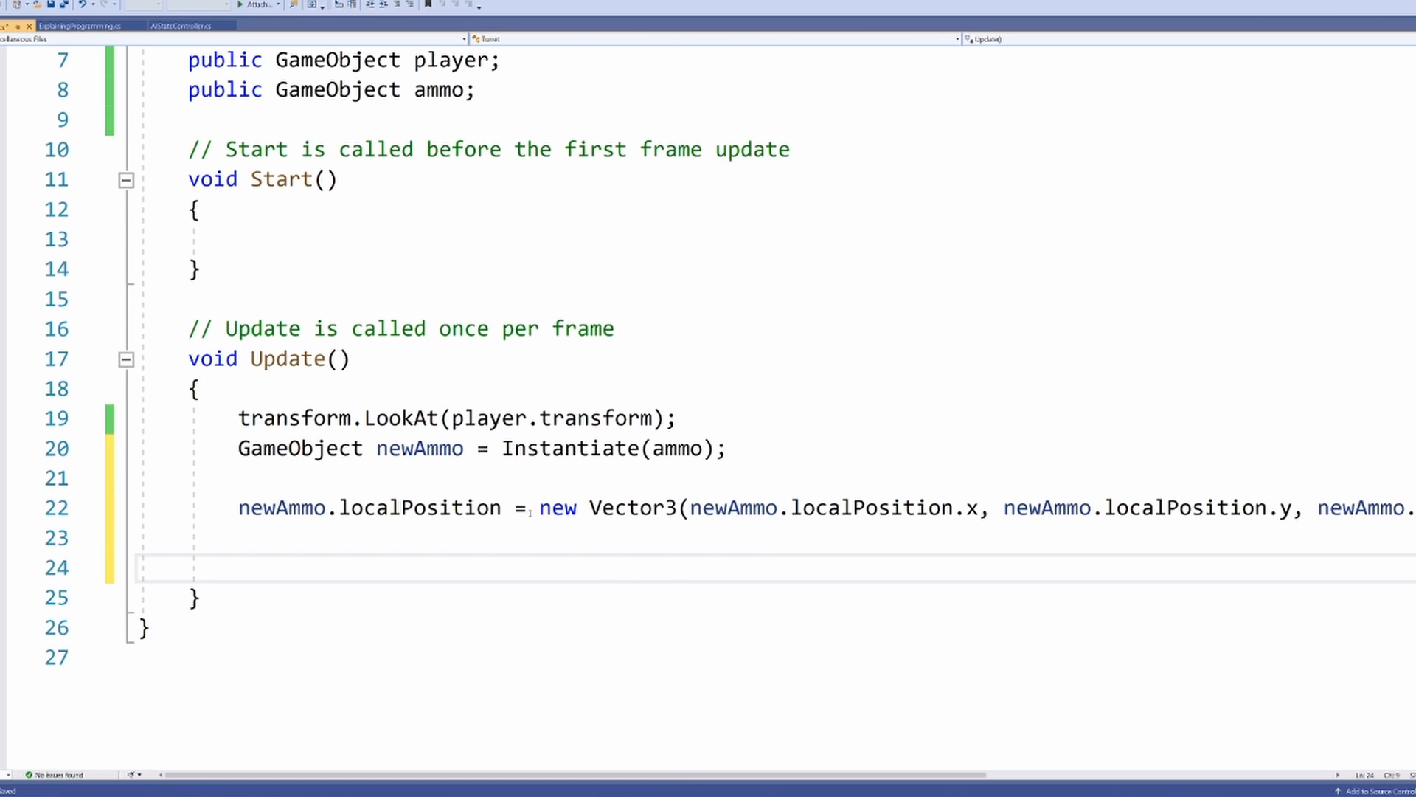
scroll("down", 3)
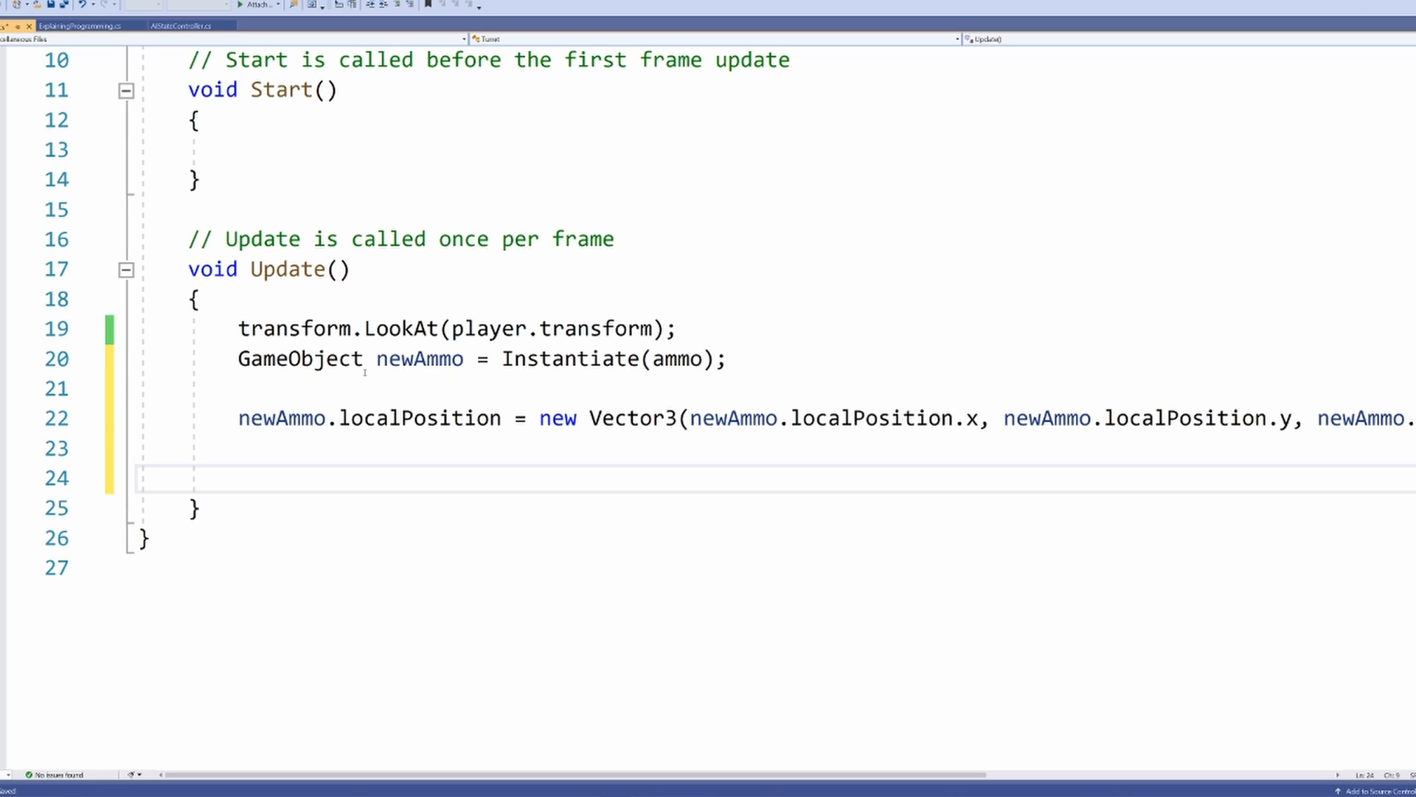
scroll("up", 3)
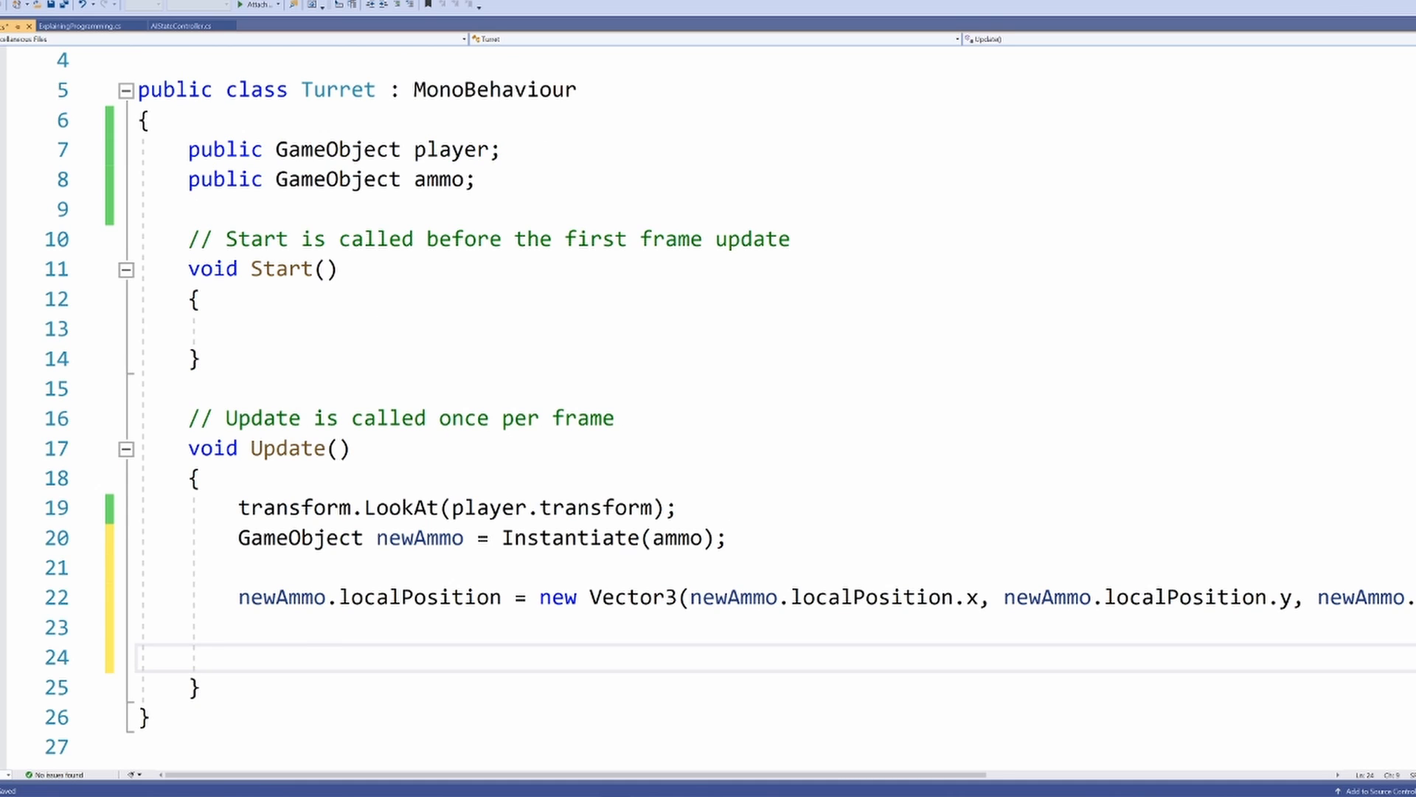
scroll("down", 3)
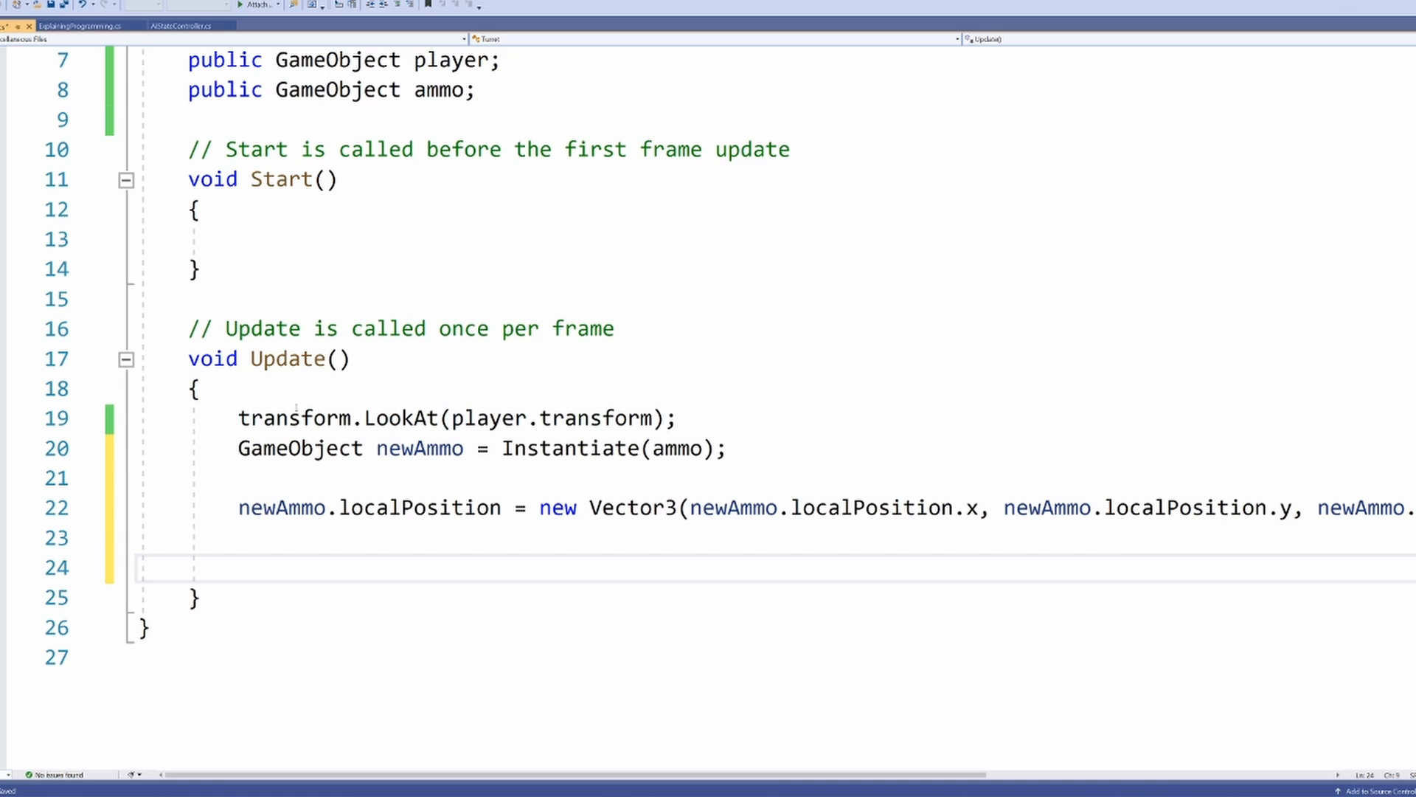
Add an if (secondsPassed) check and begin a secondsPassed = assignment below it
type("if")
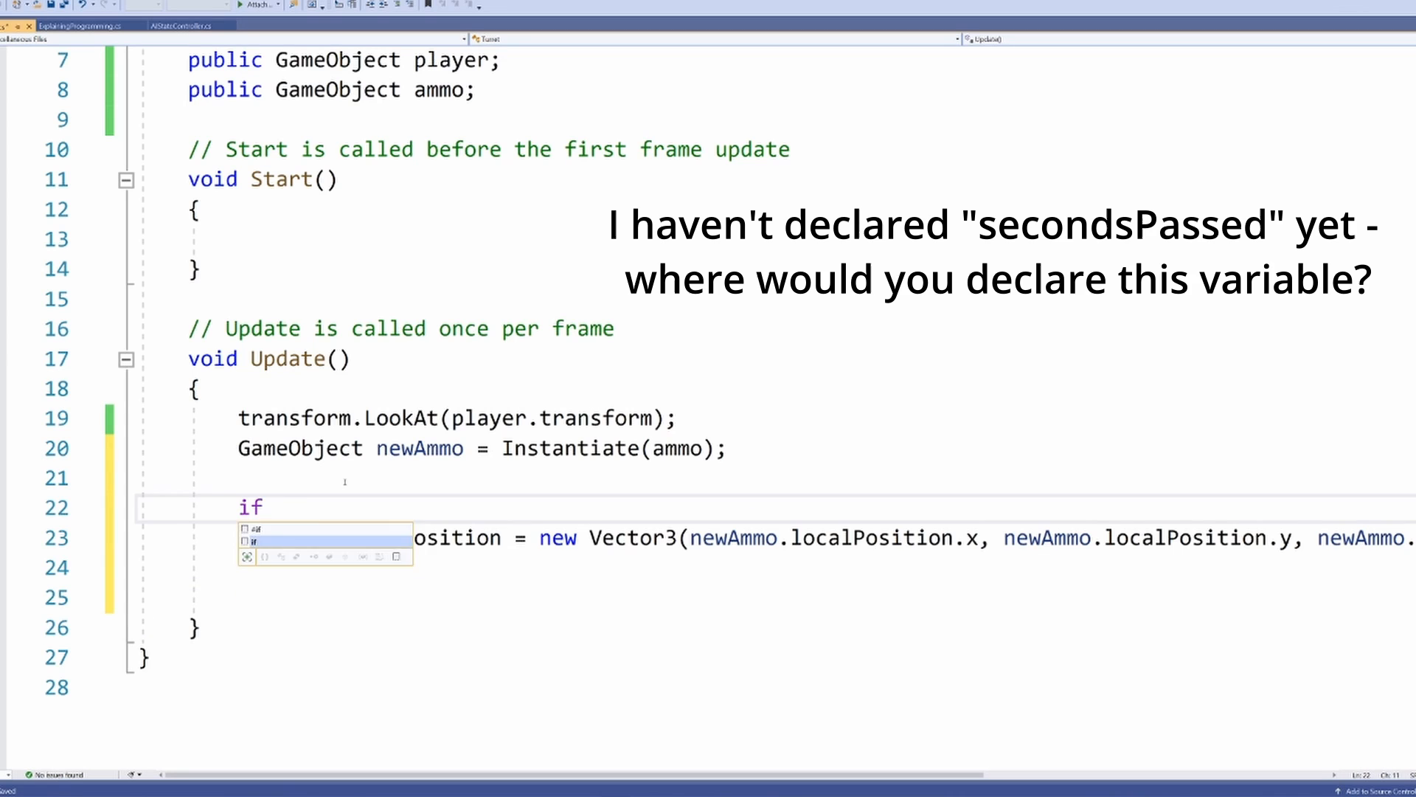
type("(secondsPassed)")
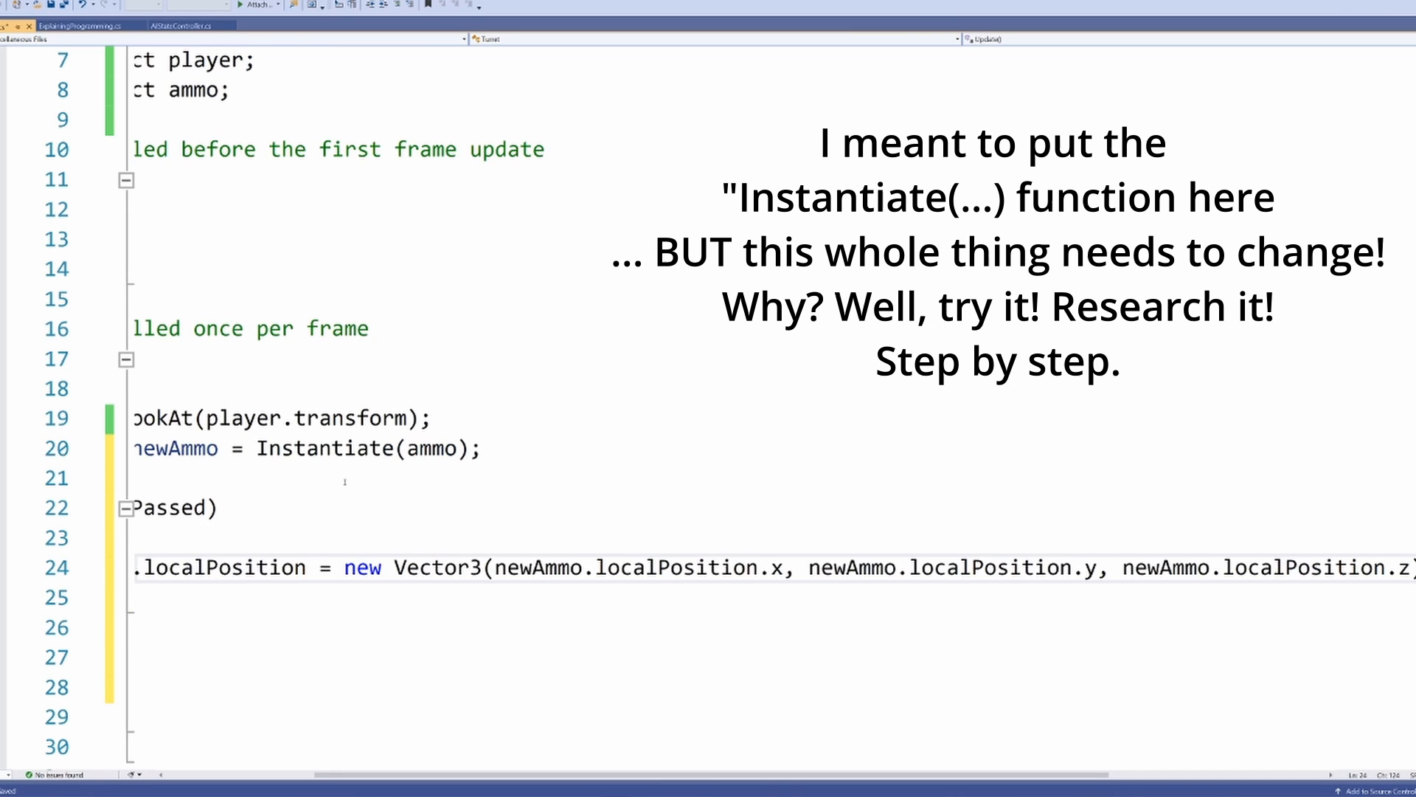
type("second")
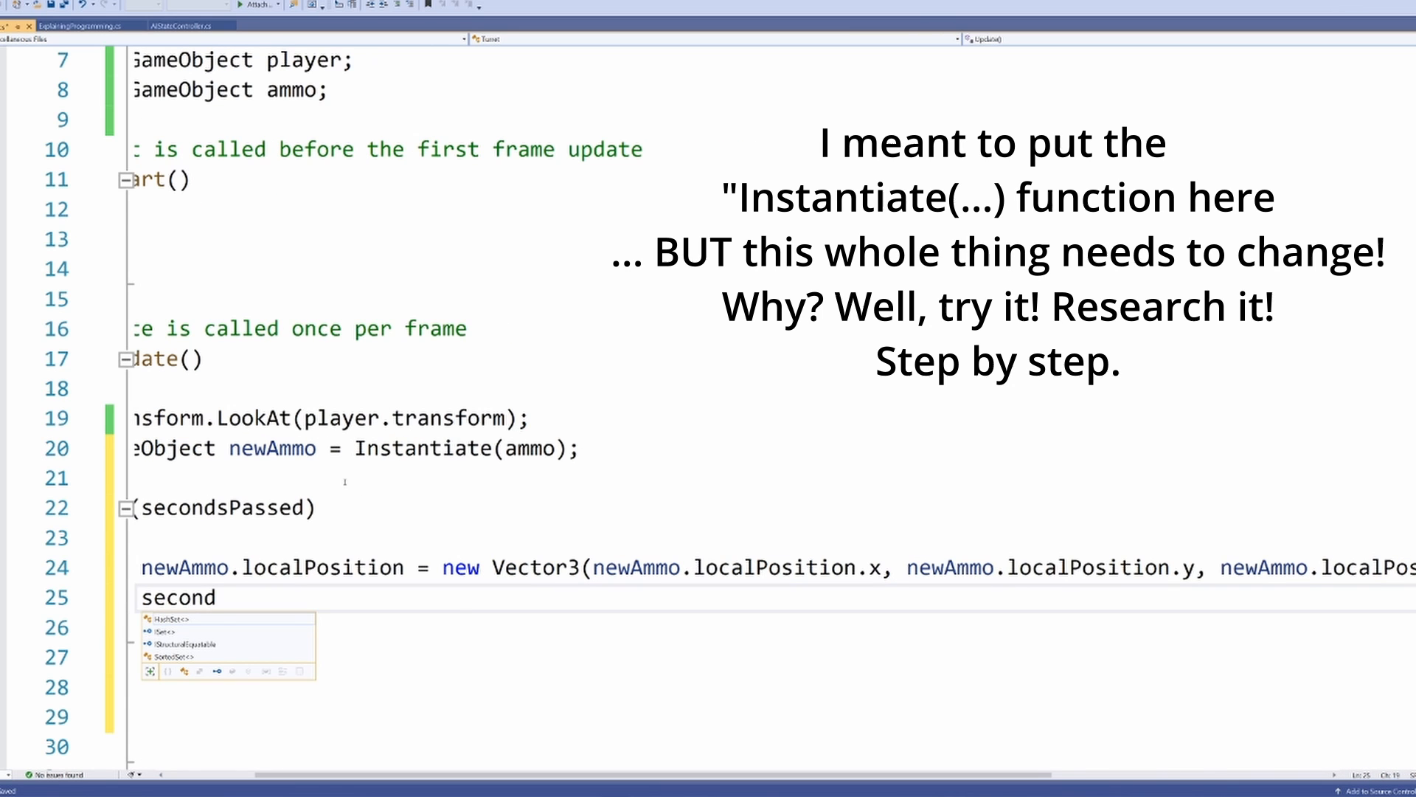
type("secondsPassed =")
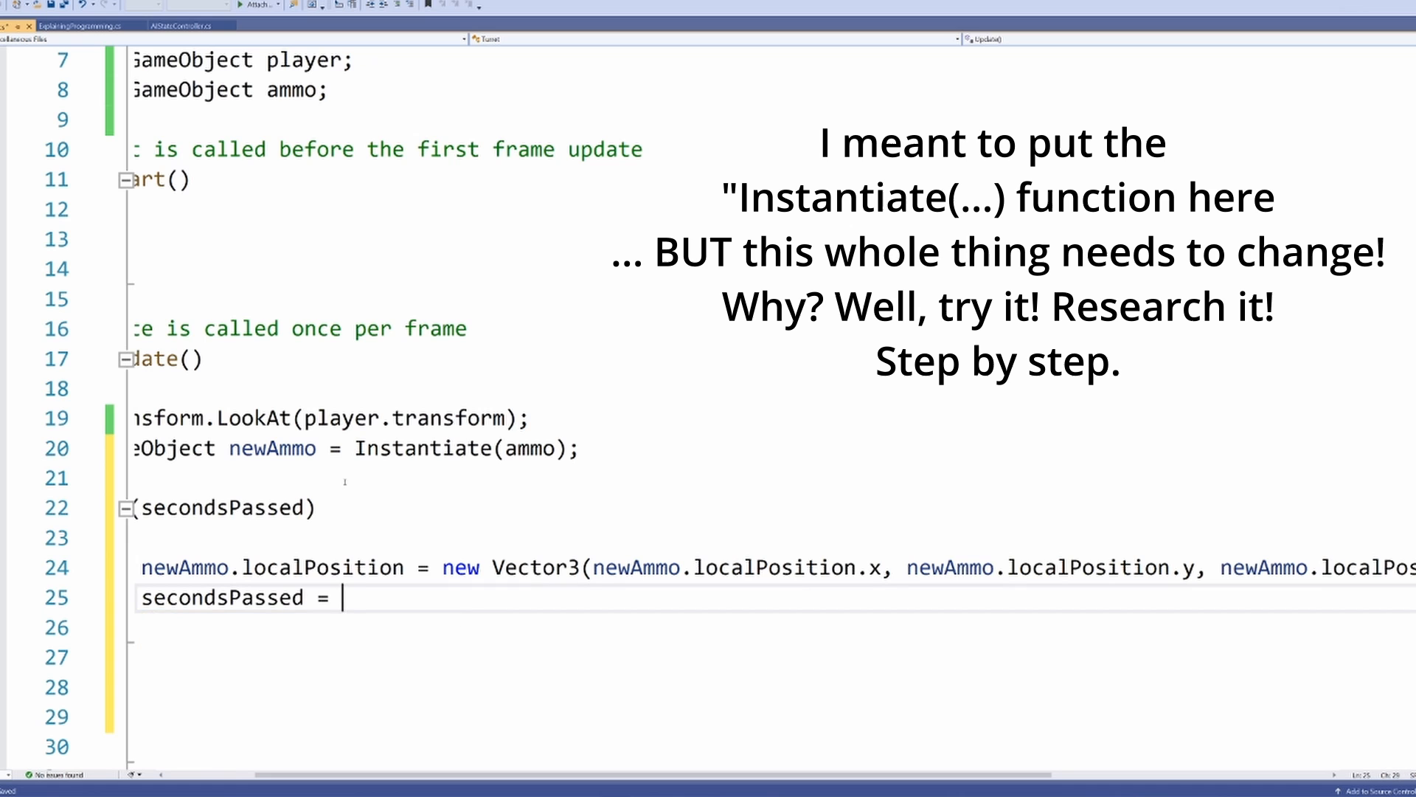